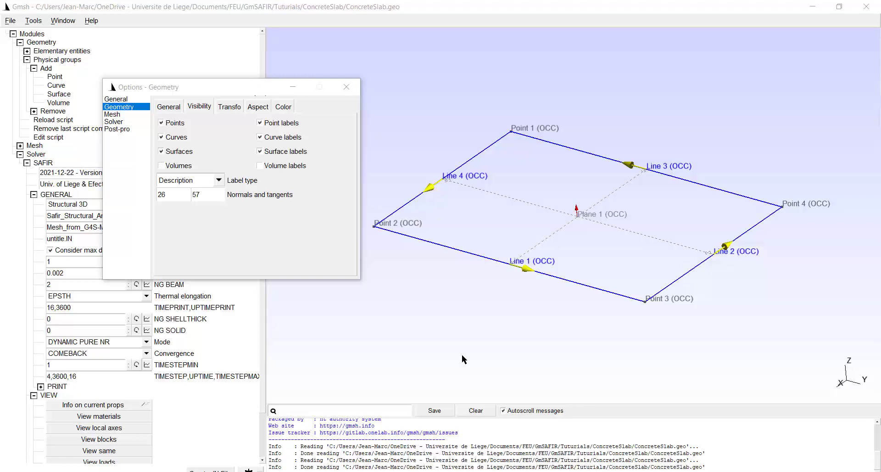
mouse_move(597, 219)
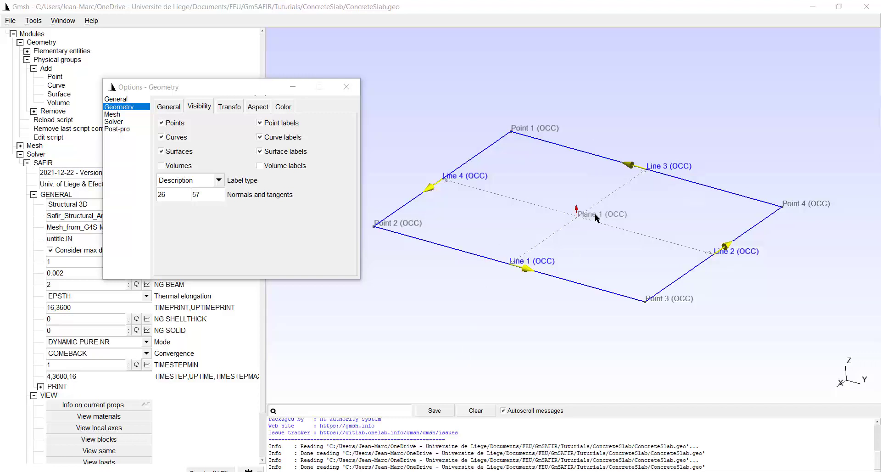
mouse_move(578, 224)
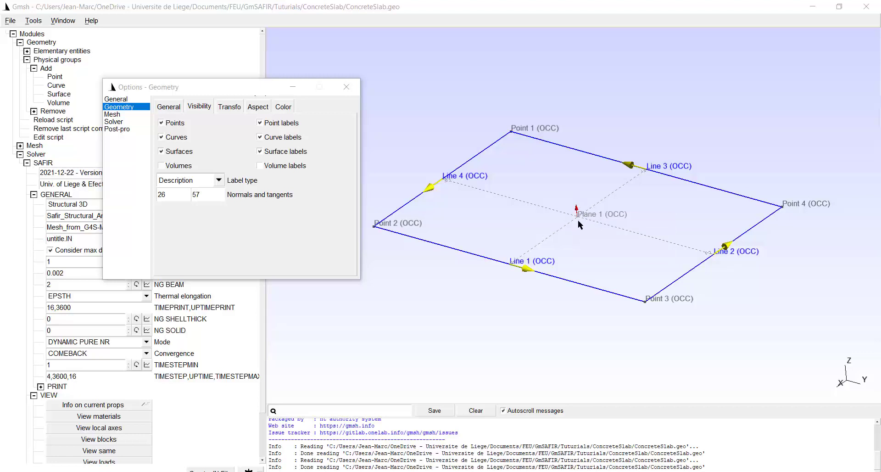
mouse_move(475, 257)
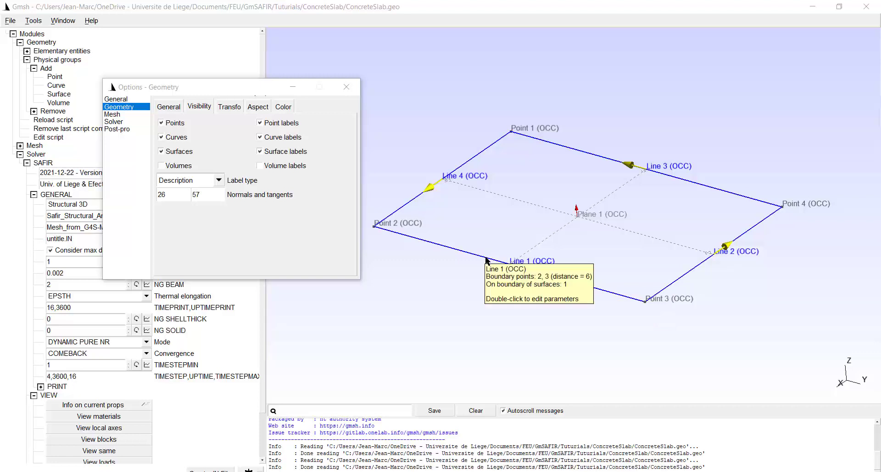
mouse_move(608, 294)
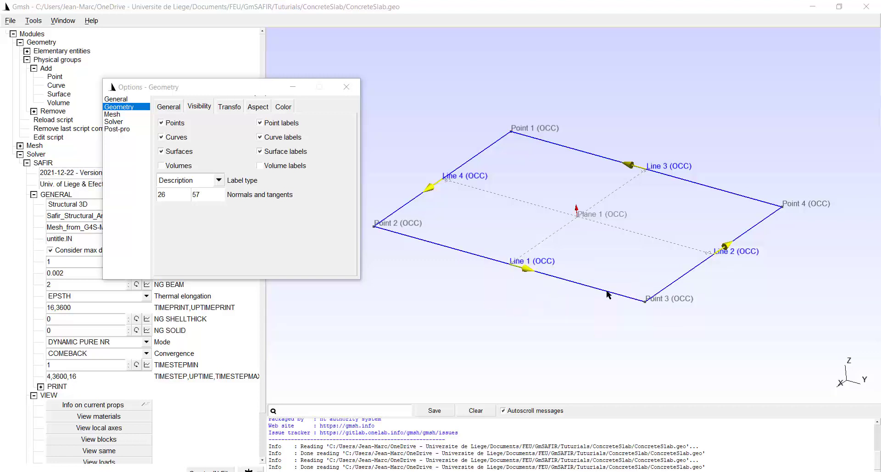
mouse_move(466, 273)
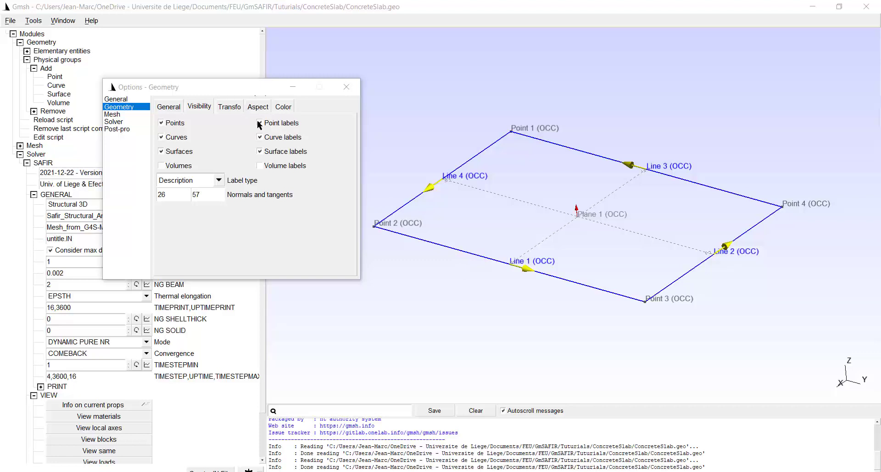
Hide the slab's point, curve and surface labels and direction arrows, then close Geometry options.
left_click(258, 123)
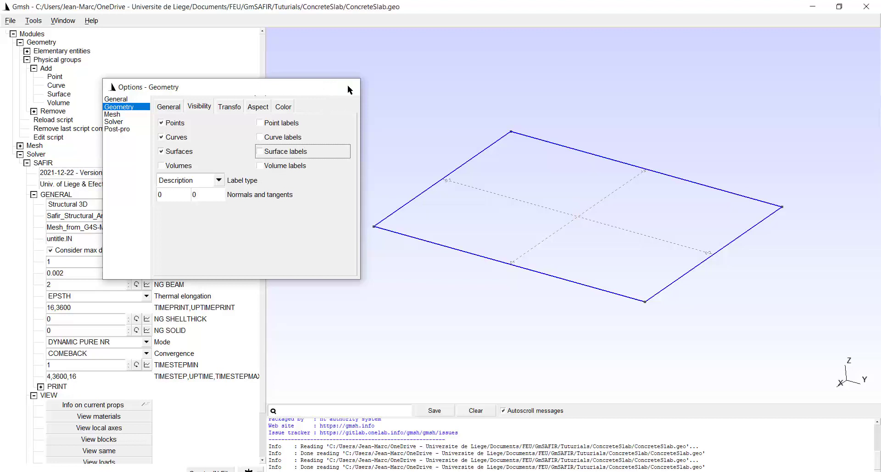
left_click(353, 88)
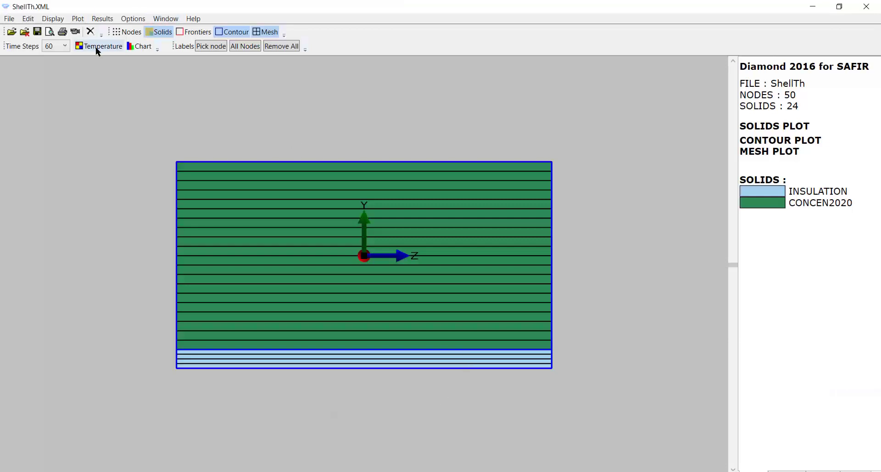
left_click(102, 45)
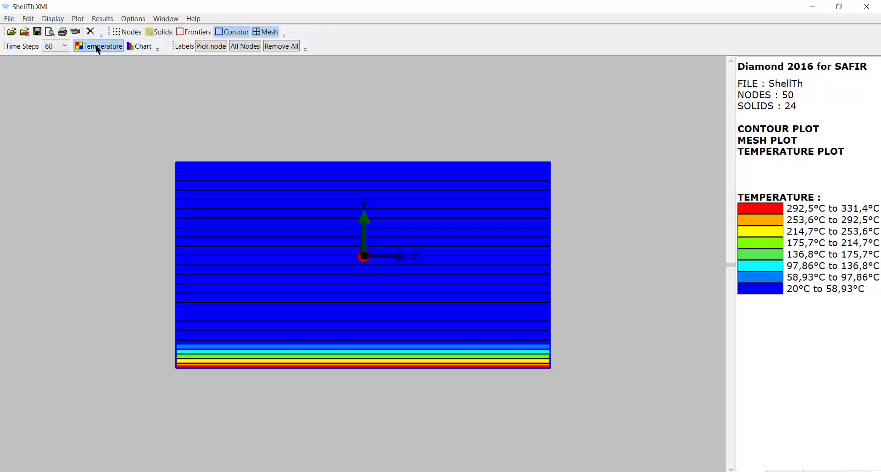
left_click(163, 31)
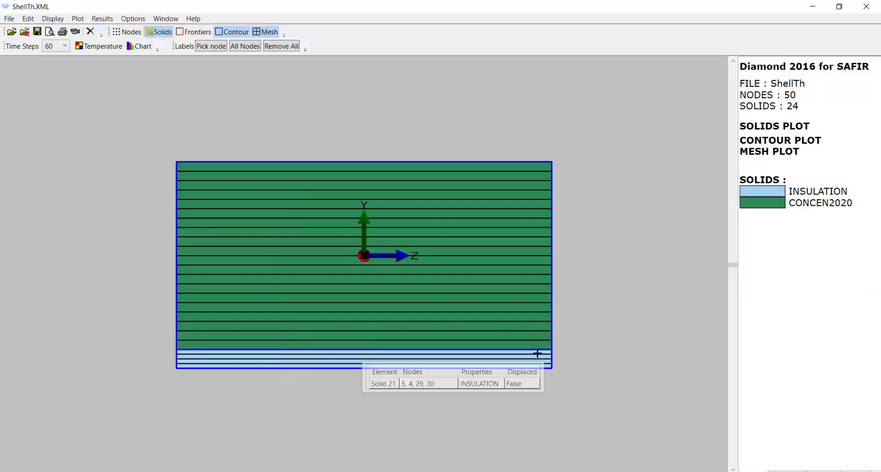
mouse_move(587, 367)
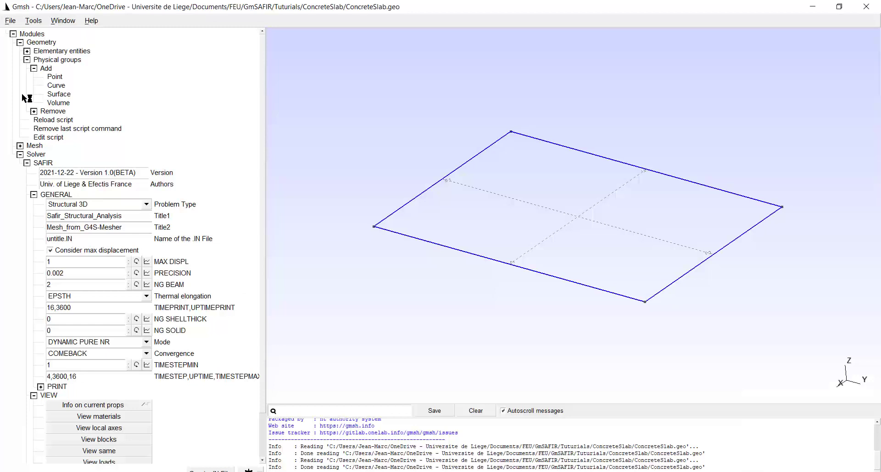
mouse_move(47, 66)
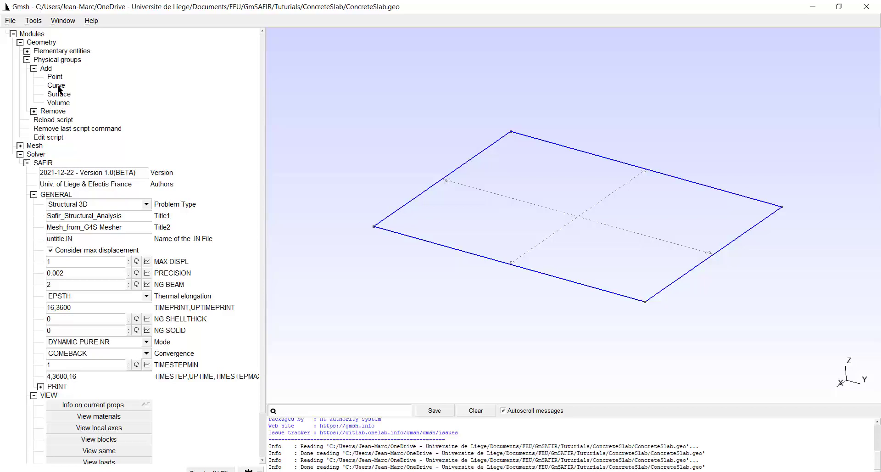
Create curve group SHORTSUPPORTS on Lines 4 and 2, with Z and Theta-Y fixed.
left_click(20, 43)
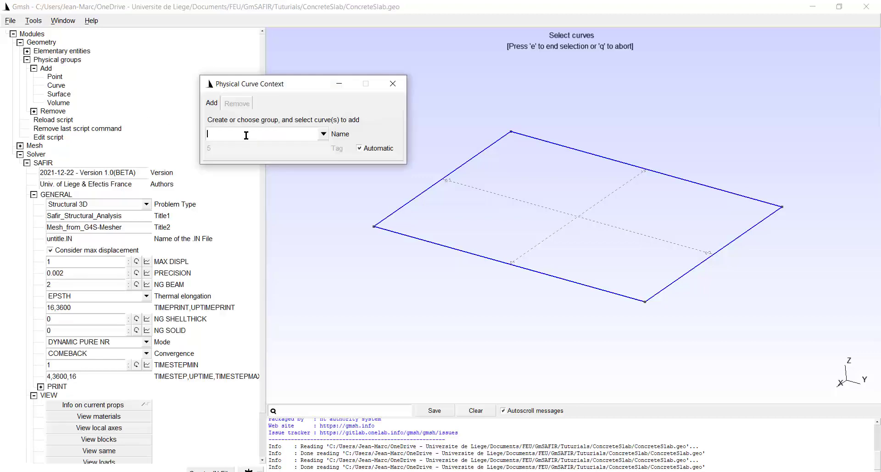
type("SHO")
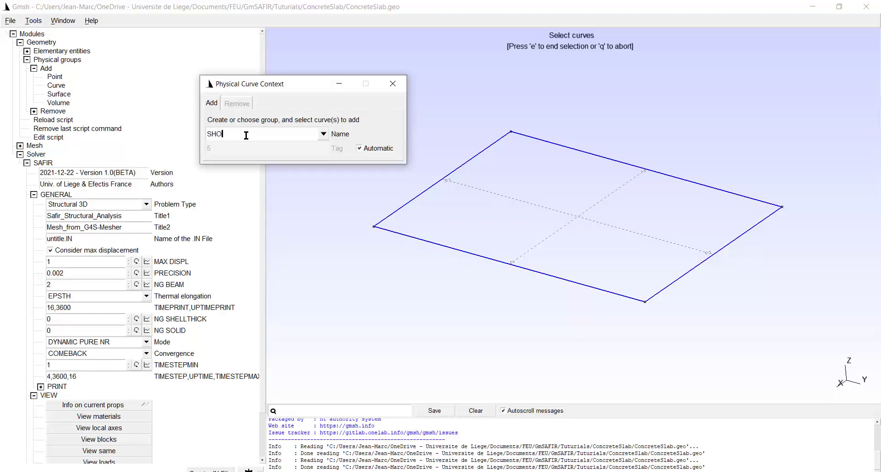
type("RTSUPTO")
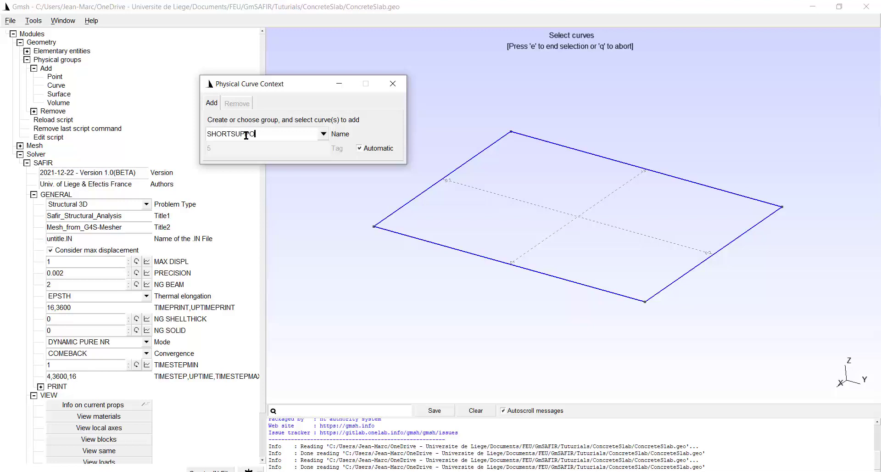
type("RTS")
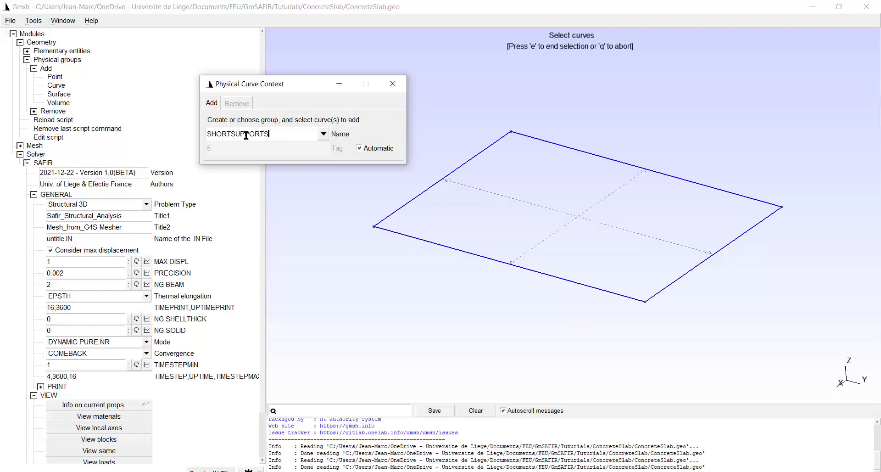
mouse_move(413, 199)
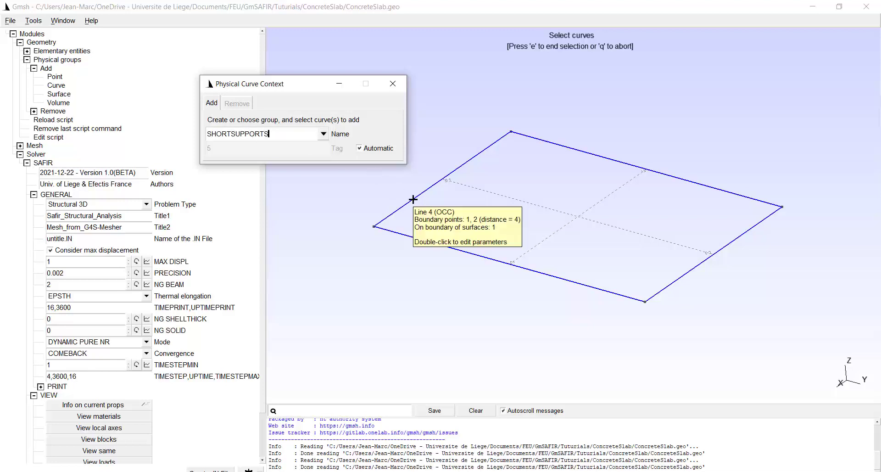
left_click(413, 198)
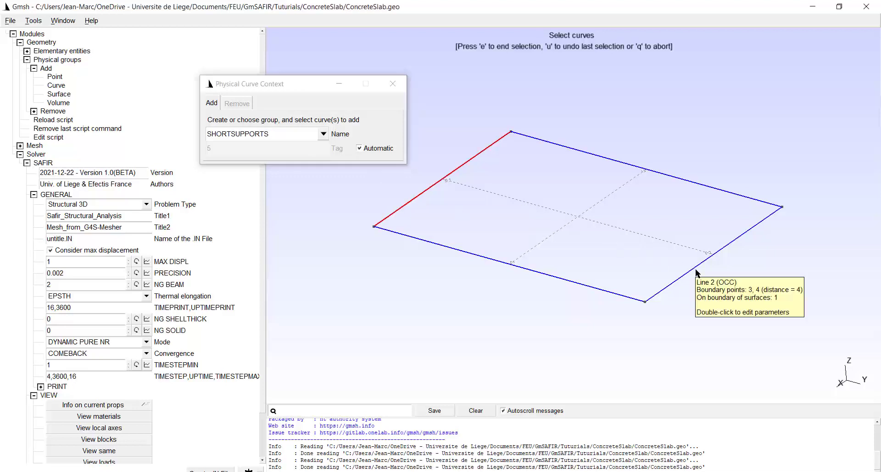
left_click(694, 270)
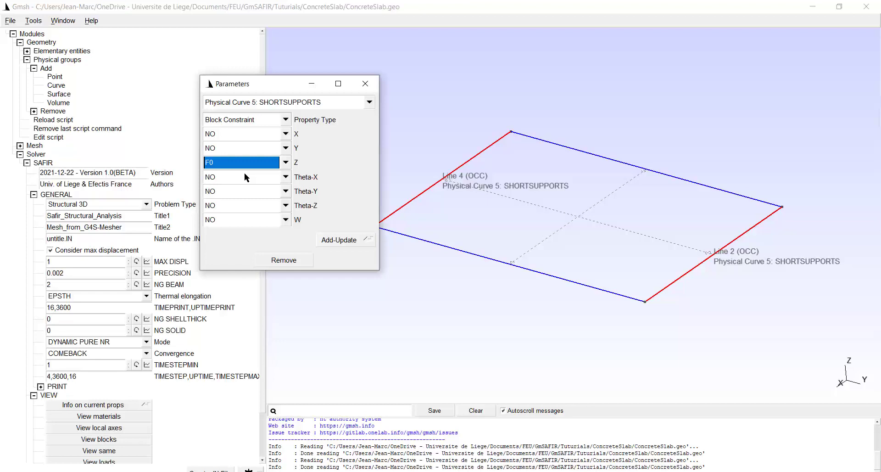
mouse_move(849, 387)
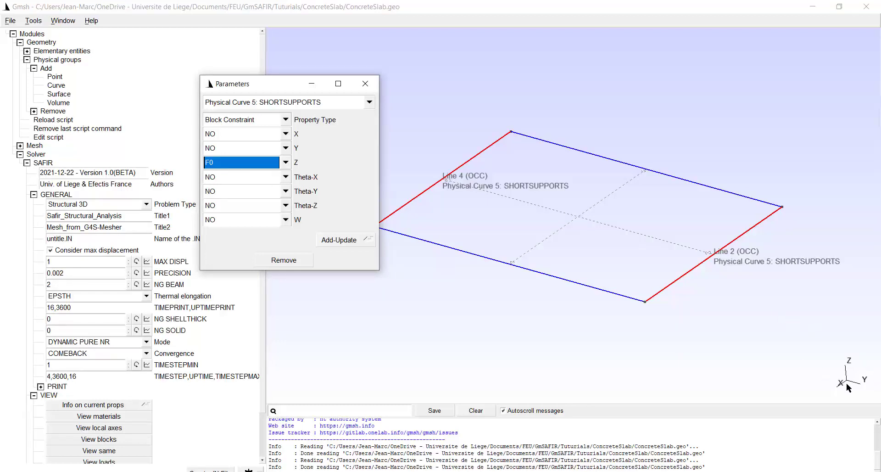
mouse_move(292, 192)
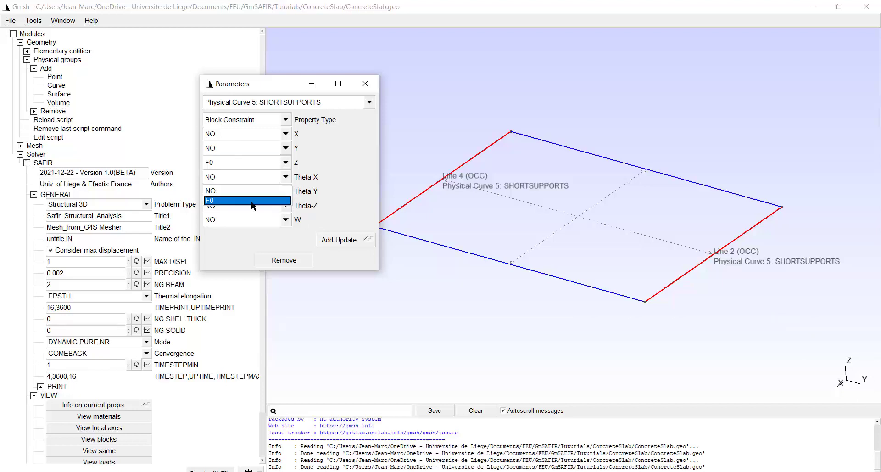
left_click(242, 191)
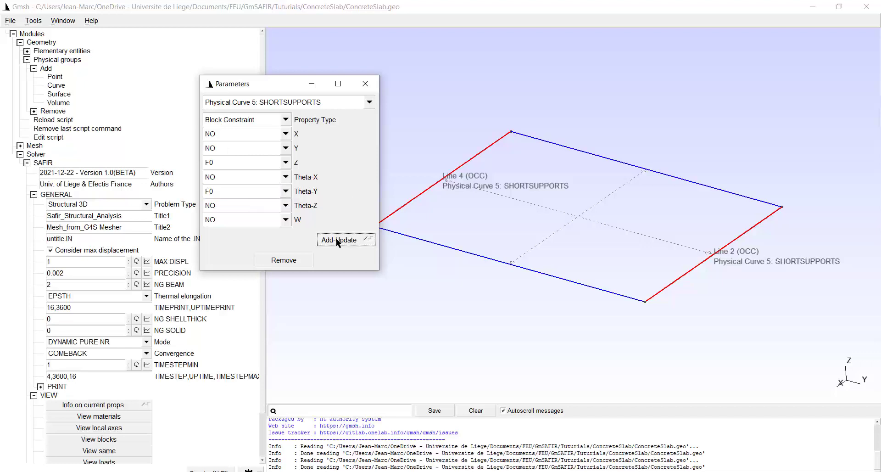
mouse_move(365, 83)
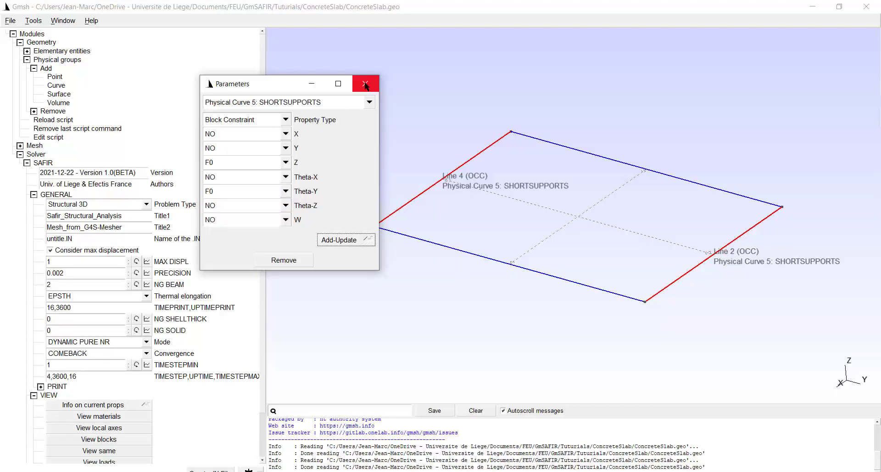
left_click(365, 84)
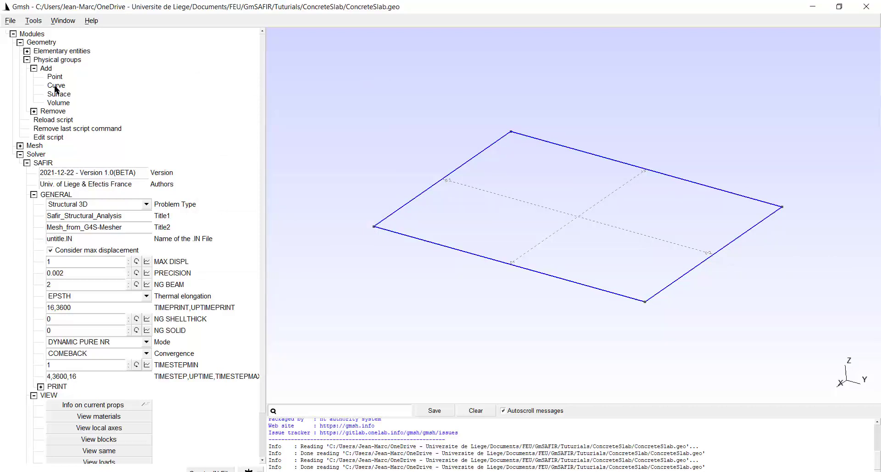
Create curve group LONGSUPPORTS on the long slab edges, with Z and Theta-X fixed.
left_click(56, 85)
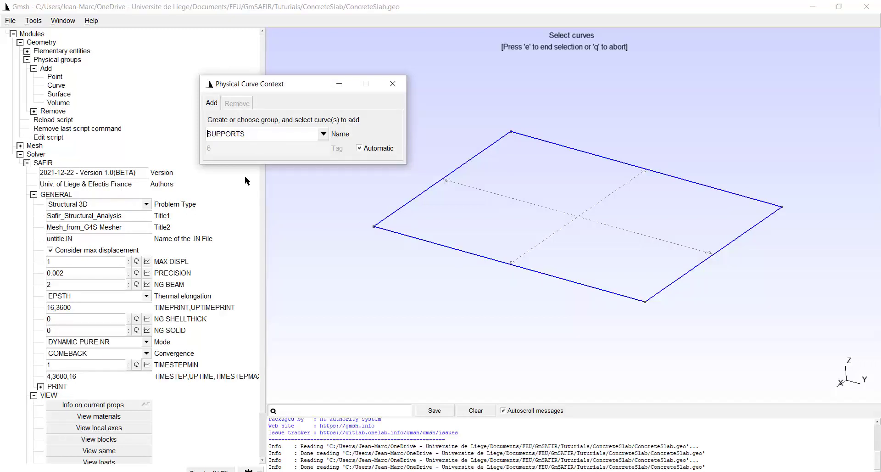
type("LONG")
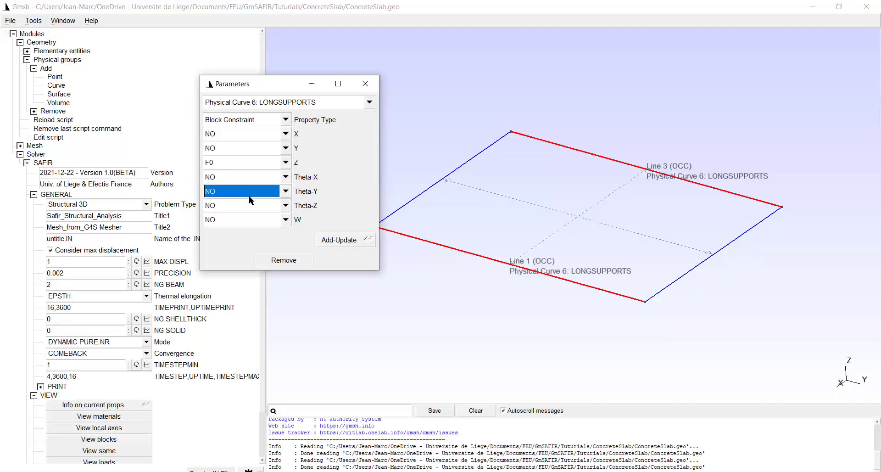
mouse_move(250, 201)
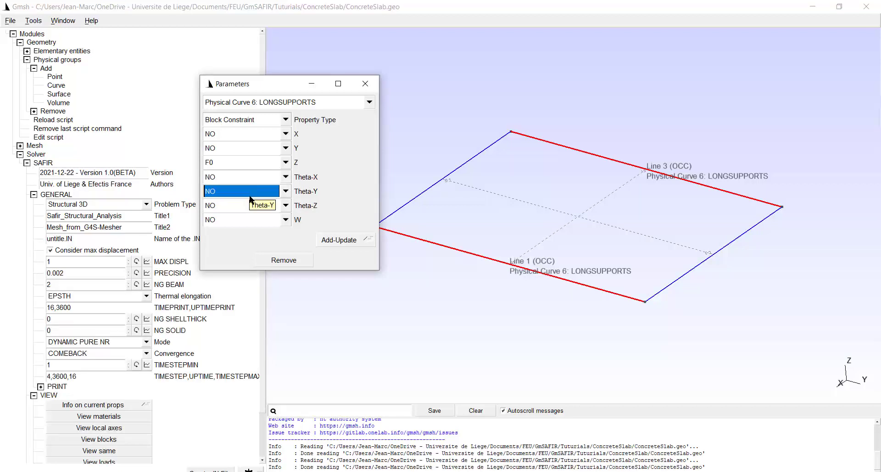
left_click(241, 186)
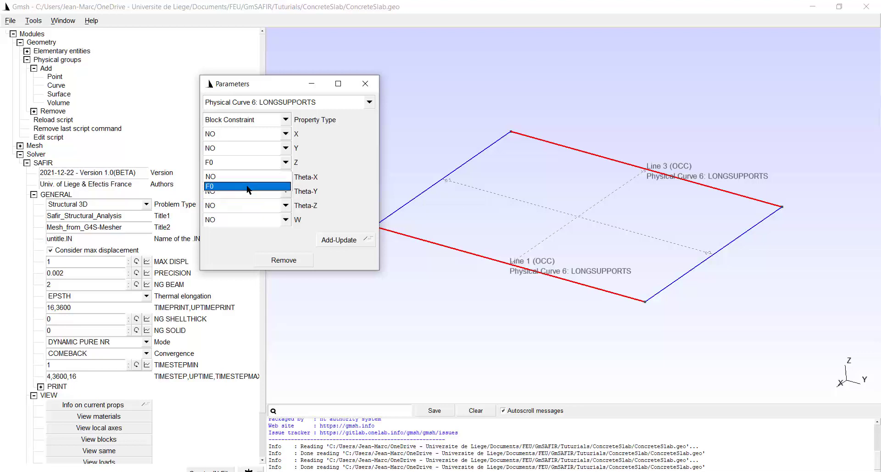
left_click(246, 186)
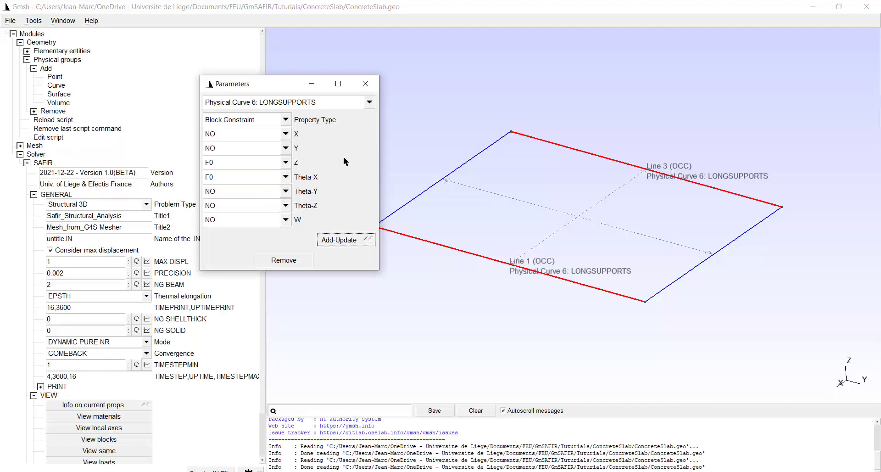
left_click(365, 83)
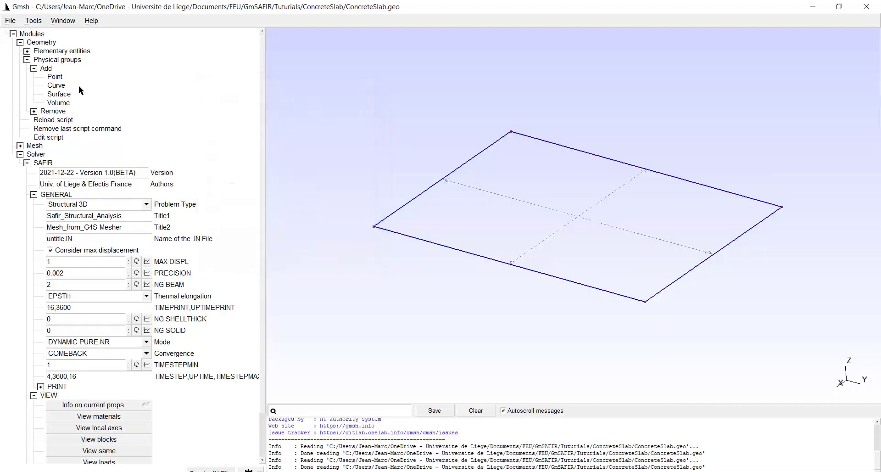
mouse_move(53, 78)
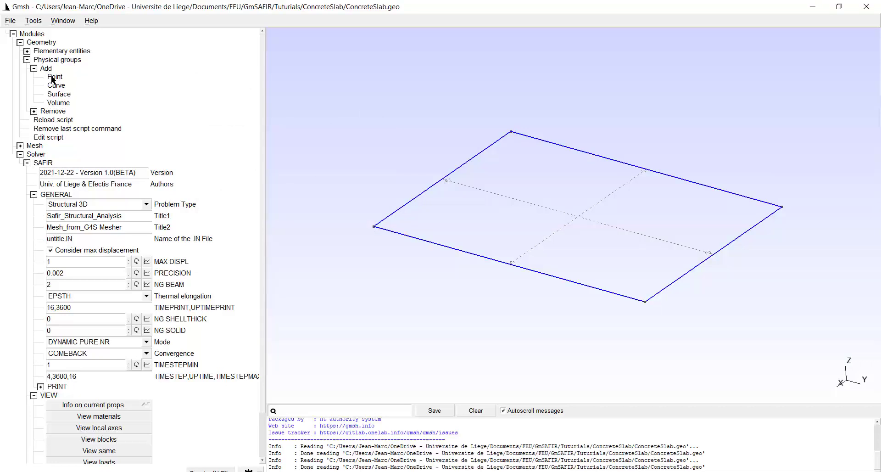
Add corner Point 1 as group POINTSUPPORT, fixing X, Y and Theta-Z.
left_click(55, 77)
type("POINTSUPPORT")
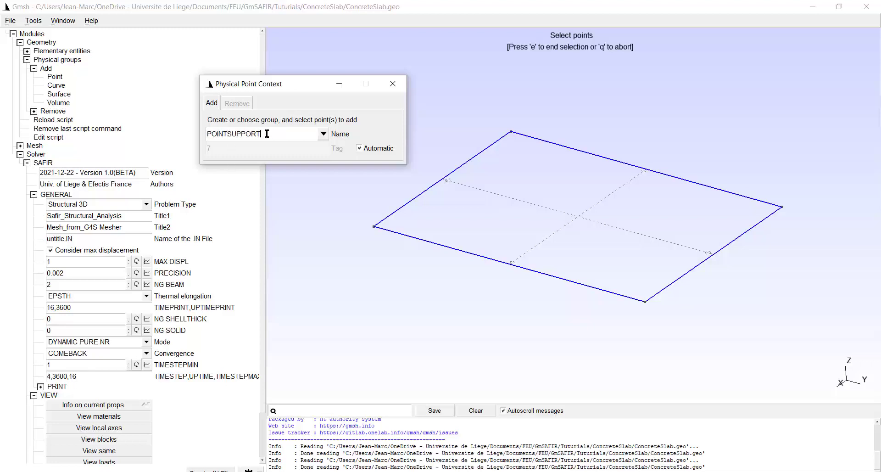
mouse_move(493, 137)
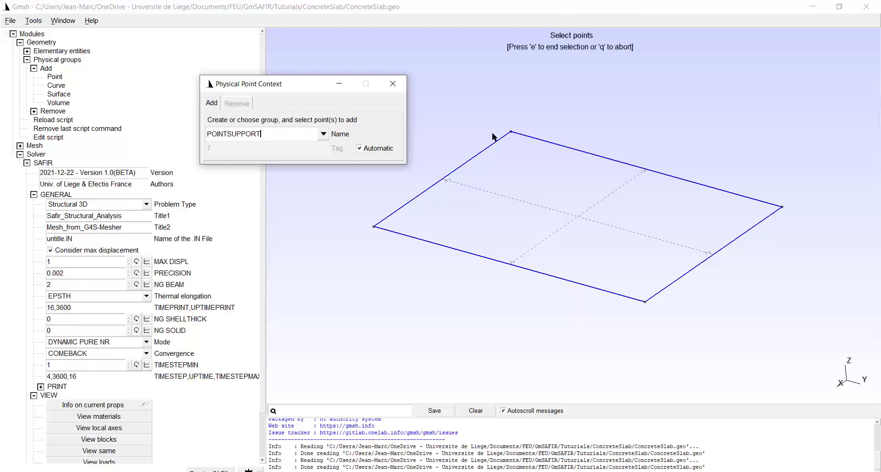
mouse_move(510, 130)
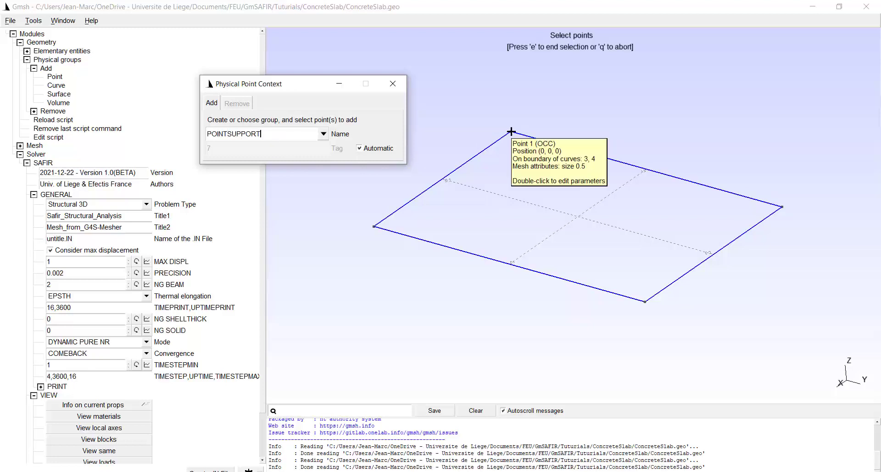
left_click(511, 131)
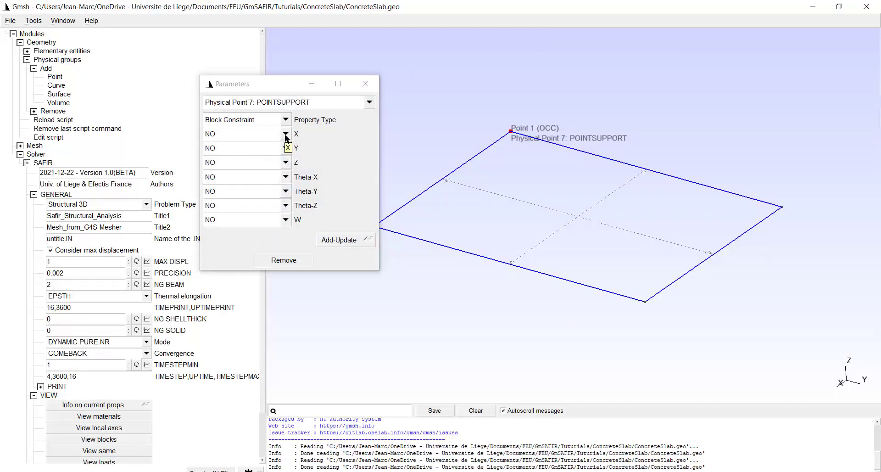
left_click(285, 133)
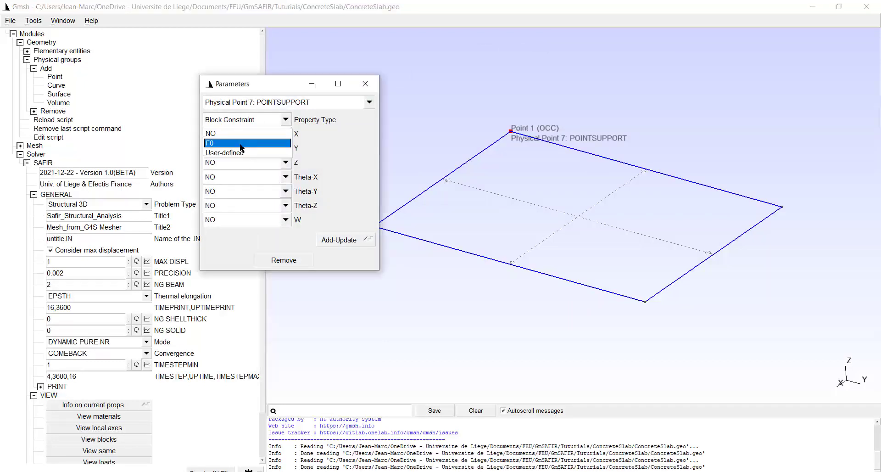
left_click(240, 143)
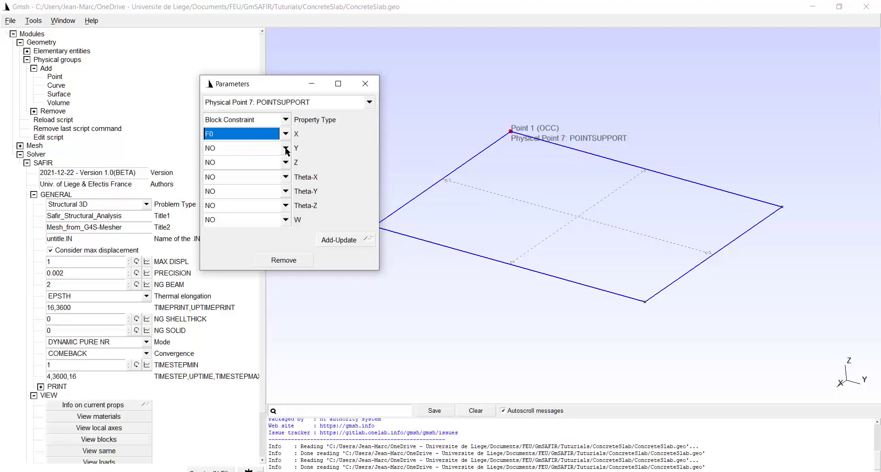
left_click(286, 149)
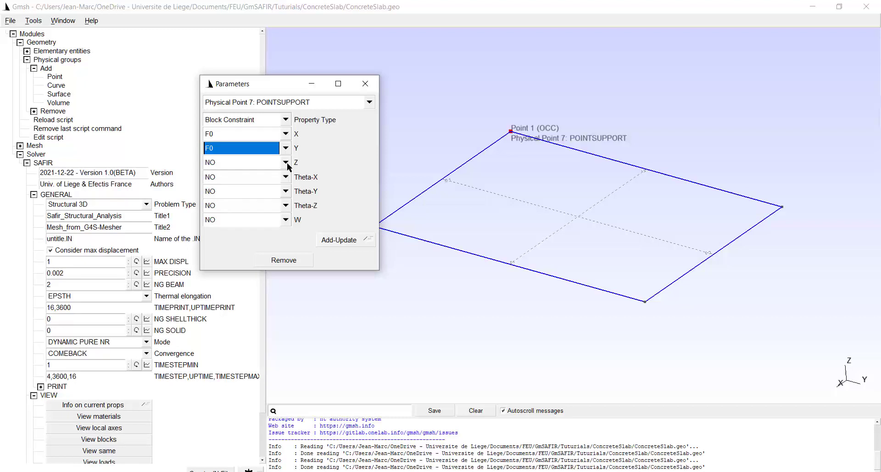
mouse_move(219, 162)
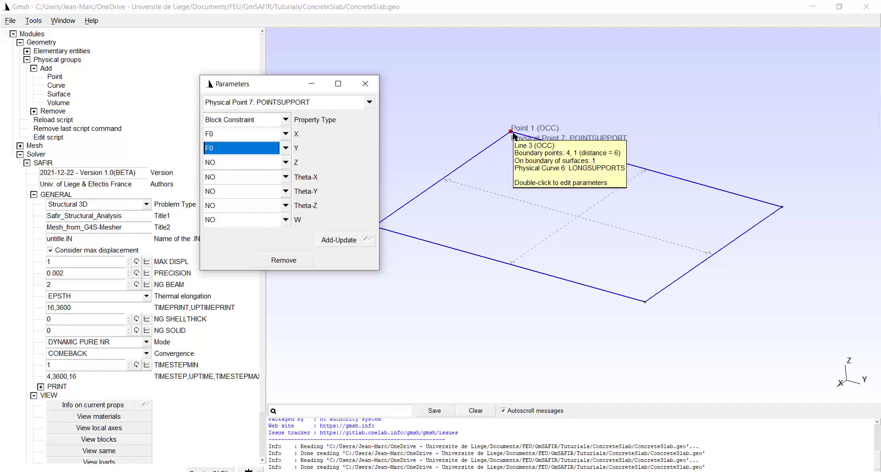
mouse_move(488, 151)
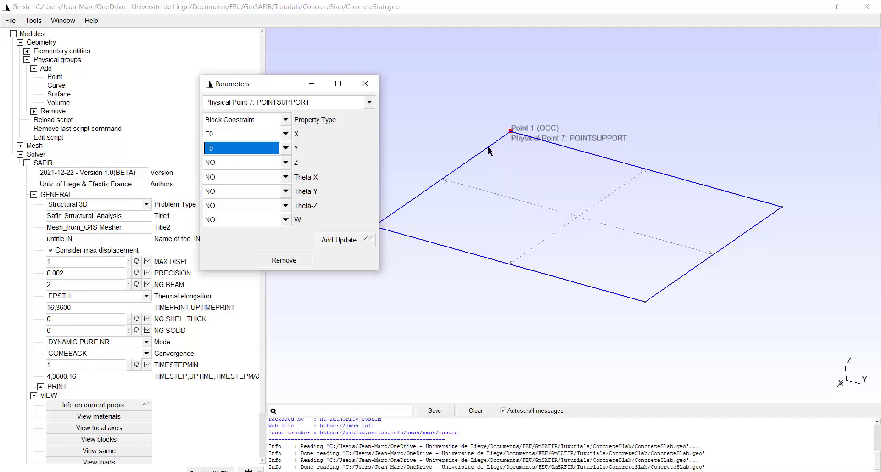
mouse_move(686, 170)
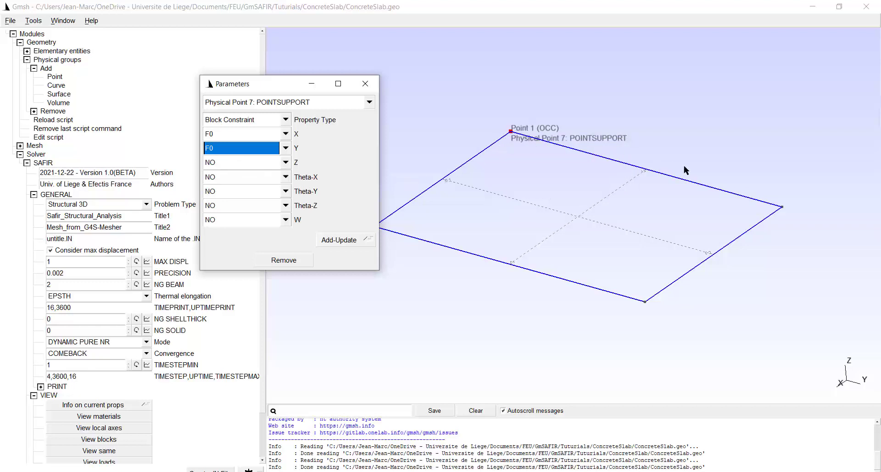
mouse_move(256, 176)
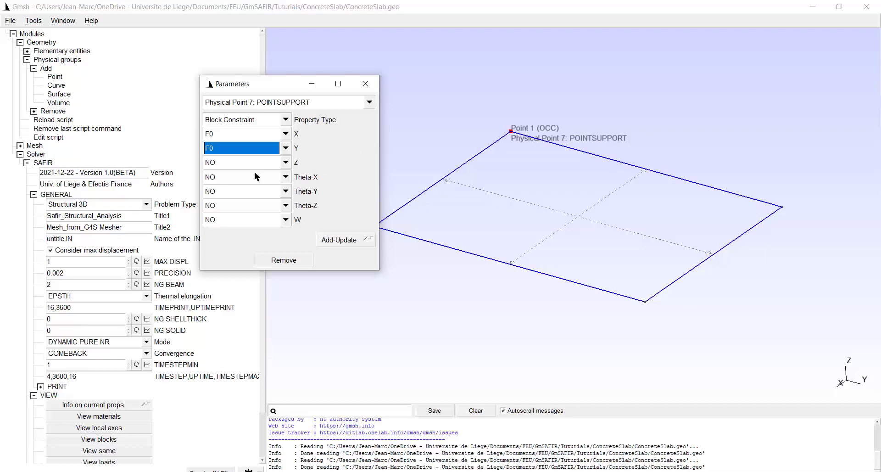
mouse_move(287, 208)
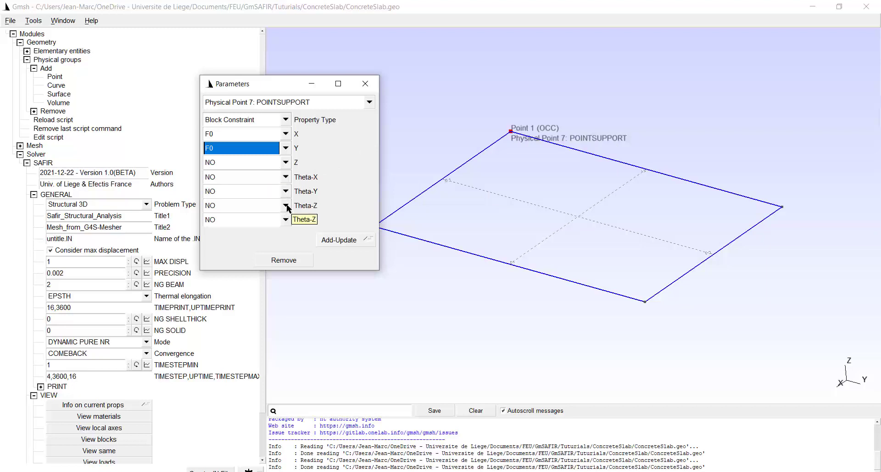
left_click(286, 218)
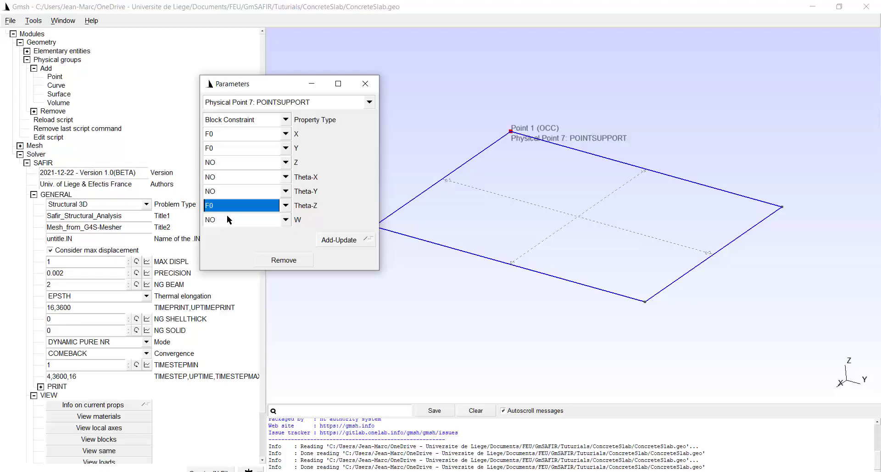
mouse_move(335, 243)
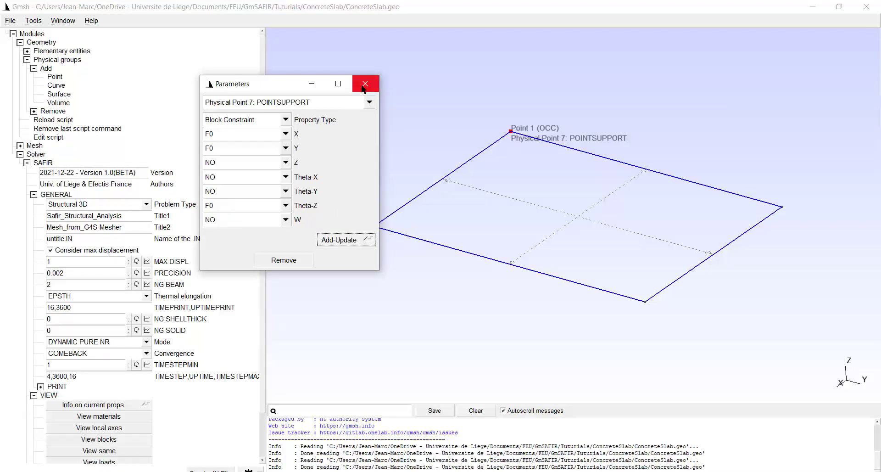
left_click(365, 83)
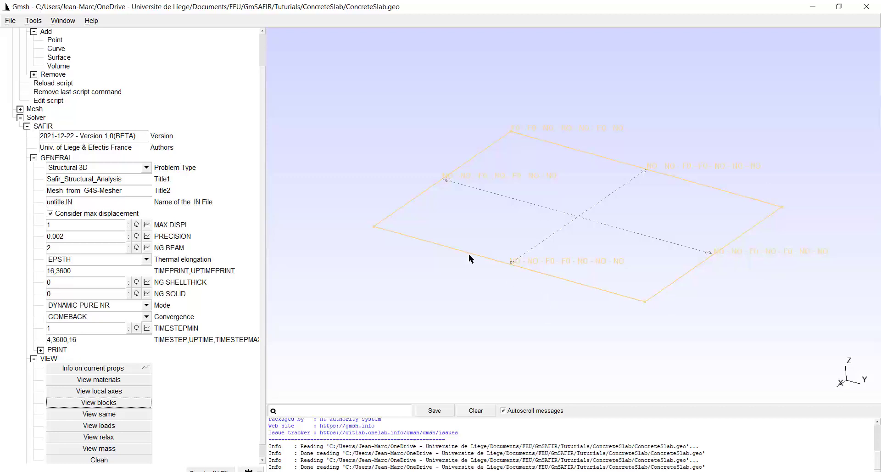
mouse_move(823, 162)
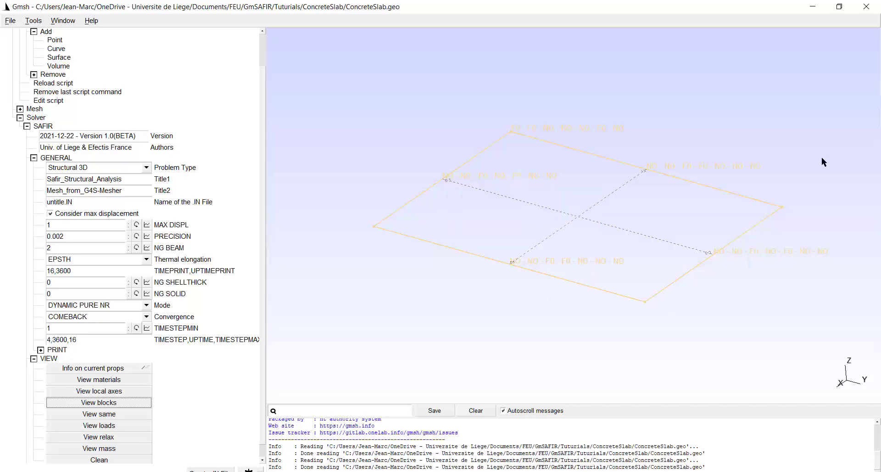
mouse_move(613, 201)
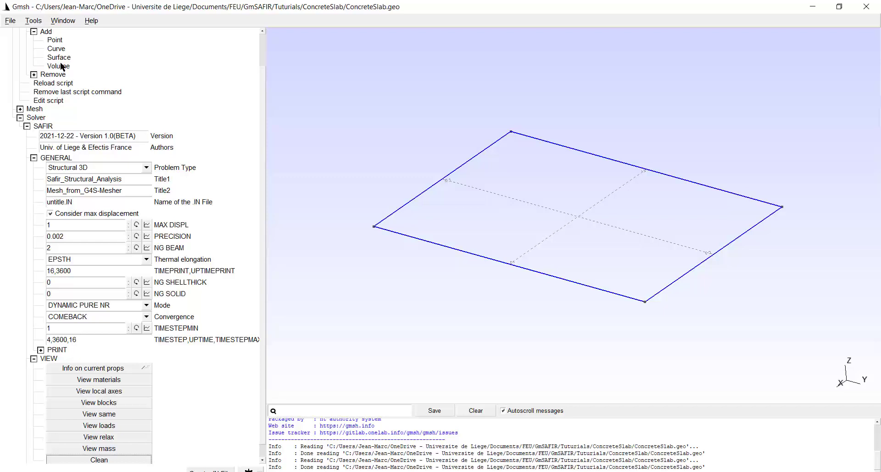
Add a physical surface group named SLAB containing the slab plane.
scroll("up", 3)
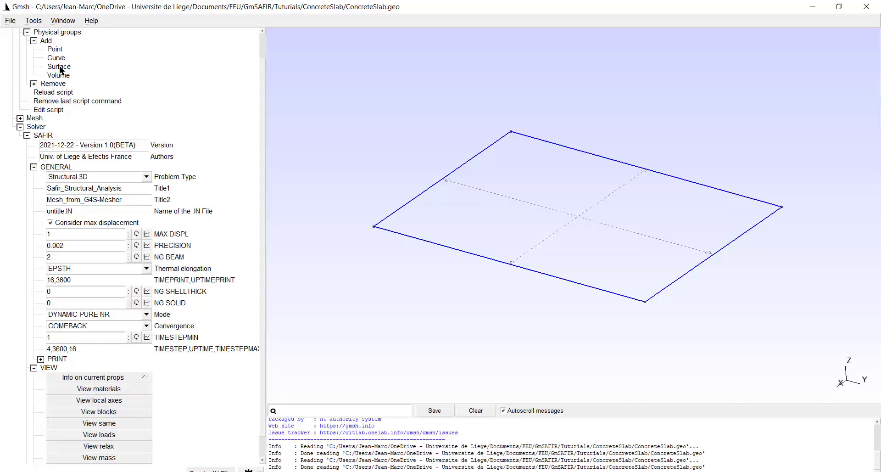
left_click(58, 66)
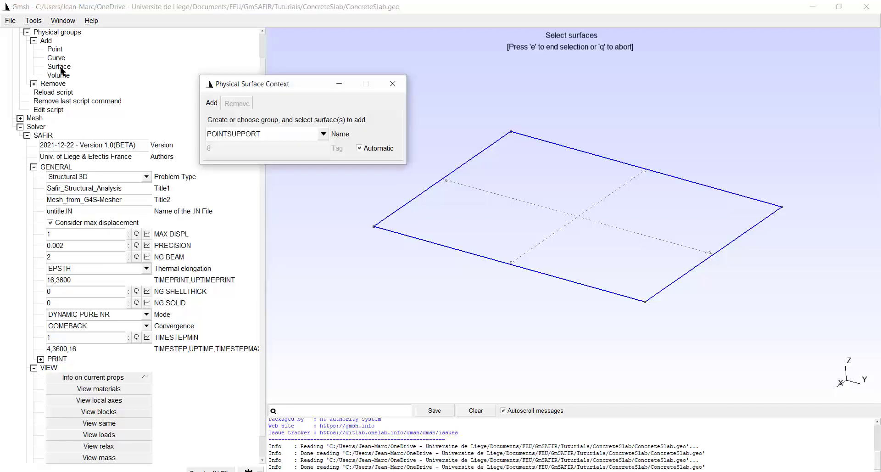
triple_click(253, 133)
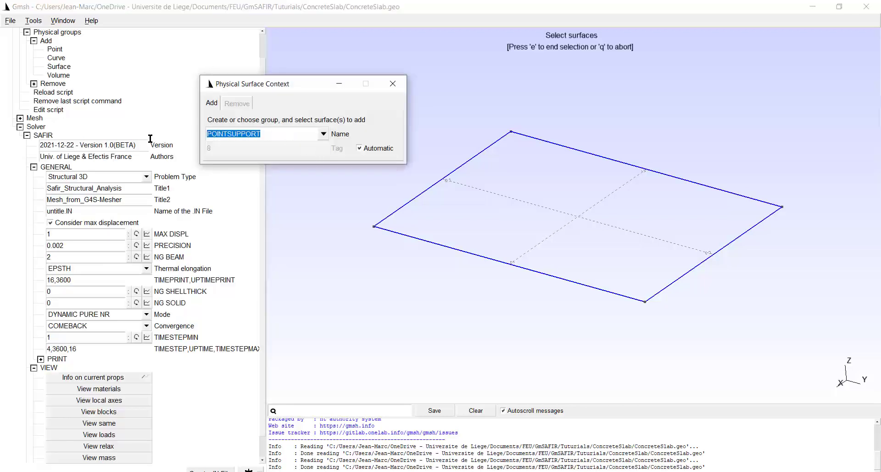
type("SLAB")
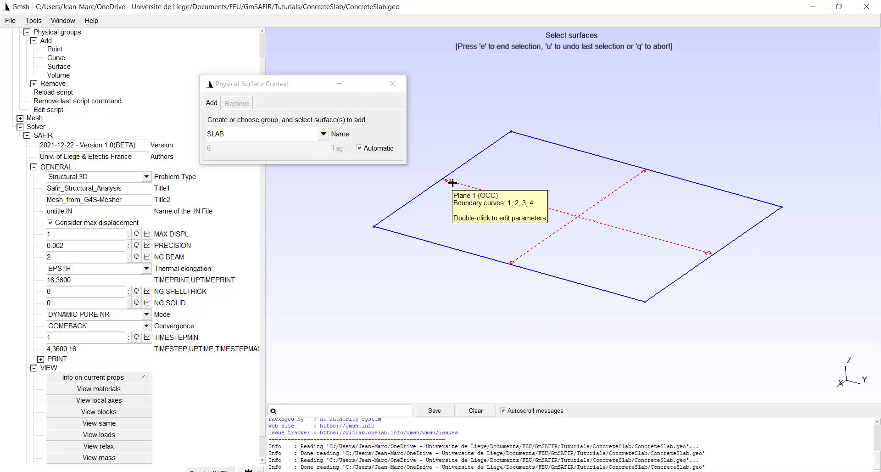
double_click(452, 182)
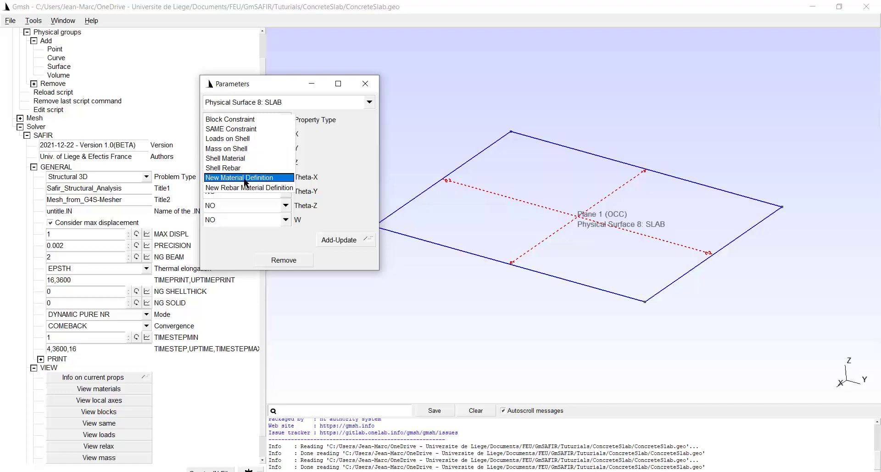
Add NS CONCRETES material CONCRETEM with 2e+06 tension strength to SLAB.
left_click(240, 177)
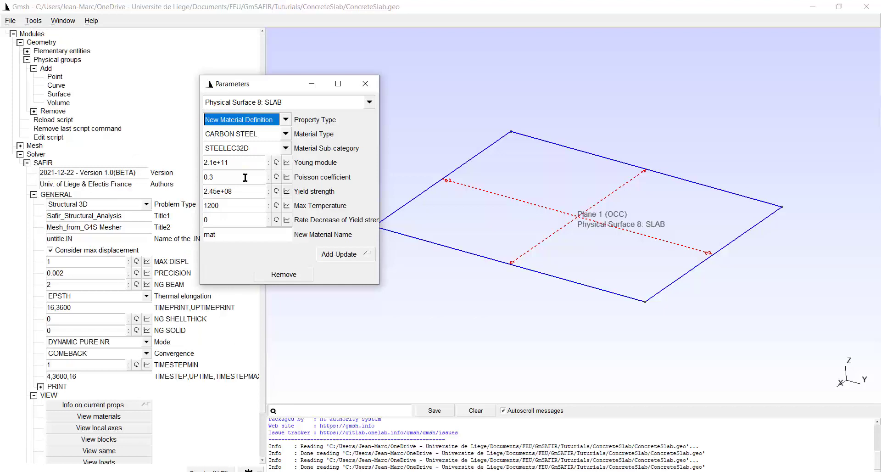
mouse_move(249, 170)
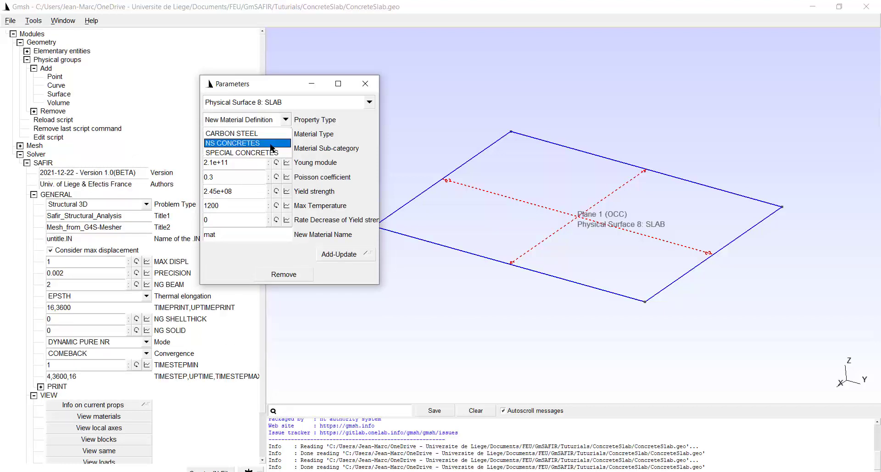
left_click(232, 143)
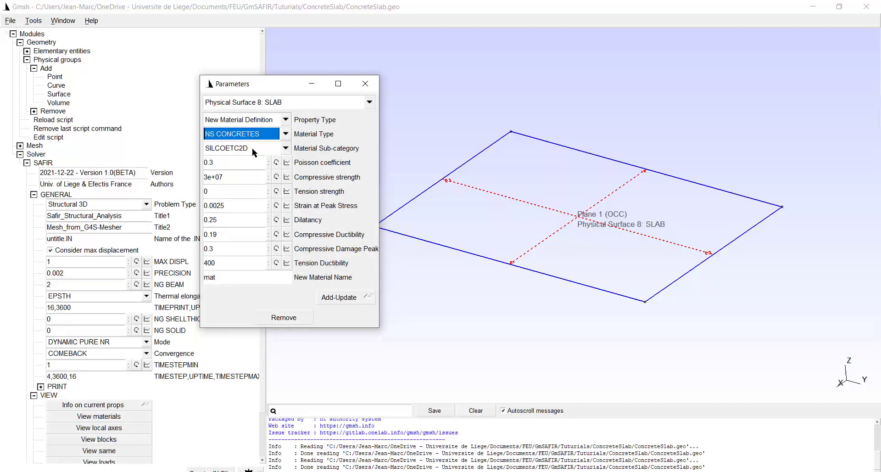
left_click(233, 162)
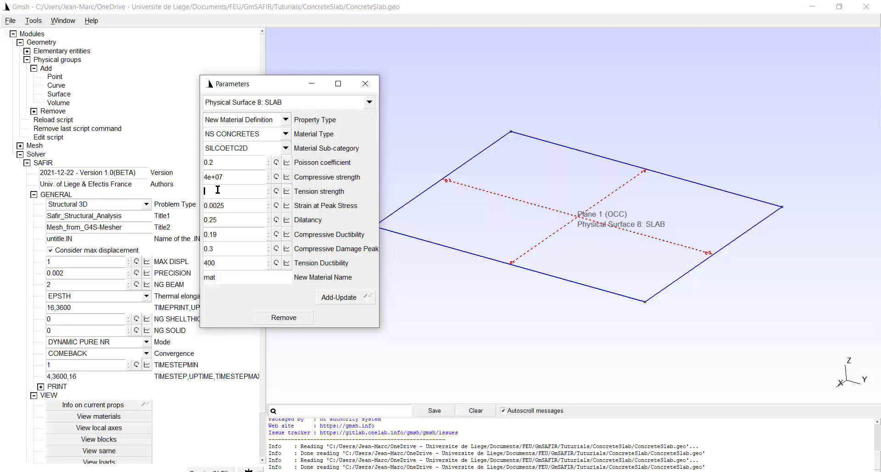
type("2")
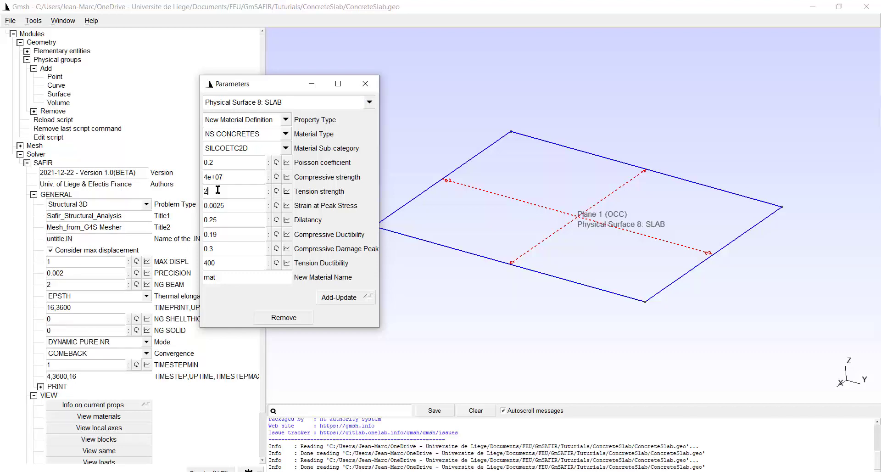
type("E")
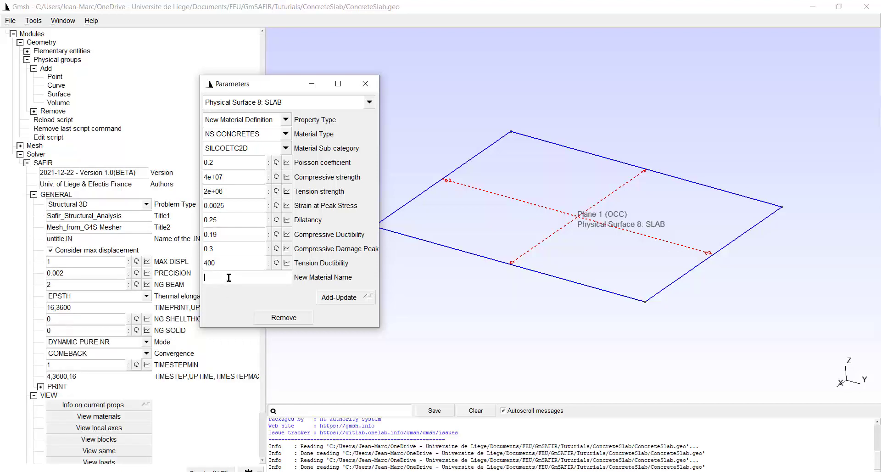
type("CONCRE")
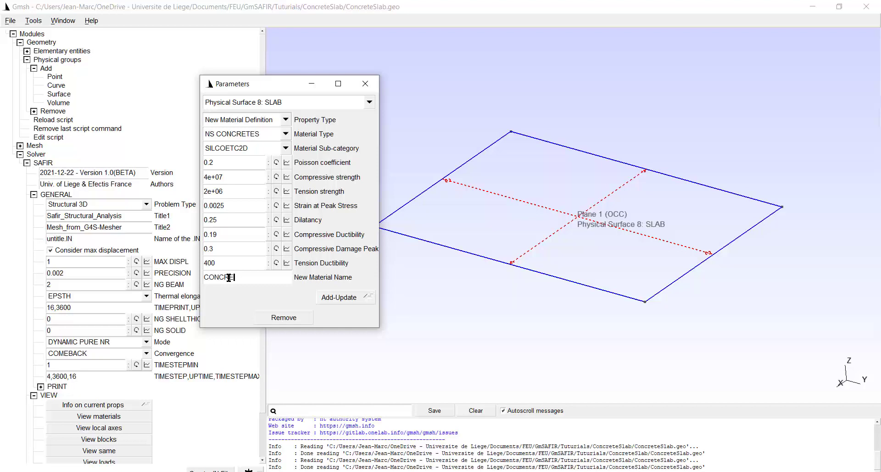
type("TEM")
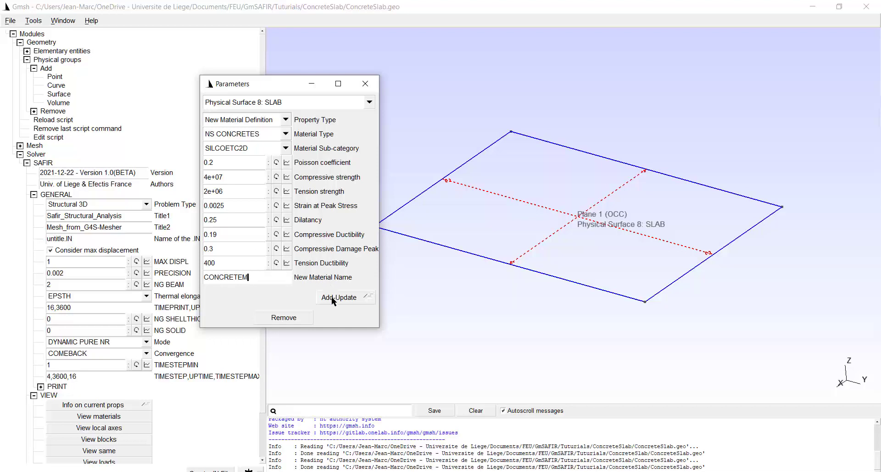
mouse_move(339, 297)
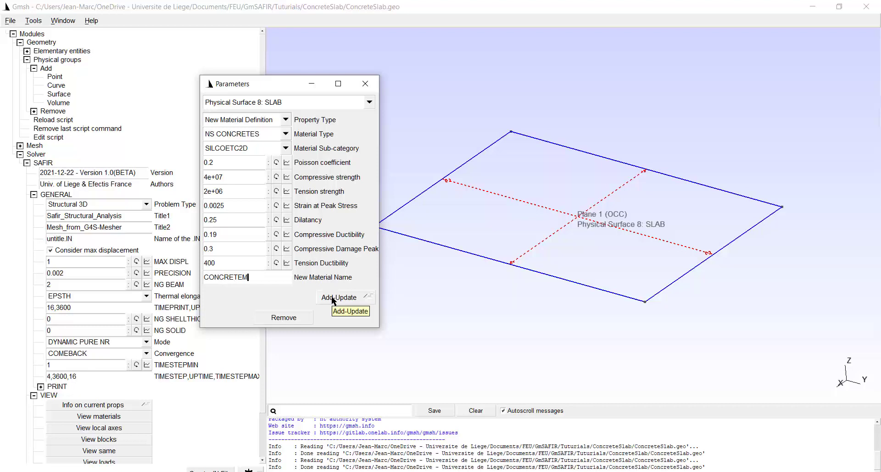
left_click(339, 297)
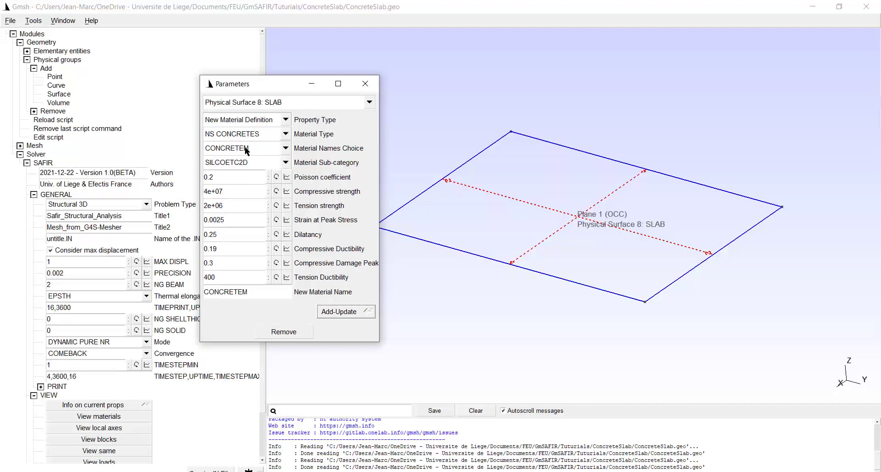
mouse_move(306, 152)
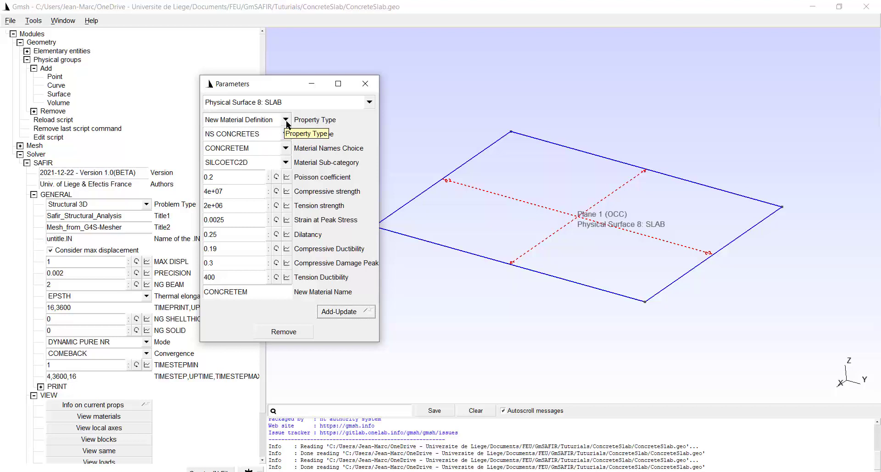
Define a new carbon steel rebar material named STEELM.
left_click(285, 119)
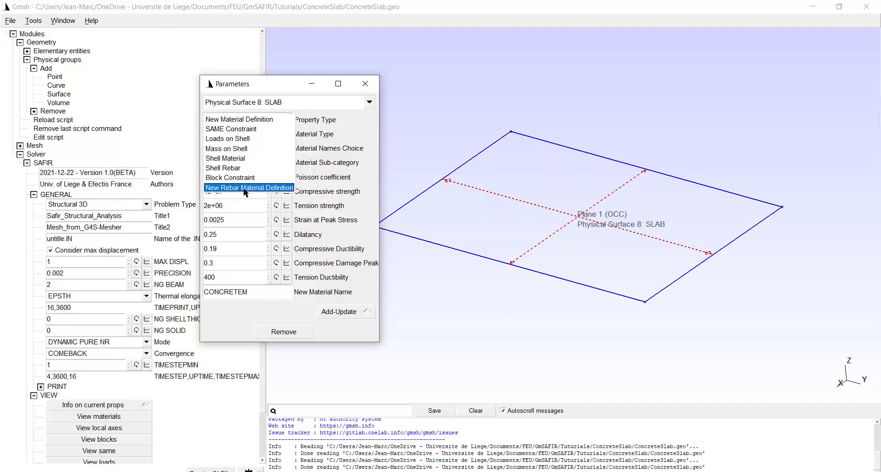
left_click(249, 187)
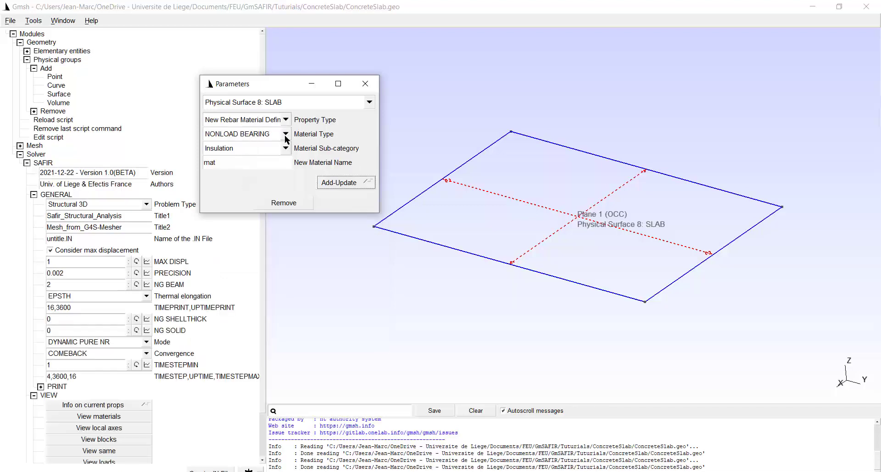
left_click(285, 134)
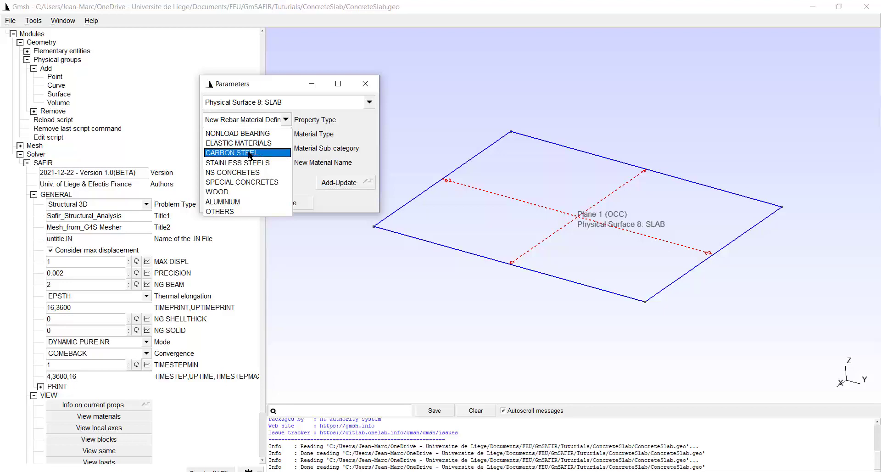
left_click(232, 152)
type("S")
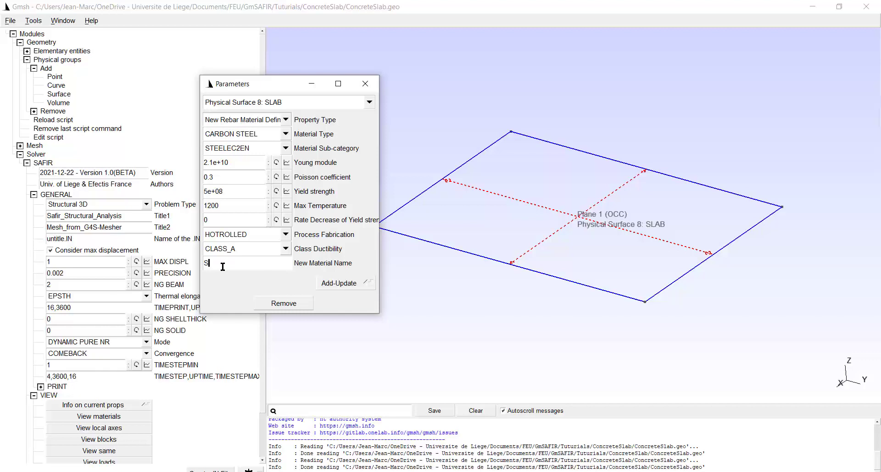
type("TEELM")
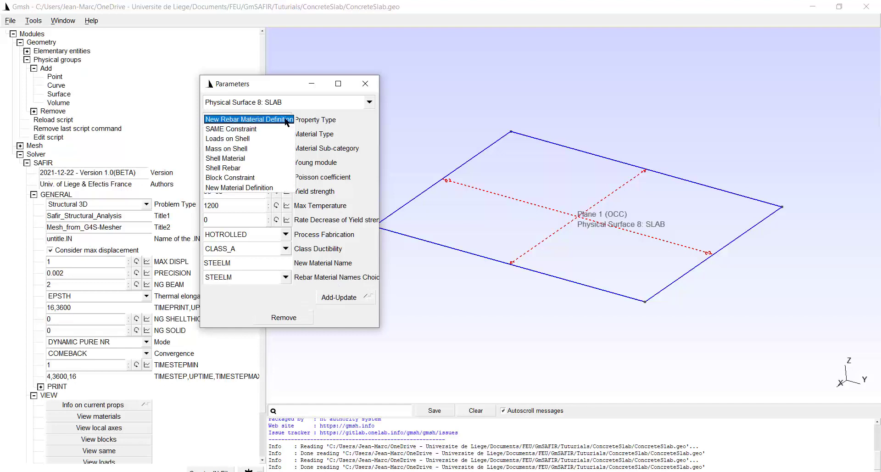
mouse_move(241, 119)
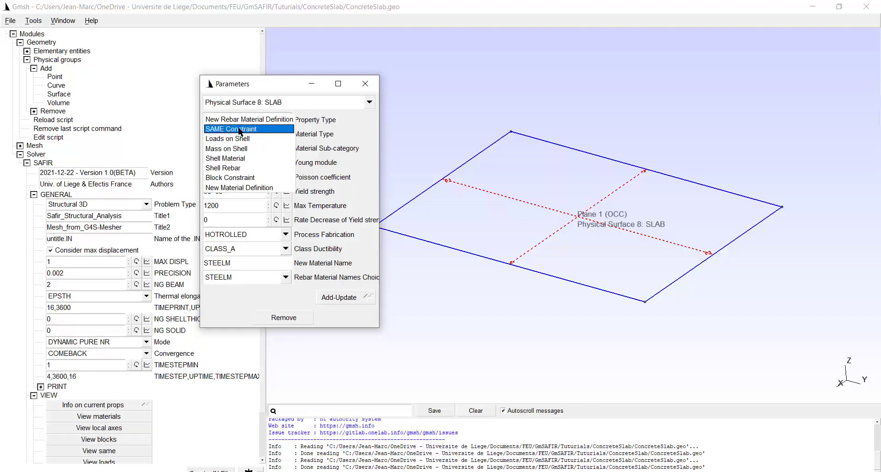
mouse_move(227, 138)
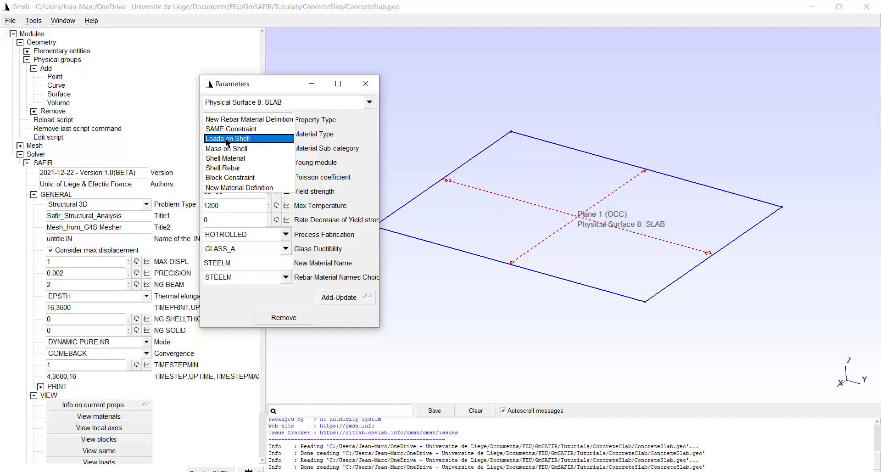
Apply a Loads on Shell entry with -6000 Z pressure to SLAB.
left_click(227, 138)
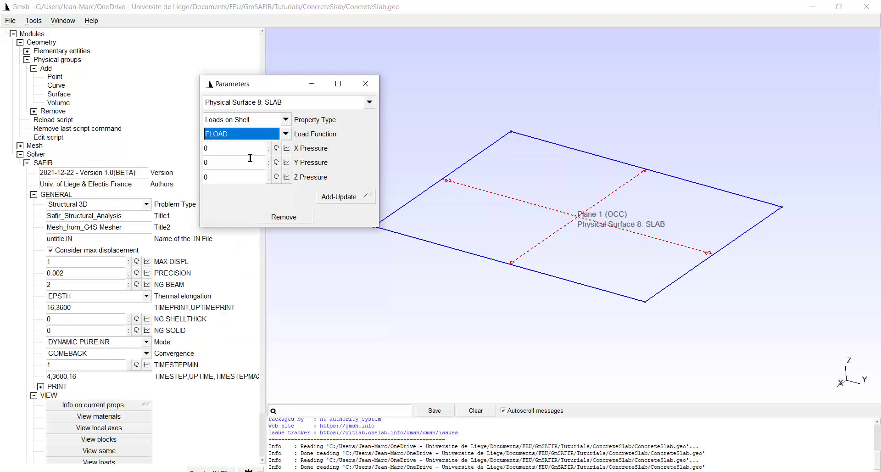
left_click(233, 176)
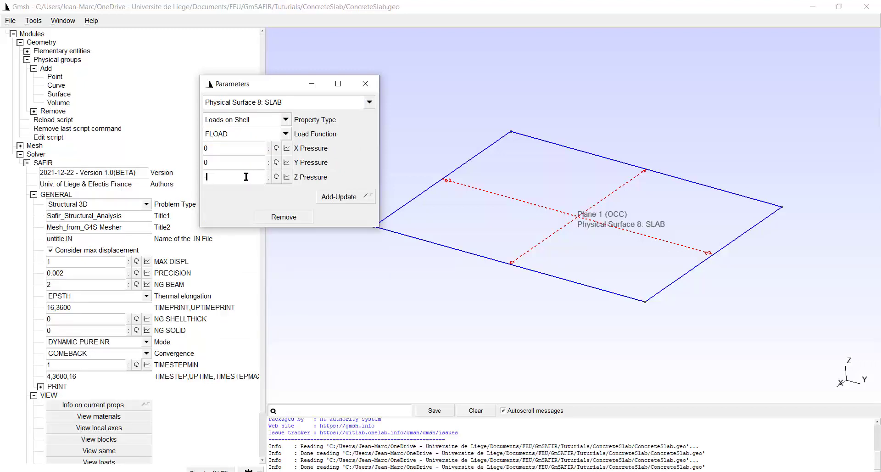
type("-600")
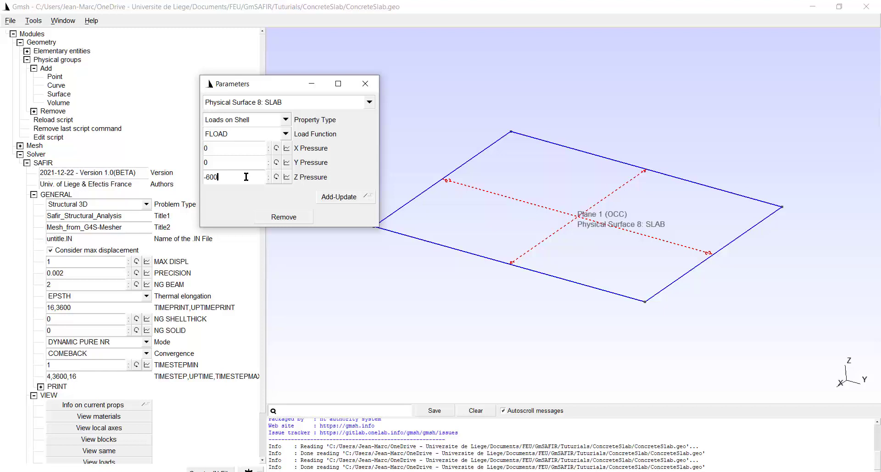
type("0.")
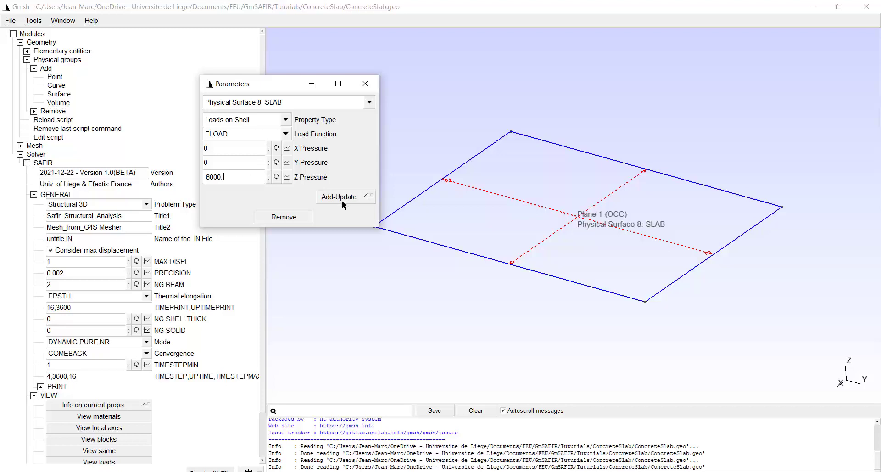
left_click(339, 197)
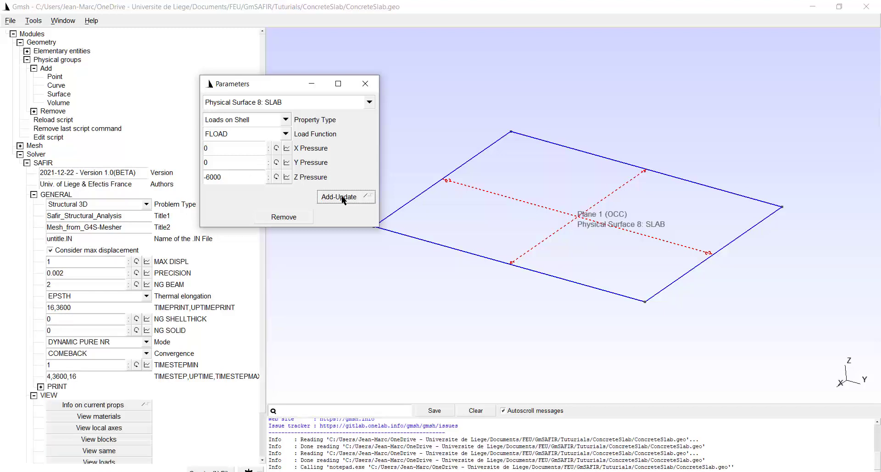
left_click(338, 196)
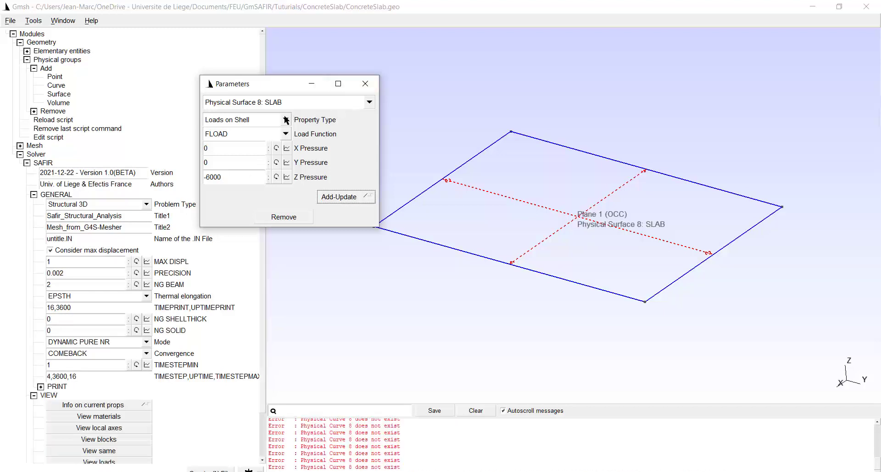
left_click(246, 119)
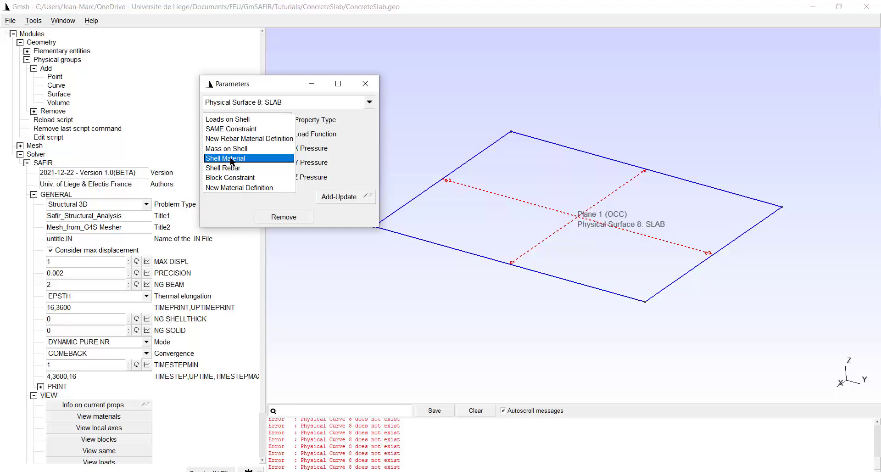
Set SLAB's shell material to SHELLTH.TSH, thickness 0.2, material CONCRETEM.
left_click(225, 158)
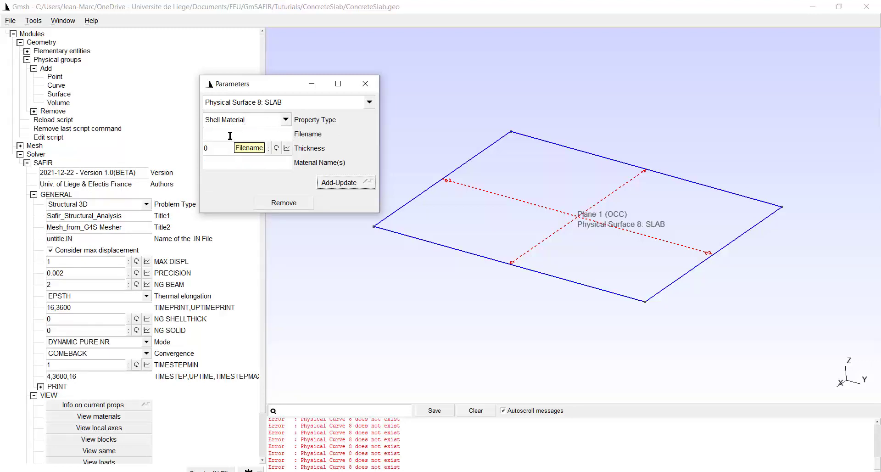
left_click(246, 133)
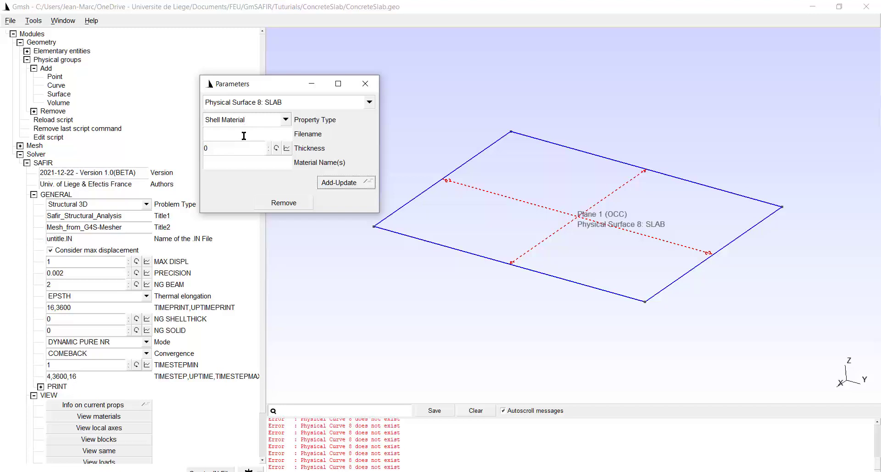
left_click(235, 134)
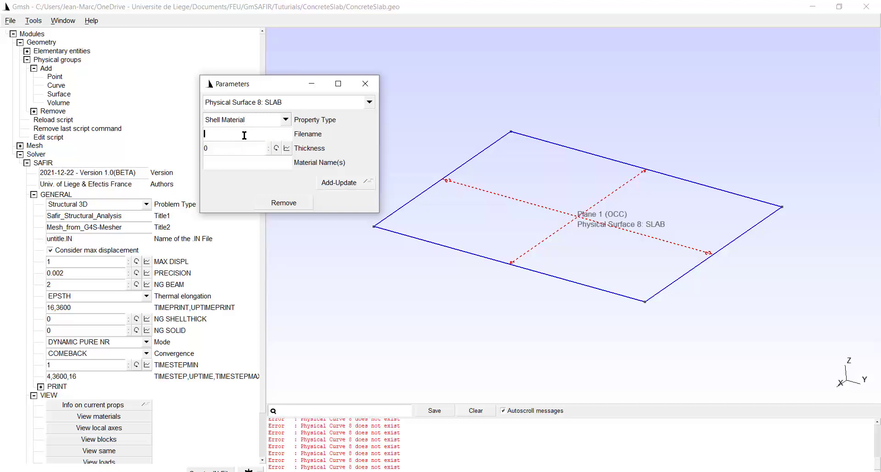
type("SHEL")
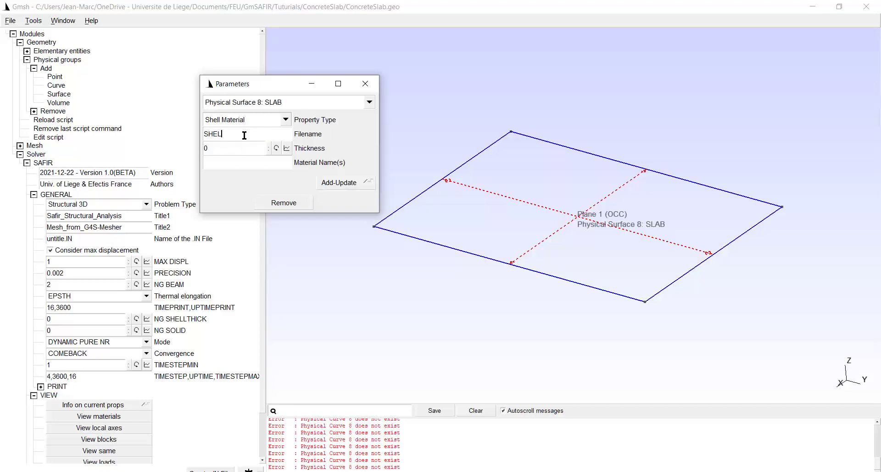
type("LTH")
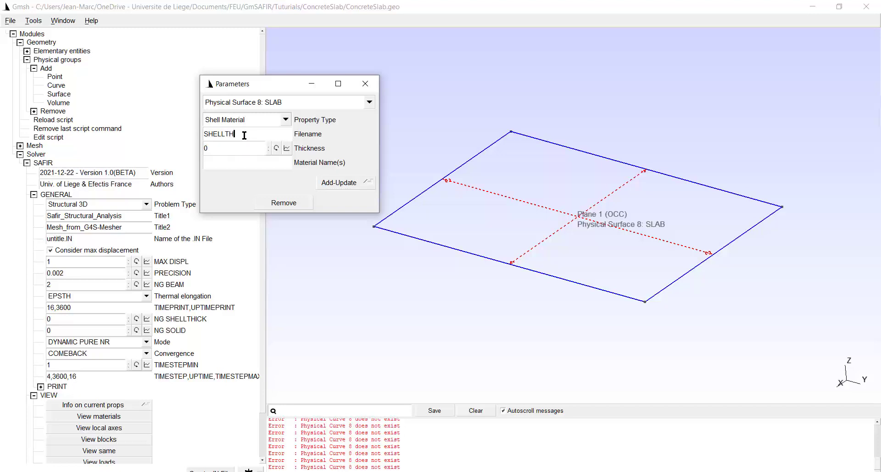
type(".TSH")
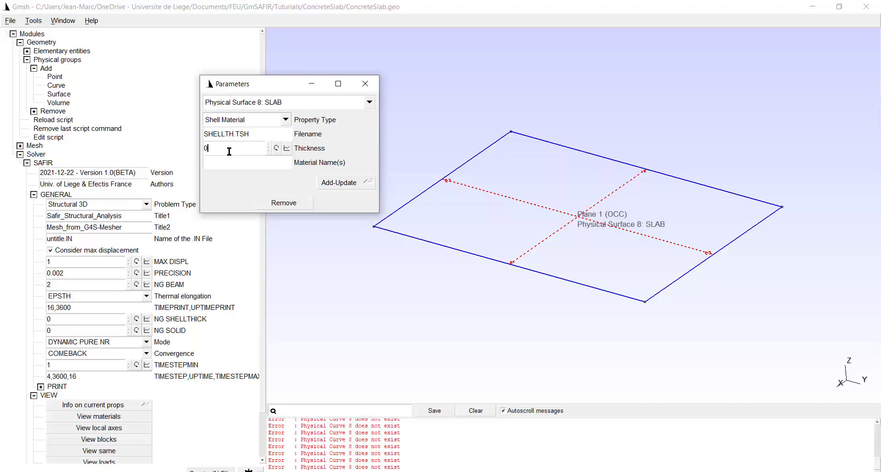
type(".2")
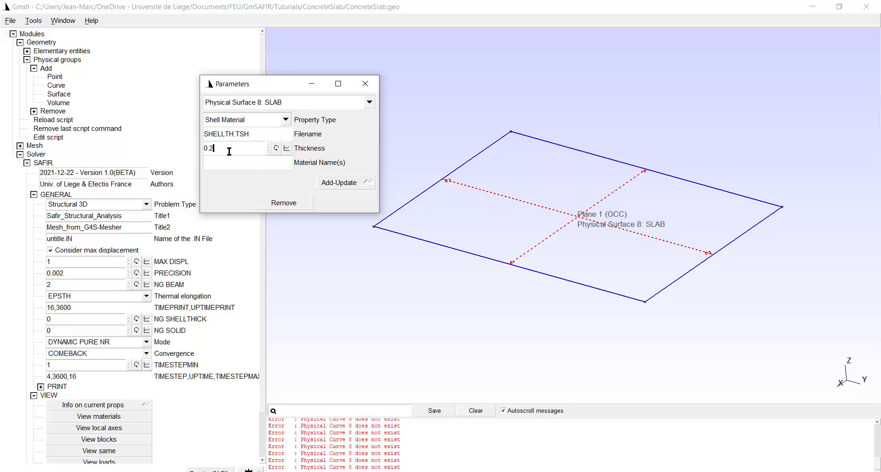
type("0")
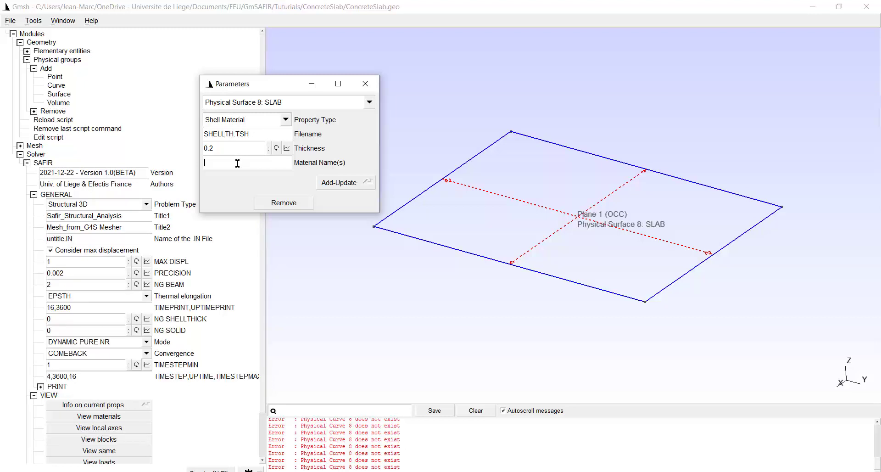
type("CONC")
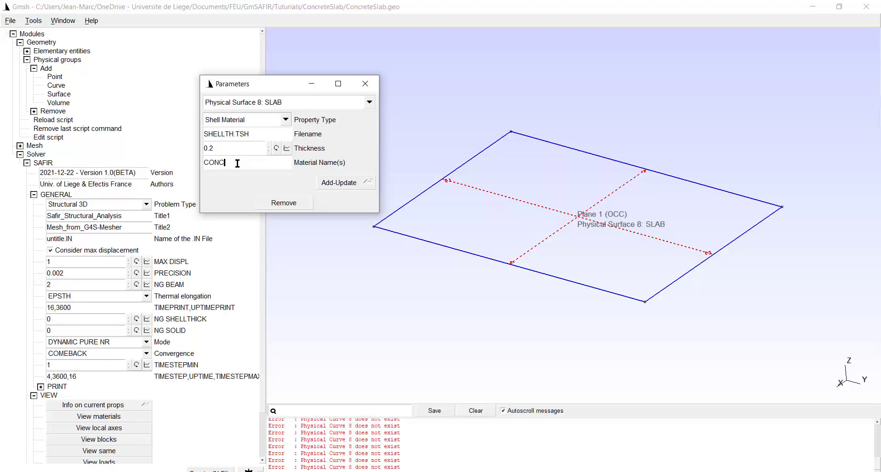
type("RETE")
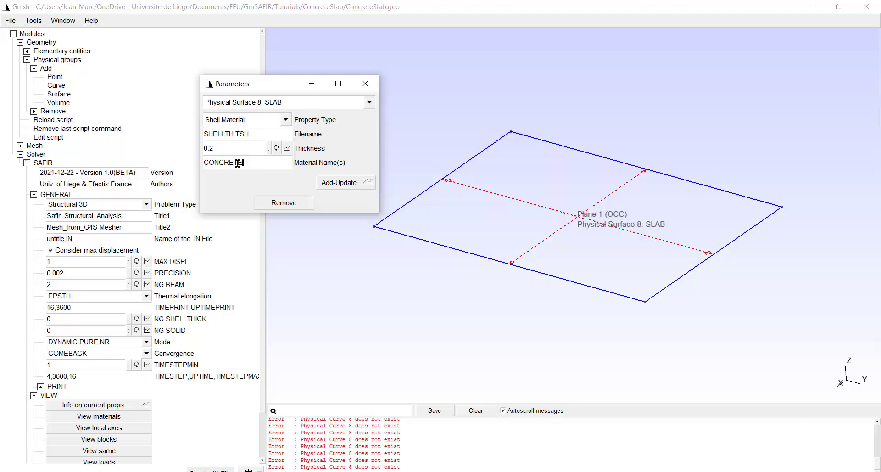
type("M")
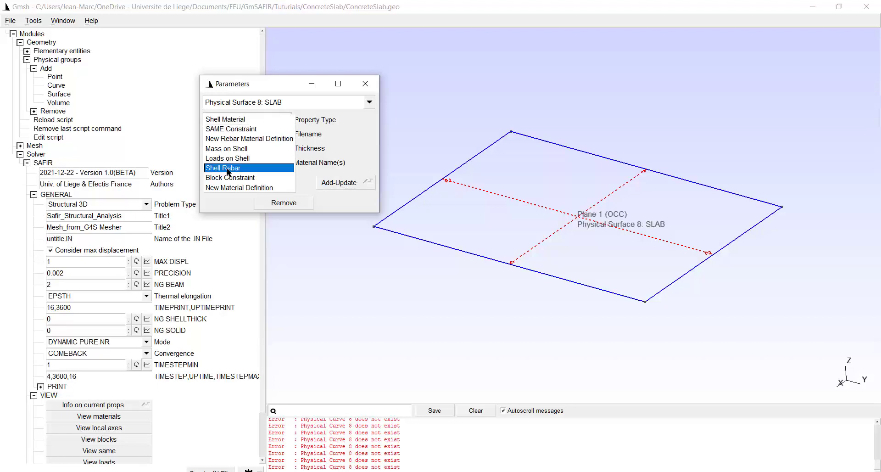
Start a Shell Rebar entry with material STEELM and section 0.002513.
left_click(223, 167)
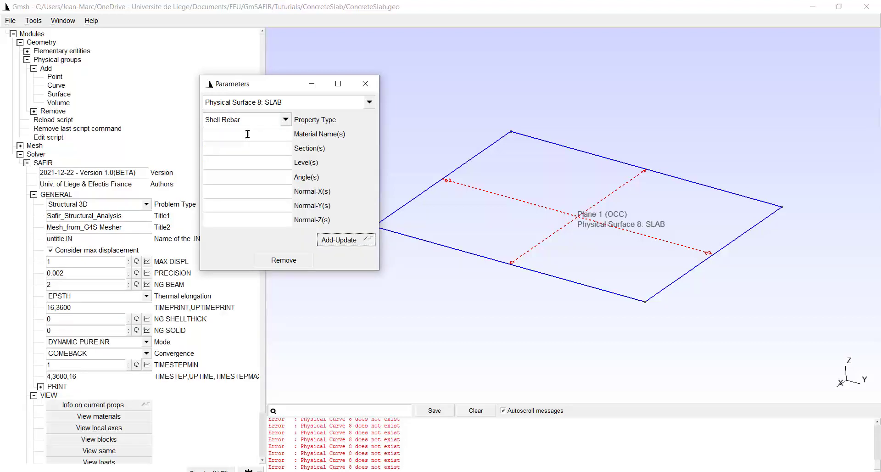
type("S")
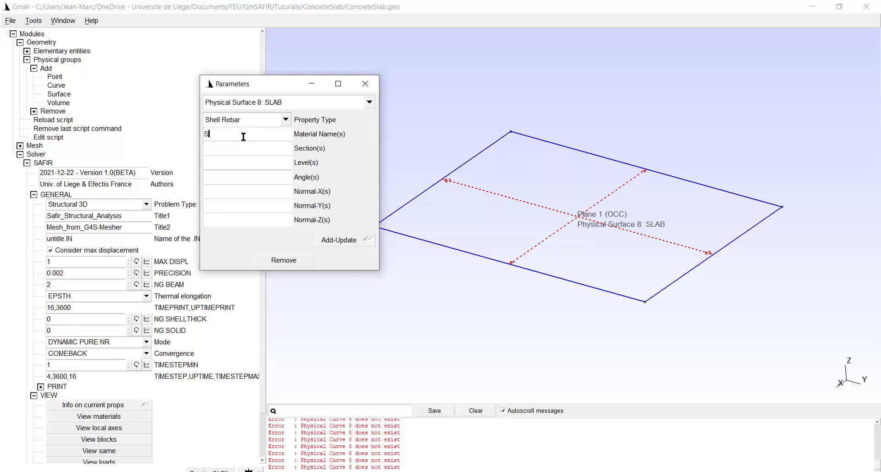
type("TEEL")
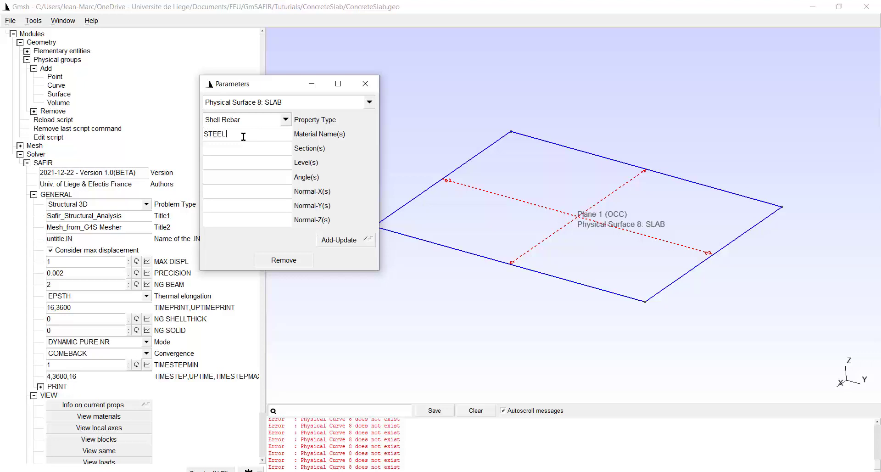
type("M")
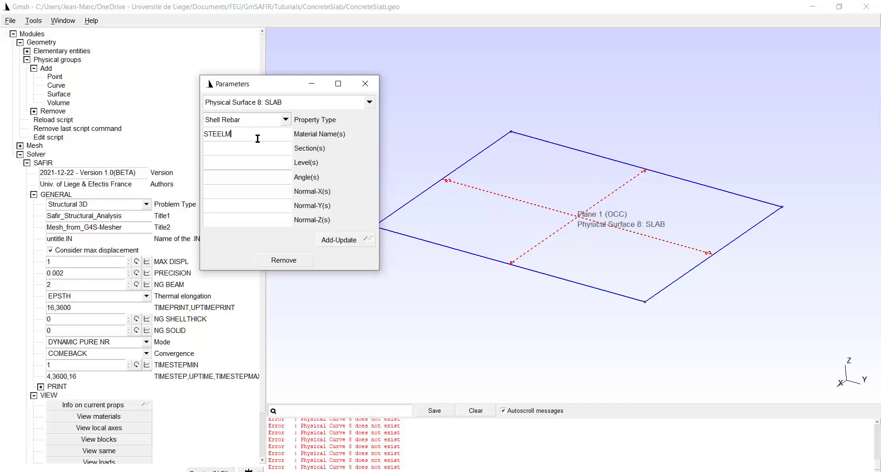
mouse_move(606, 161)
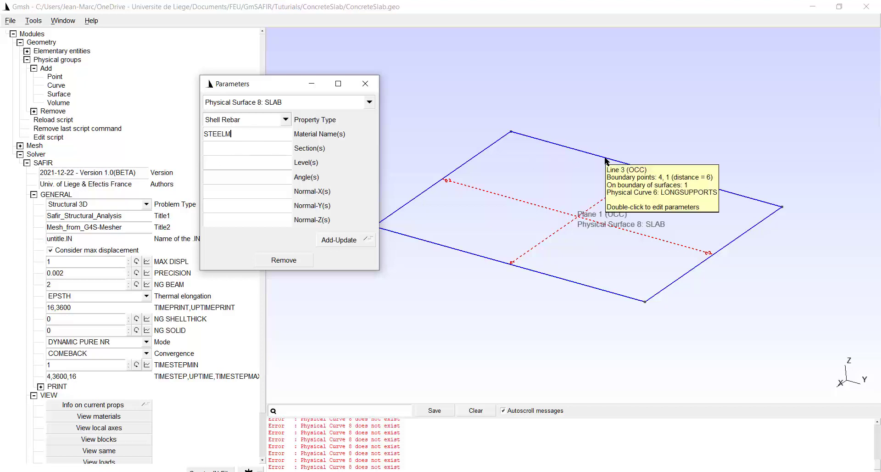
mouse_move(464, 143)
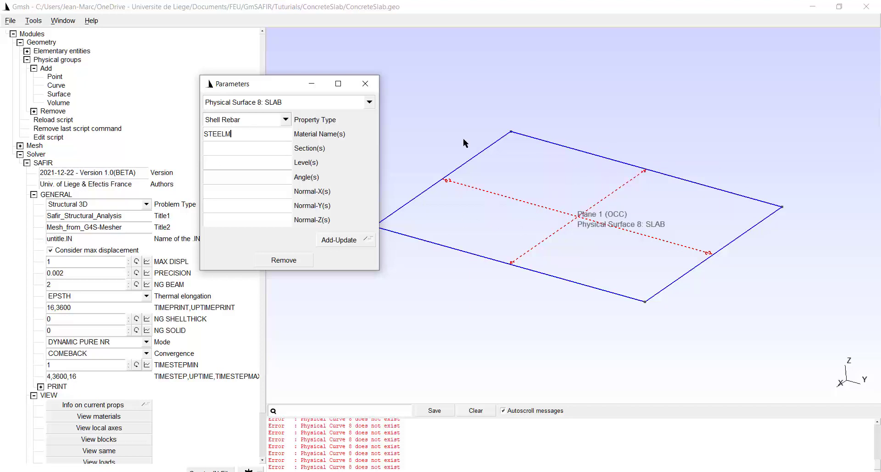
mouse_move(252, 153)
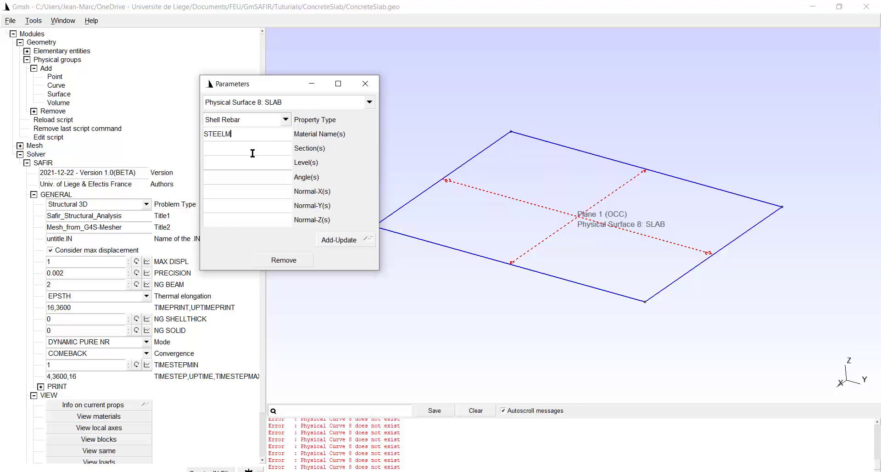
left_click(247, 147)
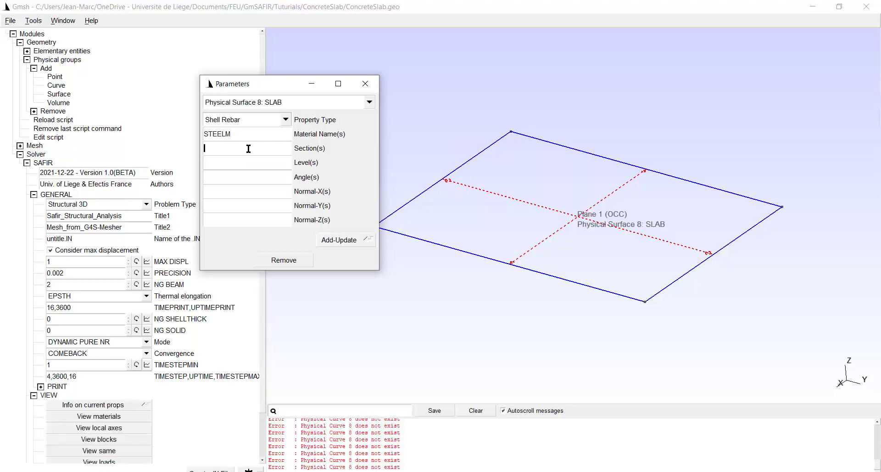
type("0")
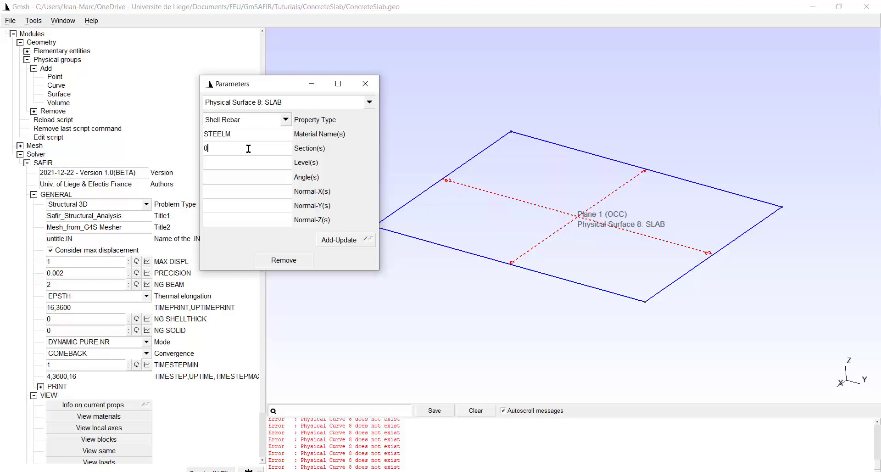
type(".002513")
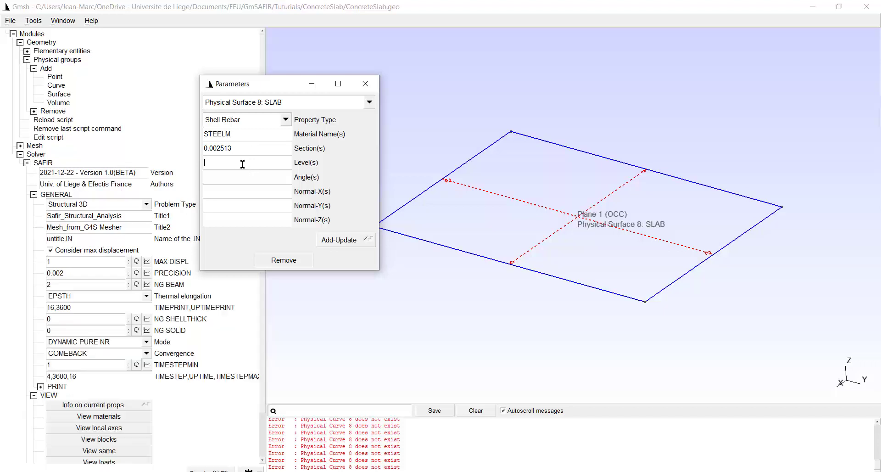
Set the rebar level to -0.07 and normal direction to 1, 0, 0.
type("-0")
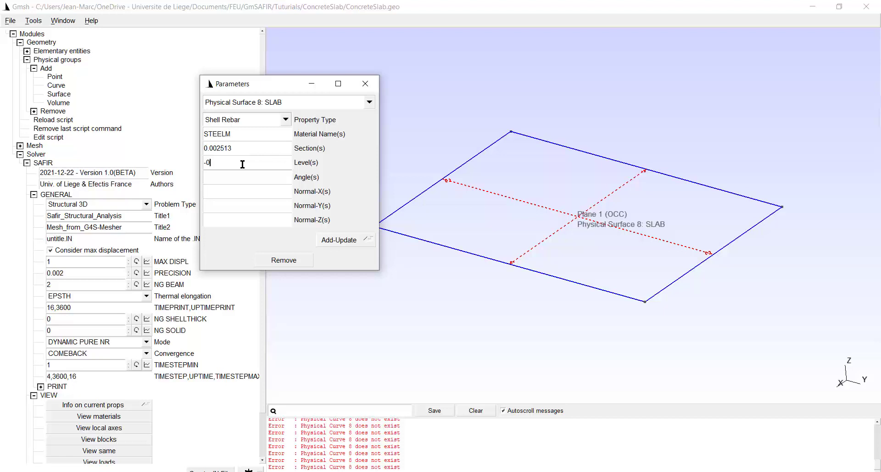
type(".0")
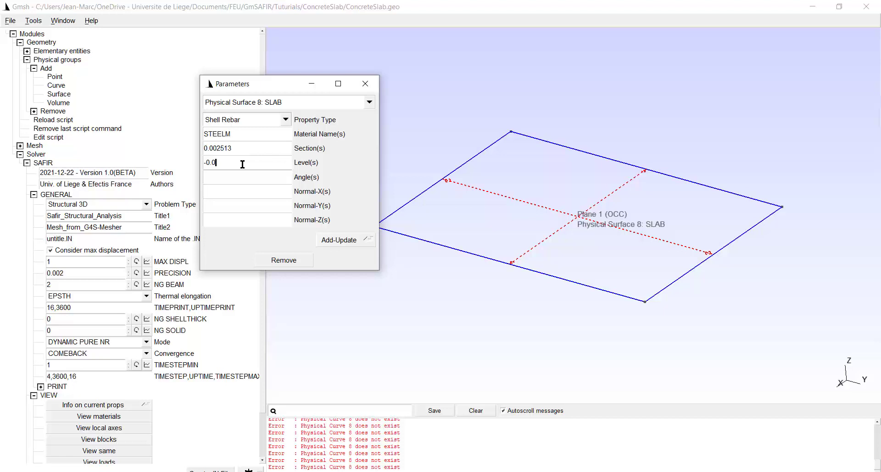
type("7")
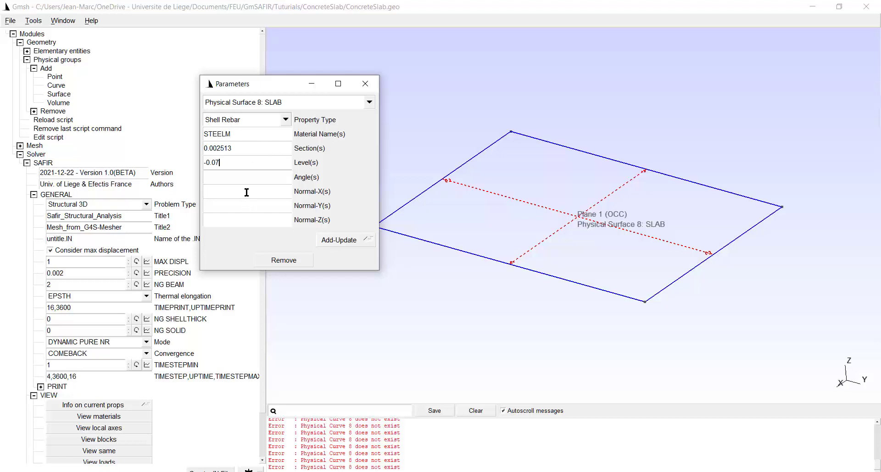
left_click(247, 191)
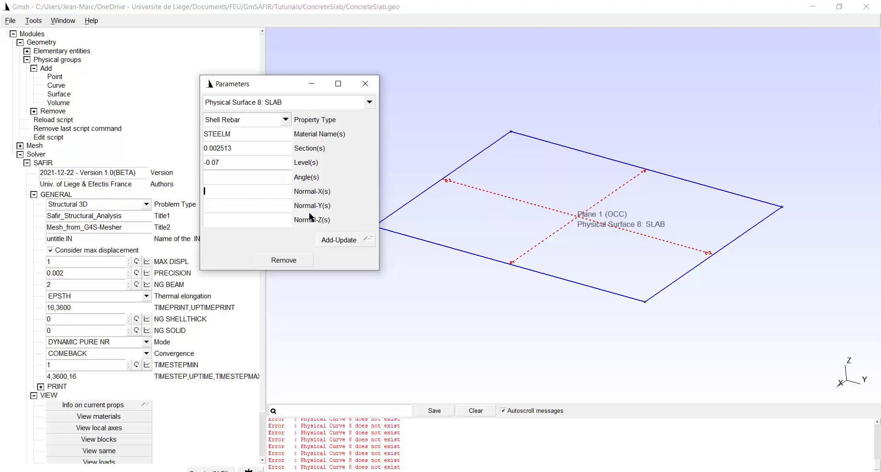
mouse_move(227, 205)
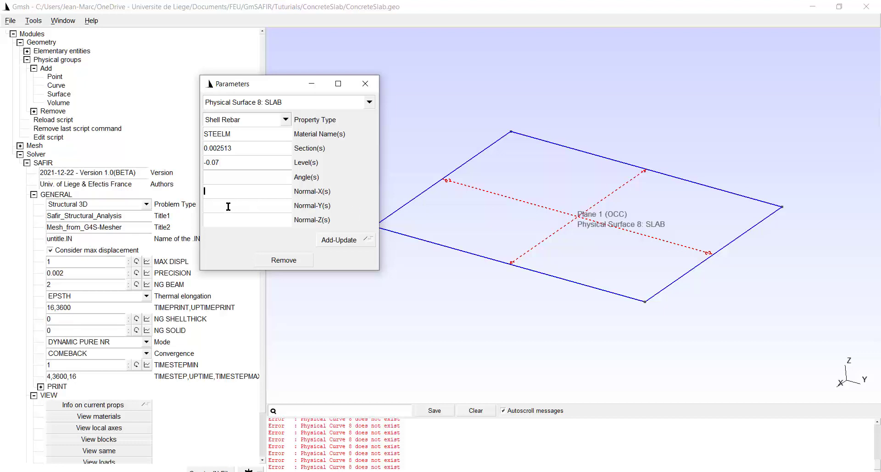
type("1")
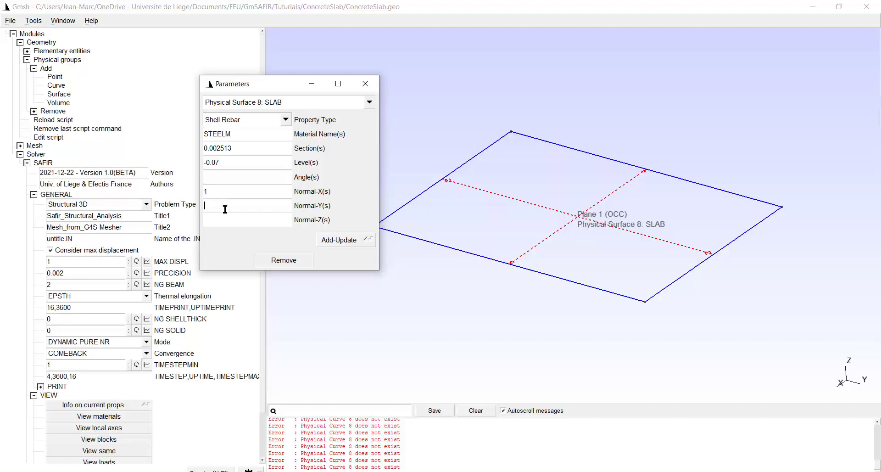
type("0")
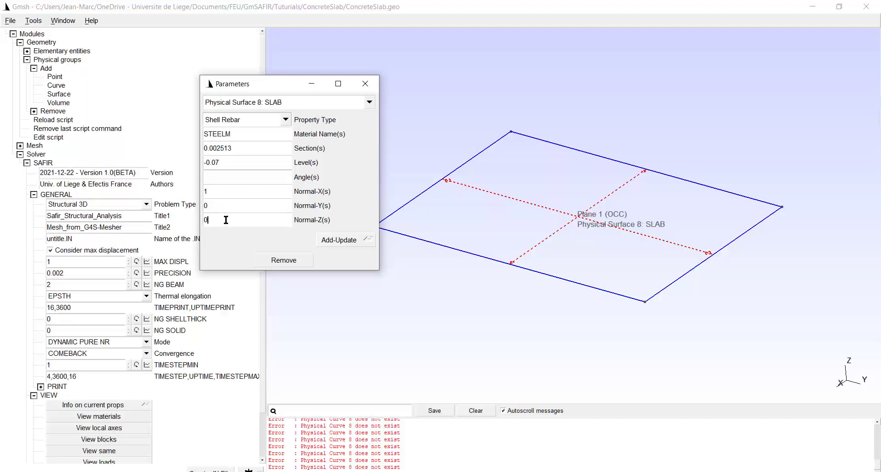
mouse_move(635, 219)
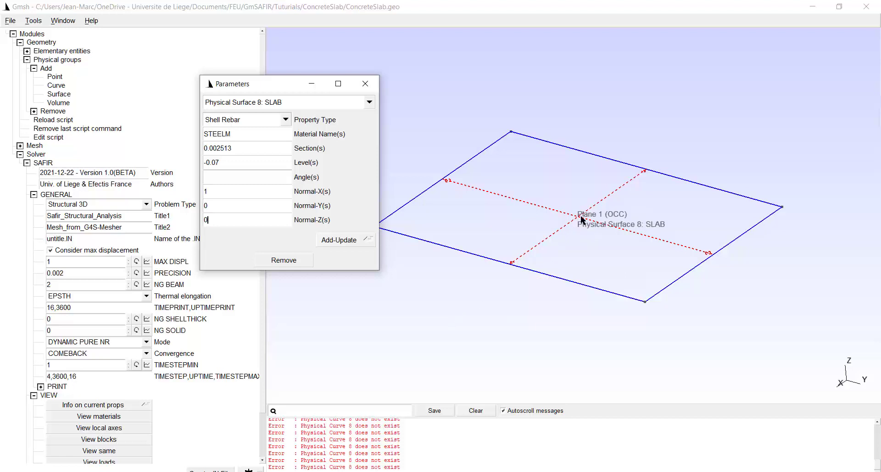
mouse_move(573, 220)
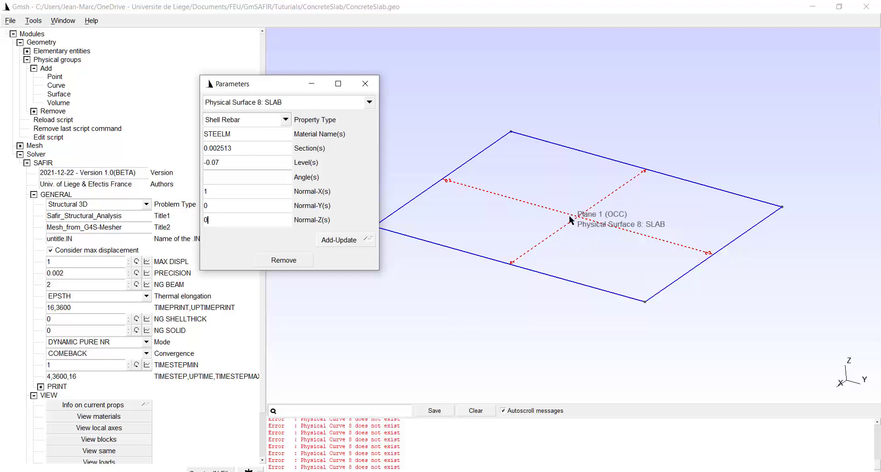
left_click_drag(570, 219, 604, 276)
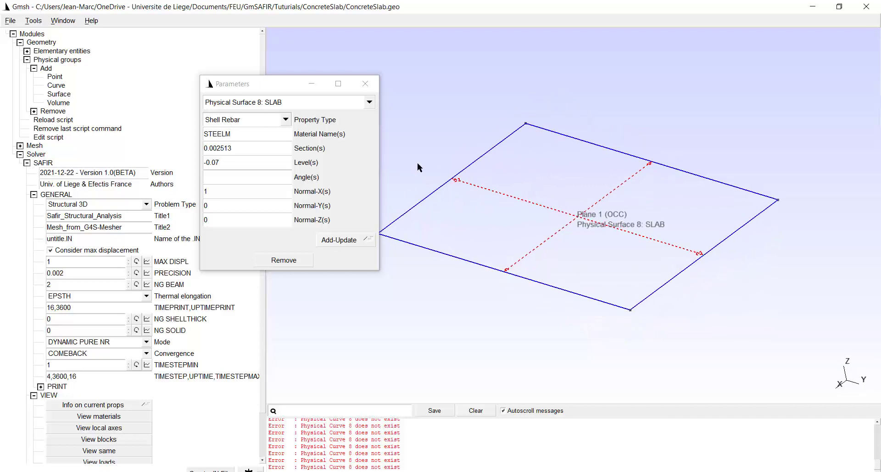
mouse_move(410, 383)
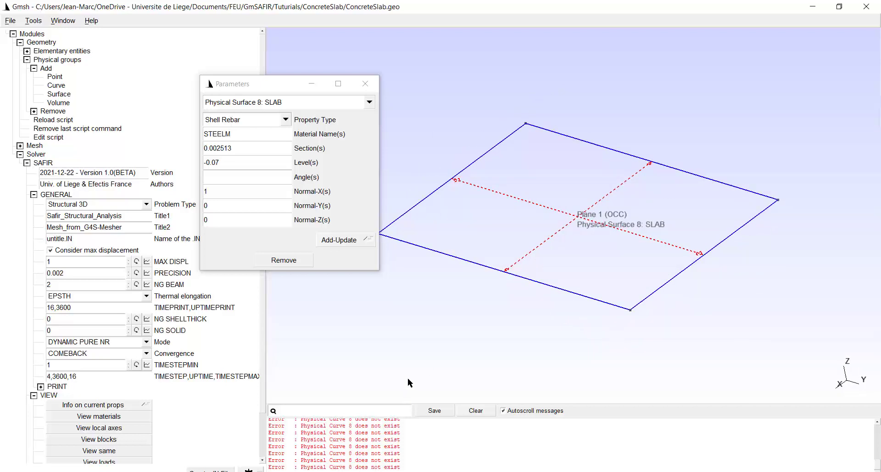
mouse_move(654, 312)
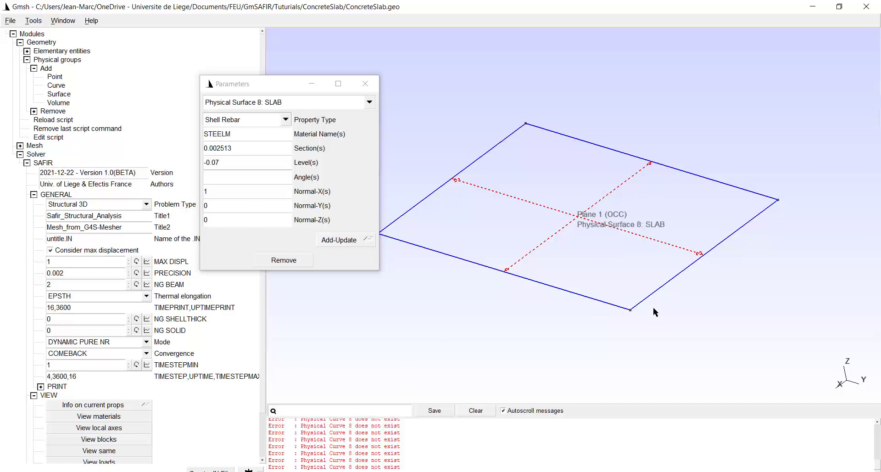
mouse_move(511, 211)
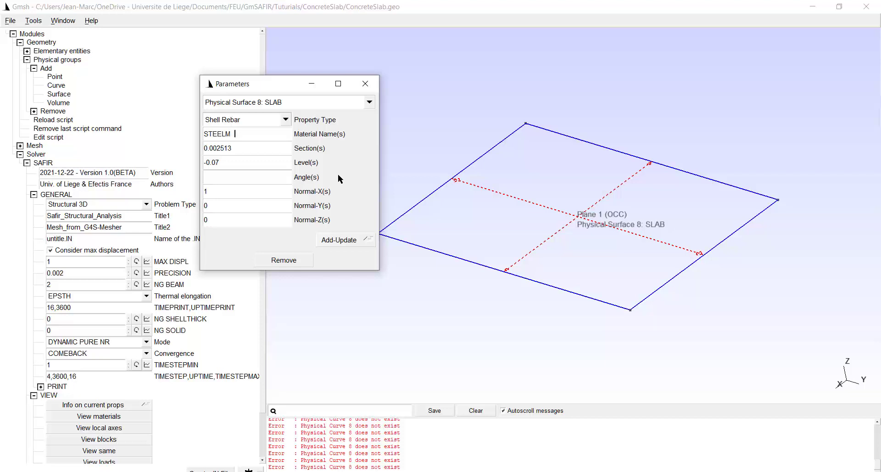
Add a STEELM rebar layer with section 0.002513, level -0.08 and normal 0.
type("S")
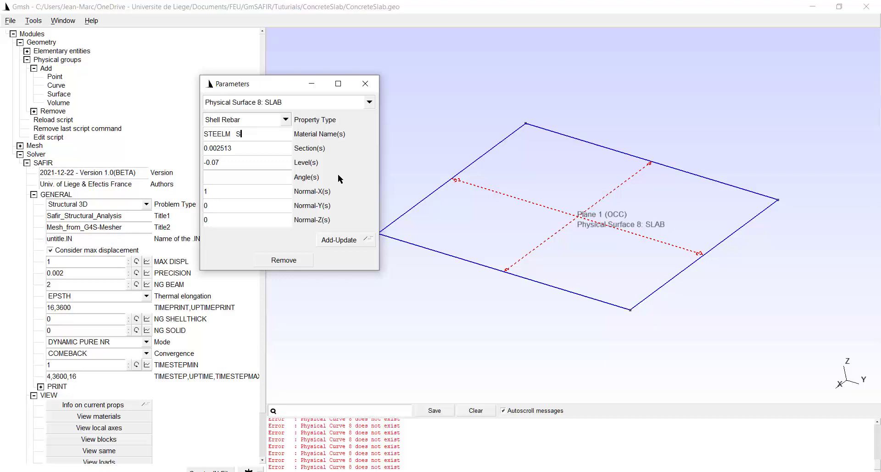
type("TEELM")
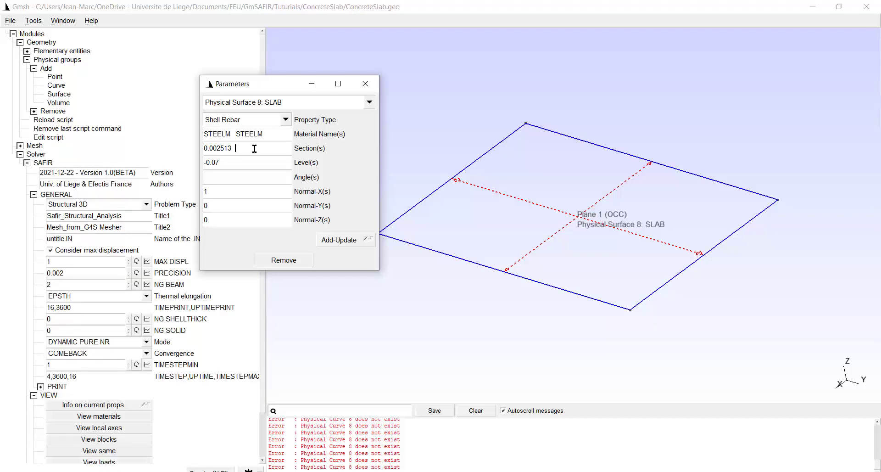
type("0.00")
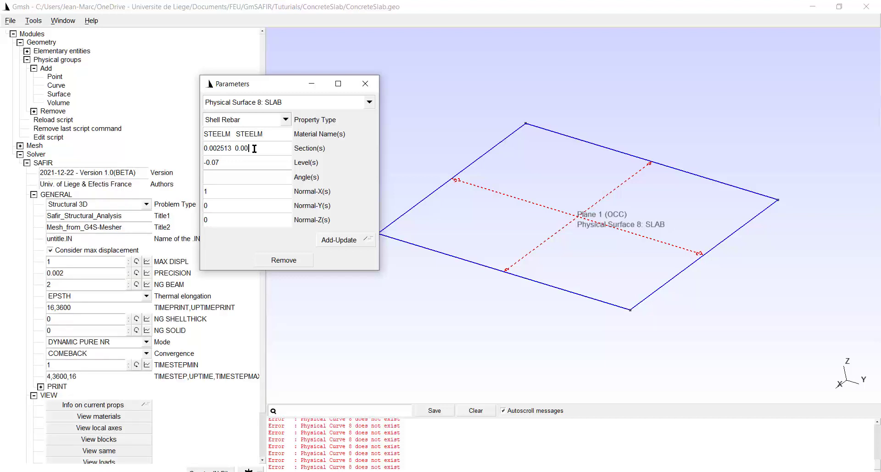
type("2513")
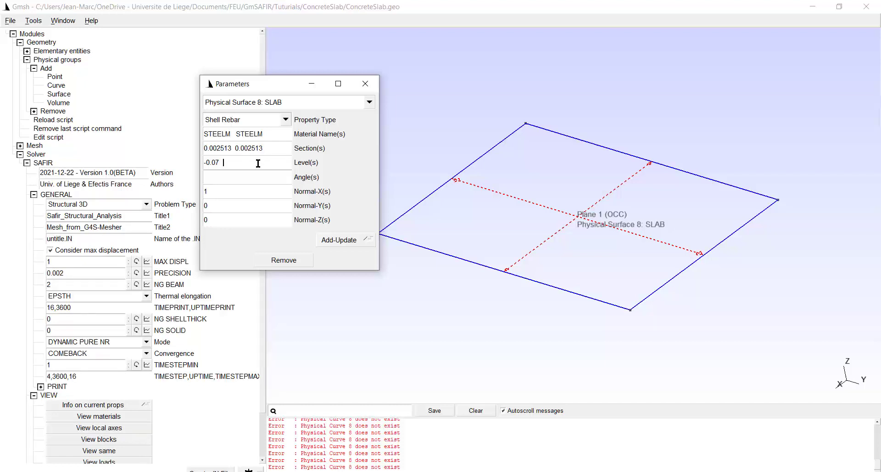
type("-0.")
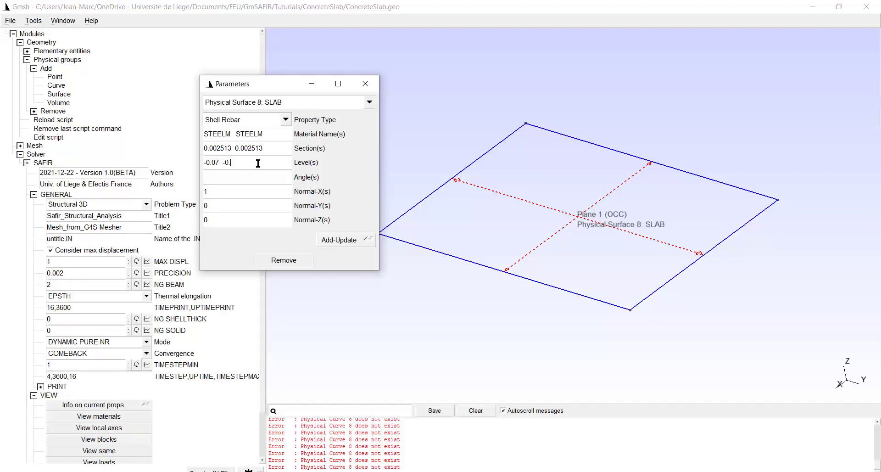
type("8")
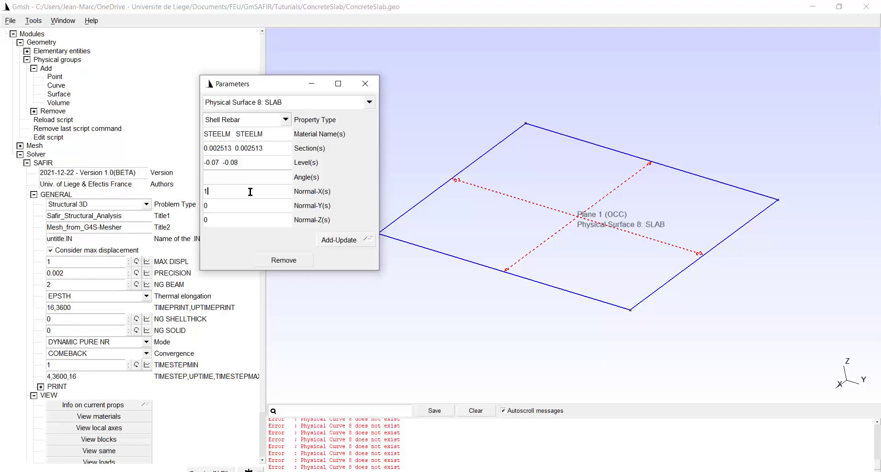
type("0")
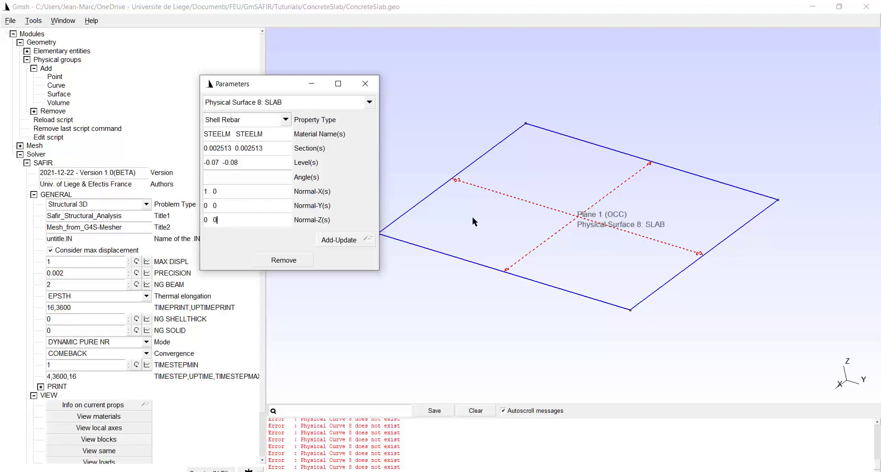
mouse_move(574, 226)
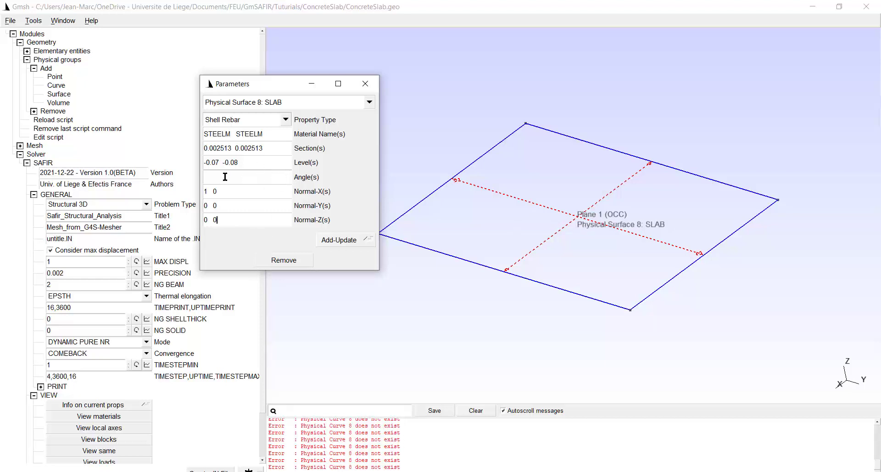
mouse_move(195, 196)
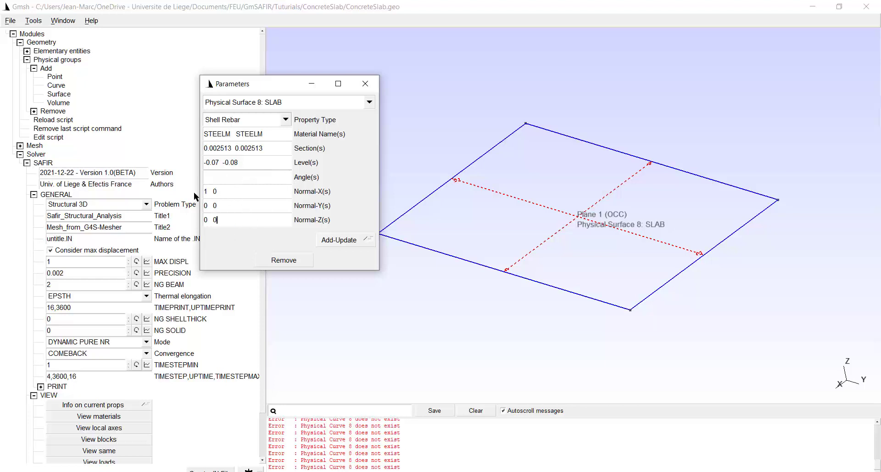
mouse_move(340, 240)
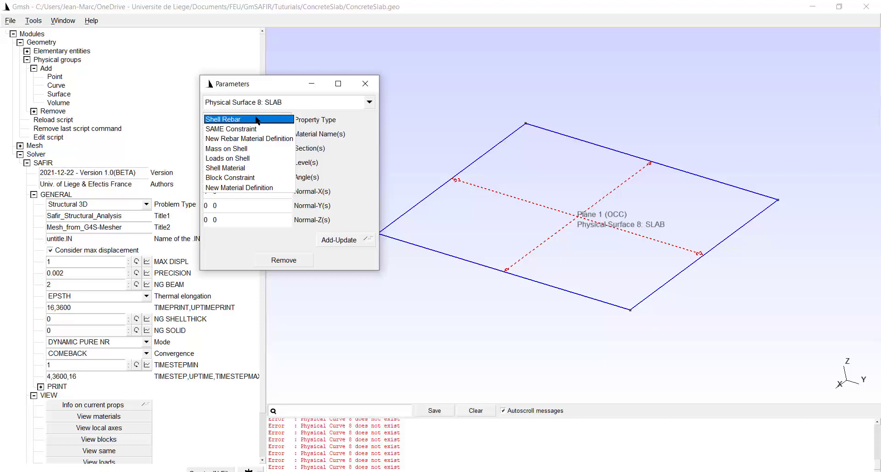
Close the SLAB parameters, display the slab's material labels, then clean them away.
left_click(365, 83)
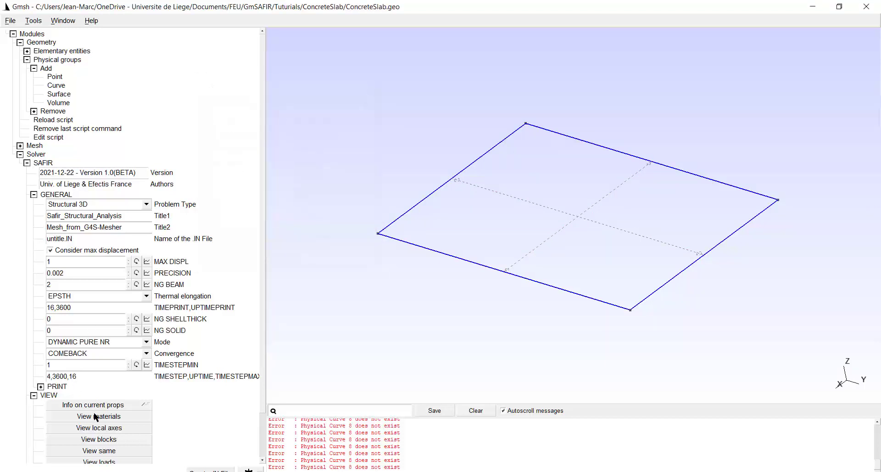
left_click(99, 417)
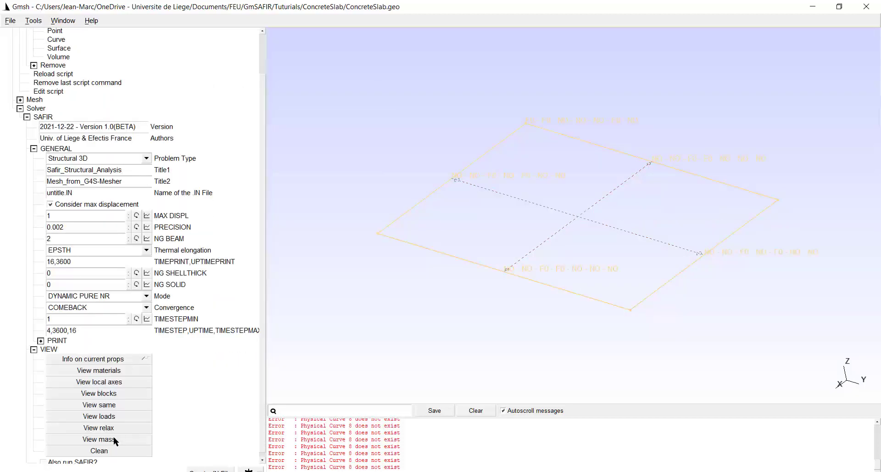
left_click(99, 416)
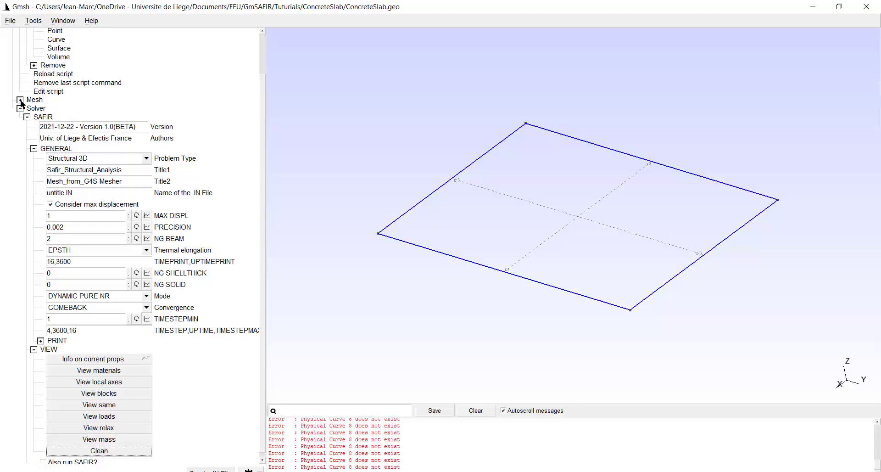
Set the slab's front and back edges as 13-point transfinite curves.
left_click(19, 100)
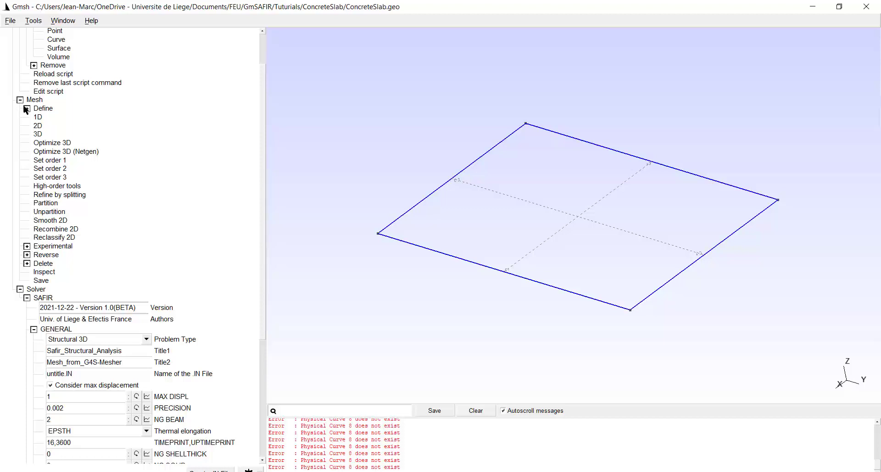
left_click(26, 108)
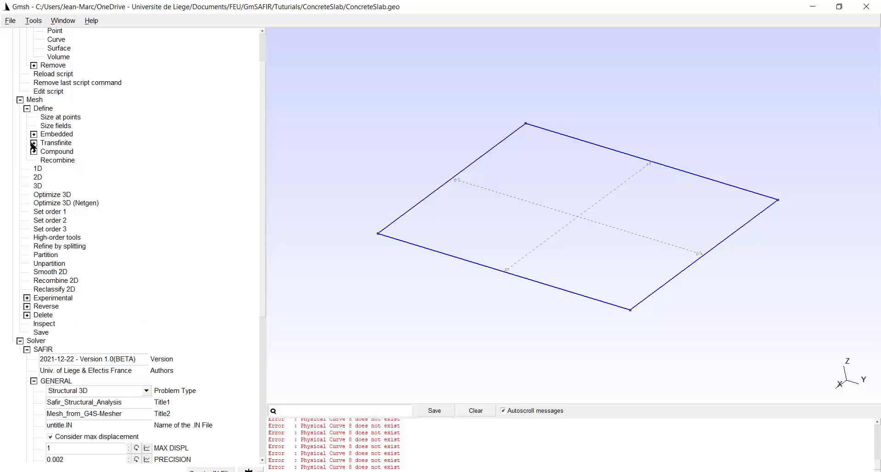
left_click(33, 142)
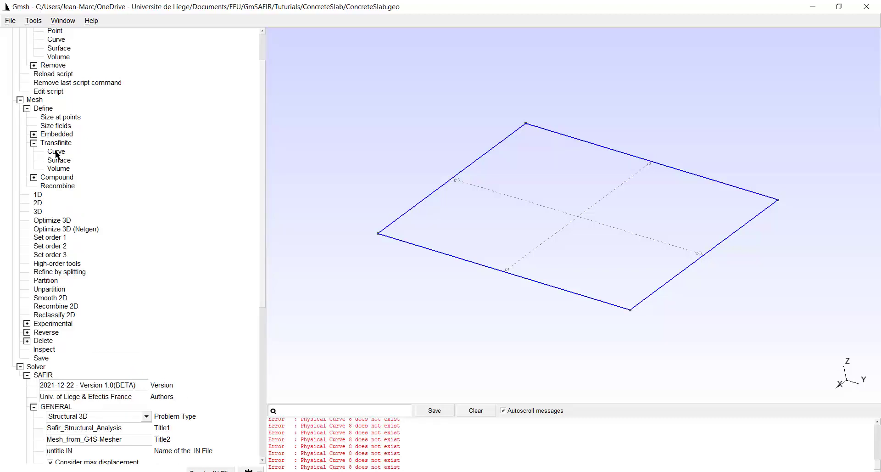
left_click(56, 151)
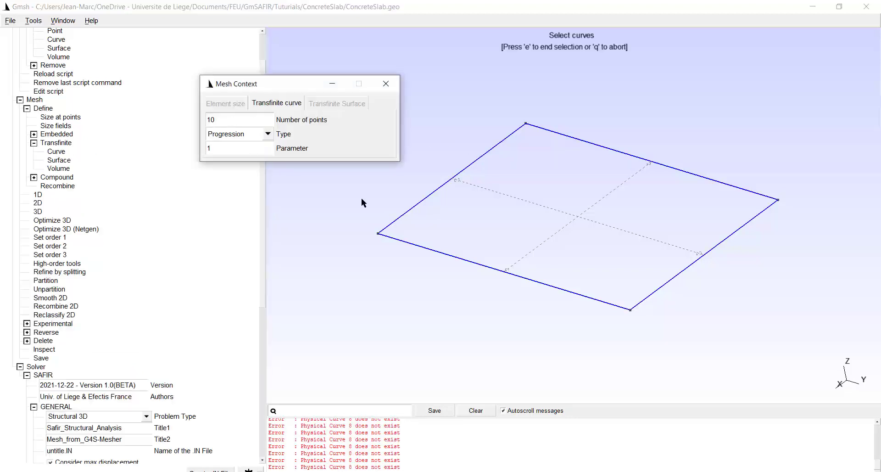
triple_click(231, 119)
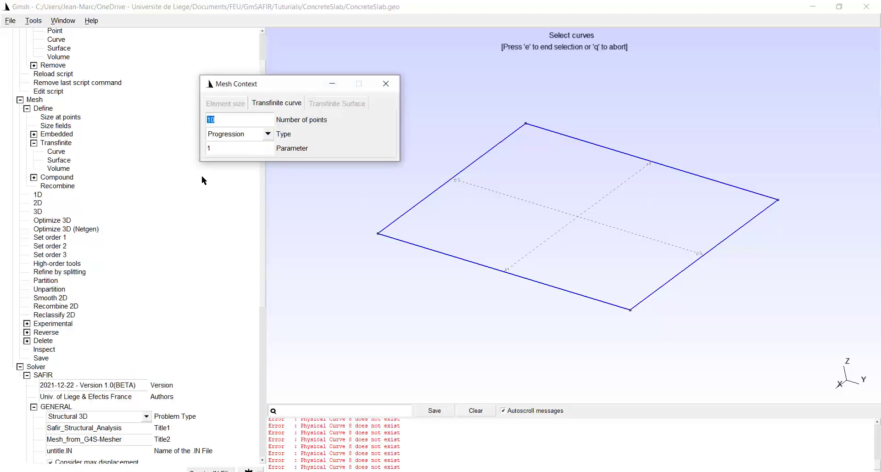
mouse_move(228, 195)
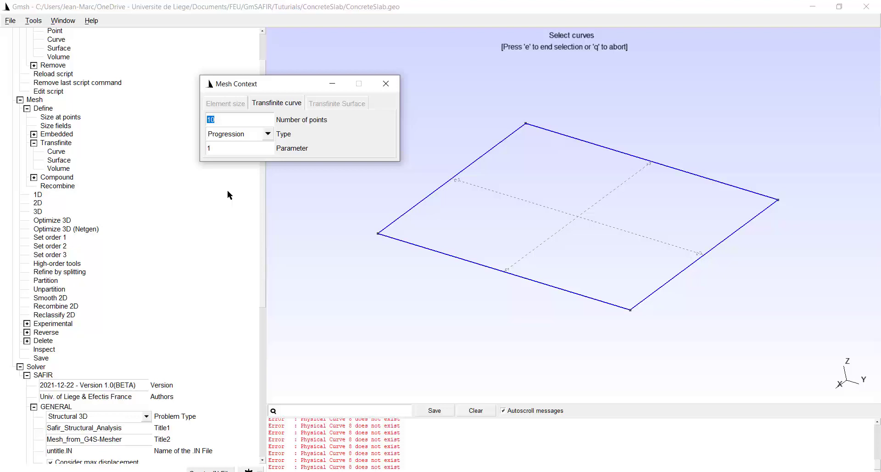
mouse_move(237, 155)
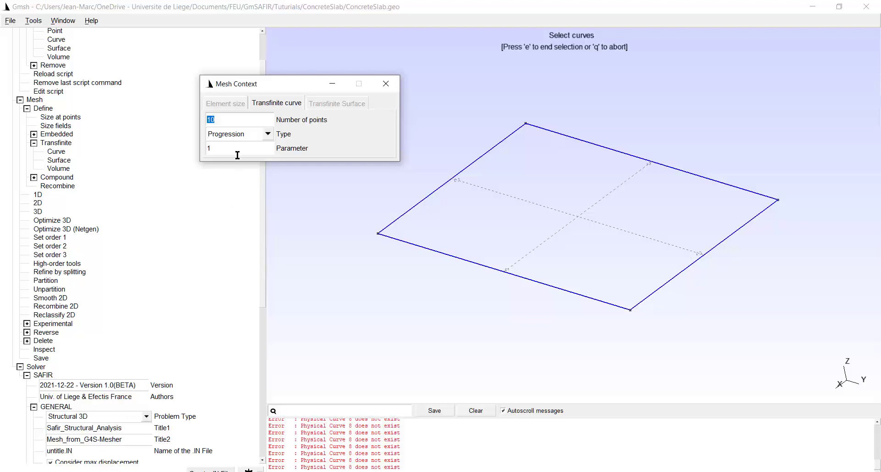
type("9")
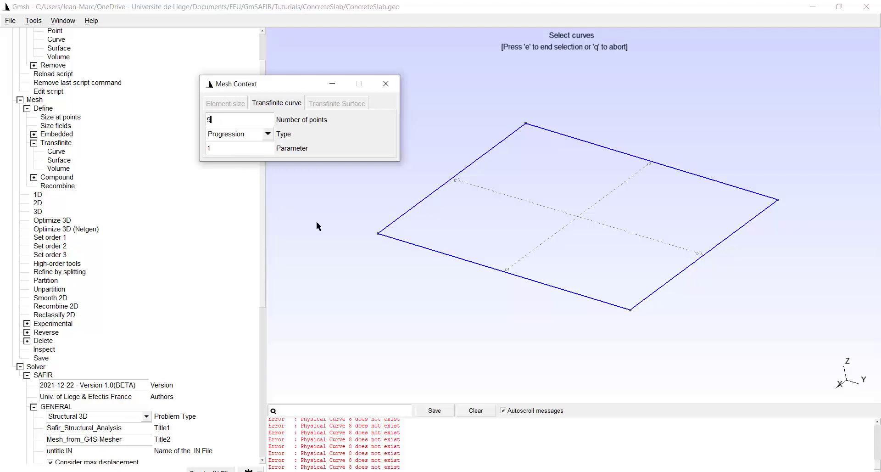
left_click(452, 179)
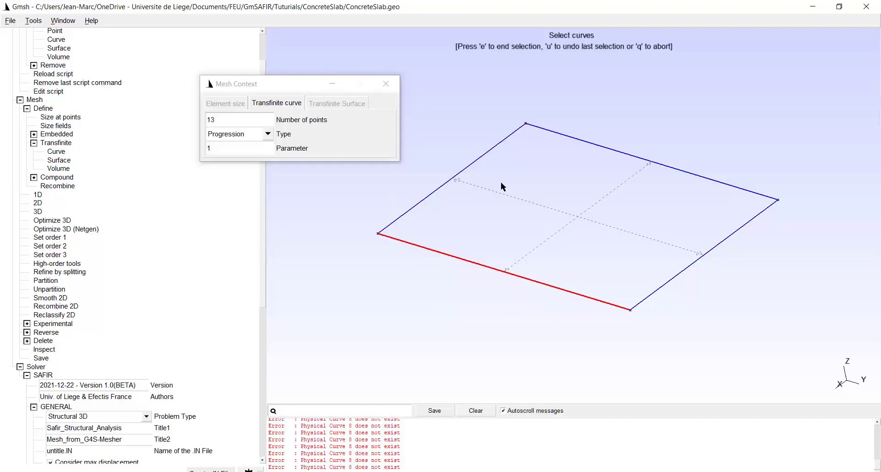
mouse_move(558, 133)
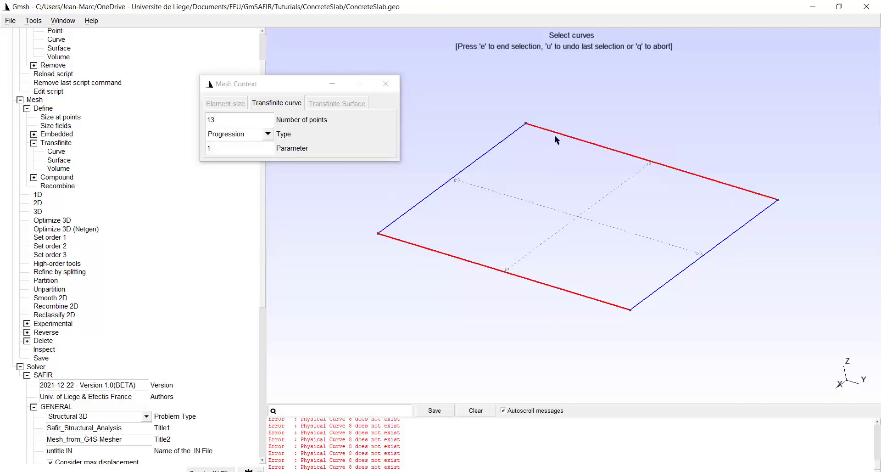
key("u")
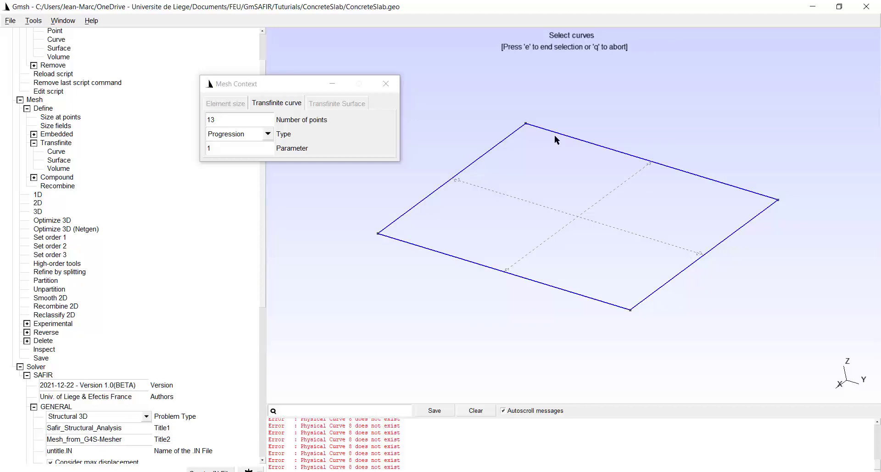
left_click(386, 83)
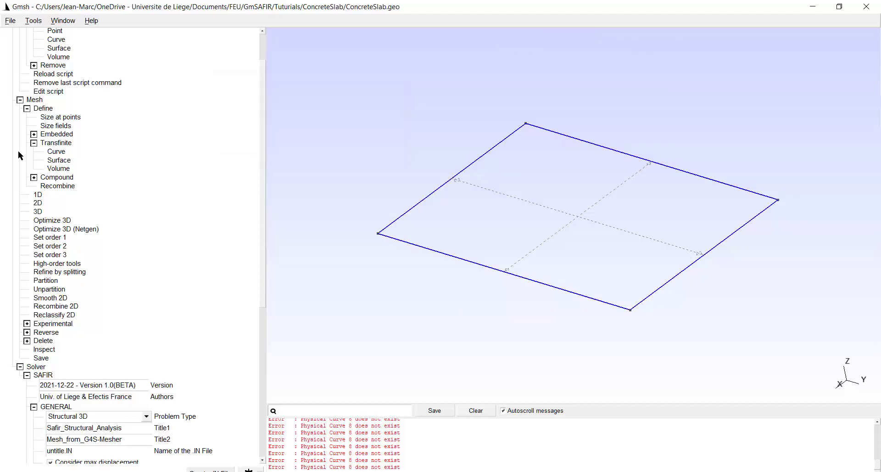
mouse_move(58, 164)
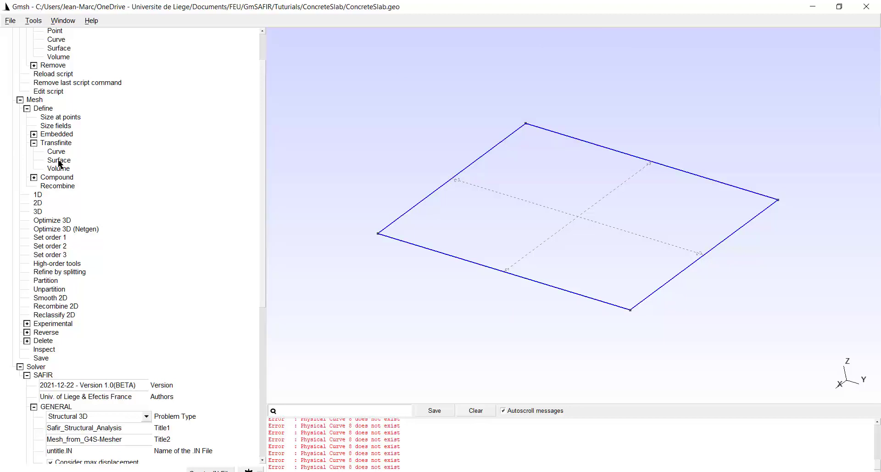
left_click(59, 160)
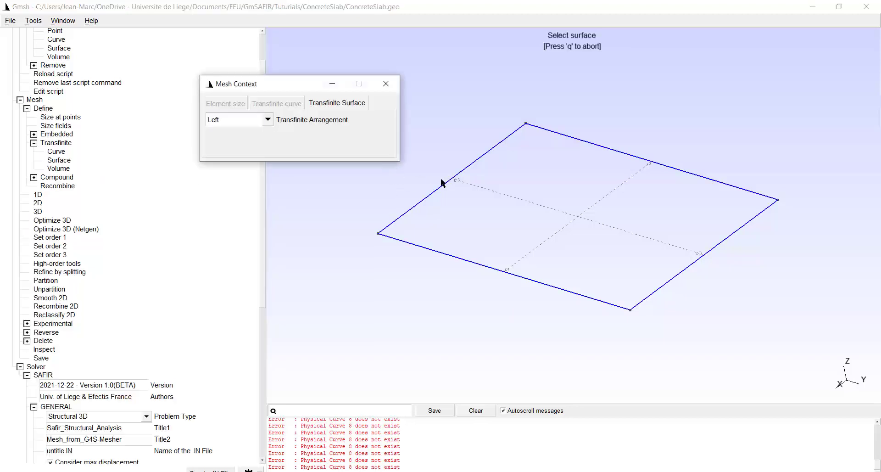
mouse_move(457, 179)
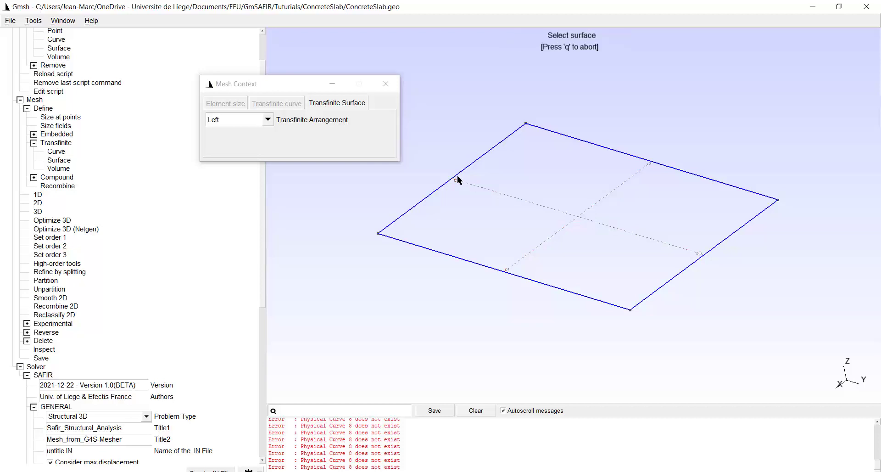
left_click(386, 84)
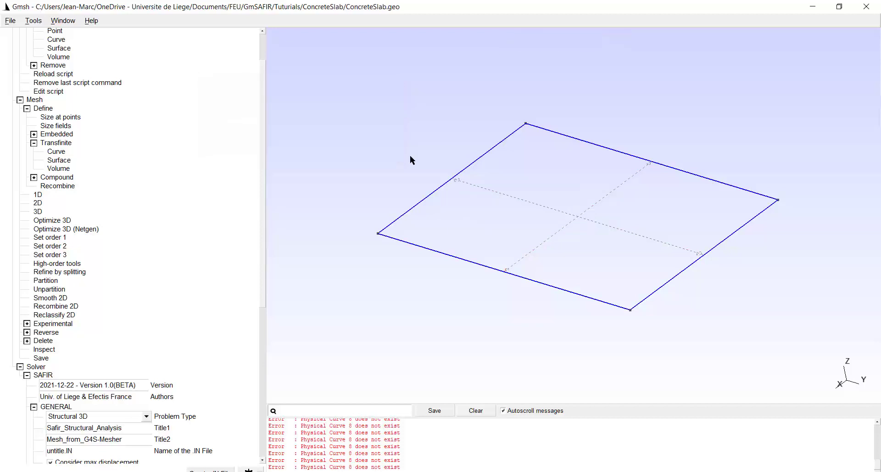
mouse_move(31, 194)
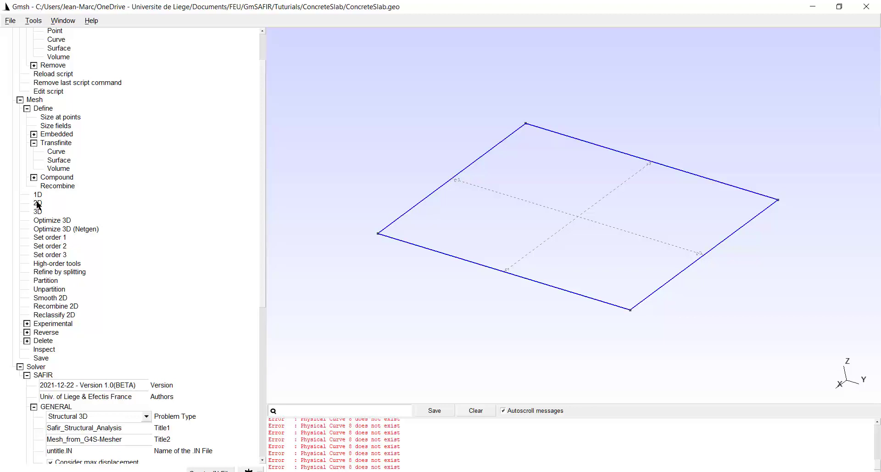
Generate the 2D slab mesh and recombine it into 96 quadrilateral shells.
left_click(37, 203)
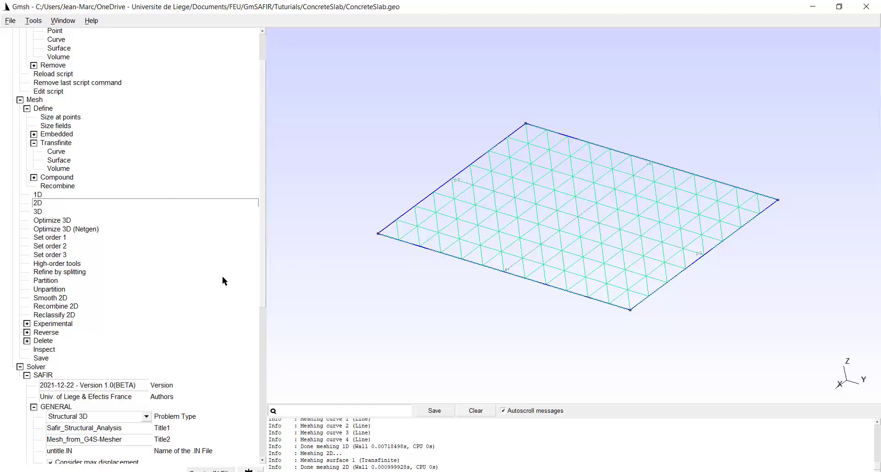
mouse_move(596, 196)
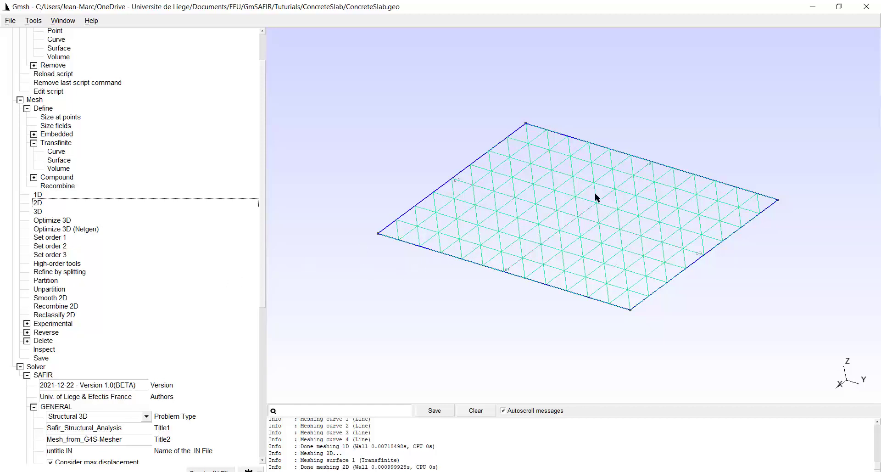
mouse_move(76, 226)
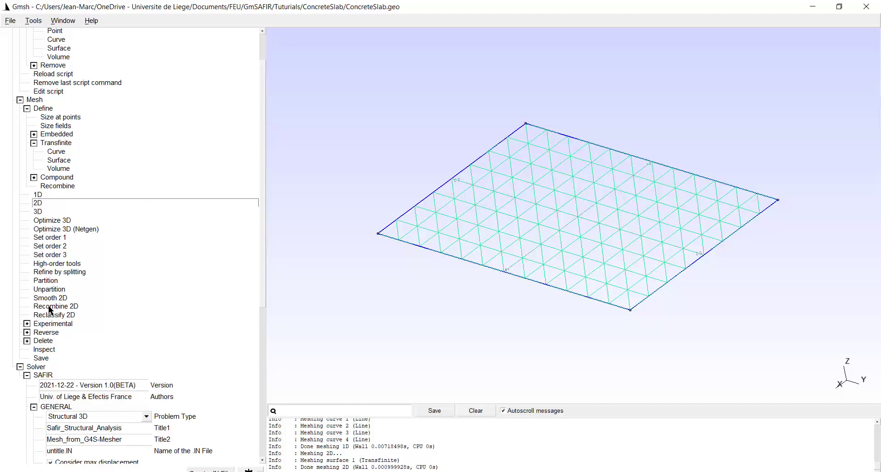
left_click(56, 306)
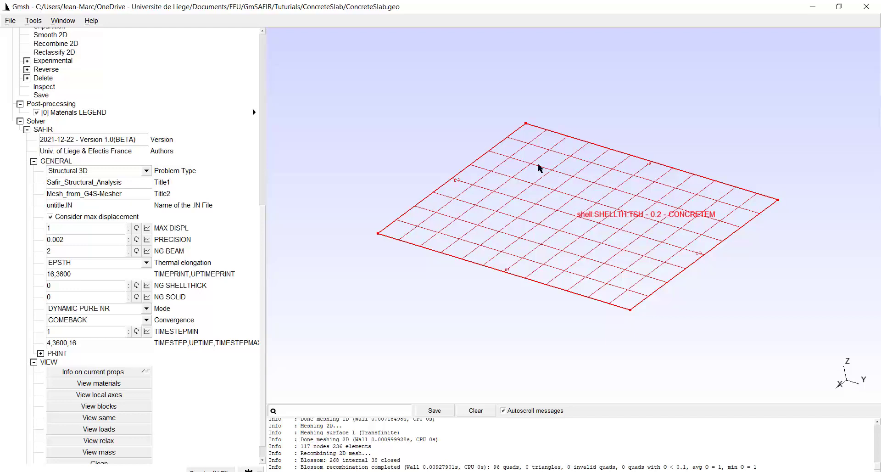
mouse_move(378, 235)
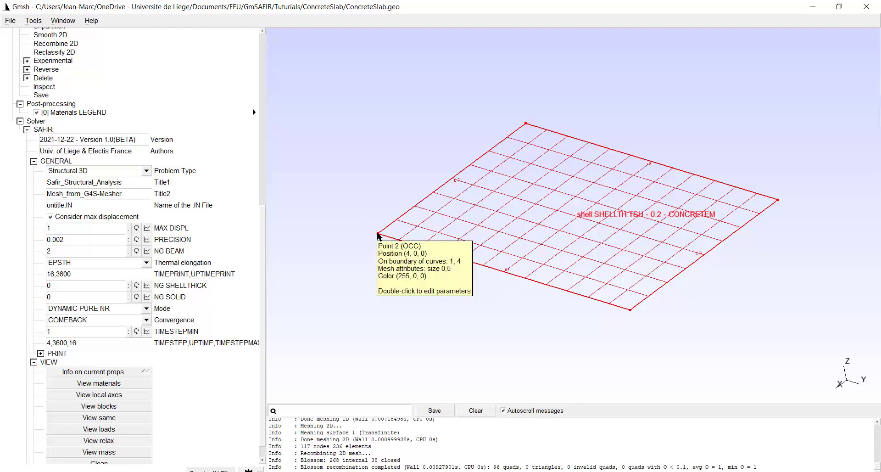
mouse_move(439, 225)
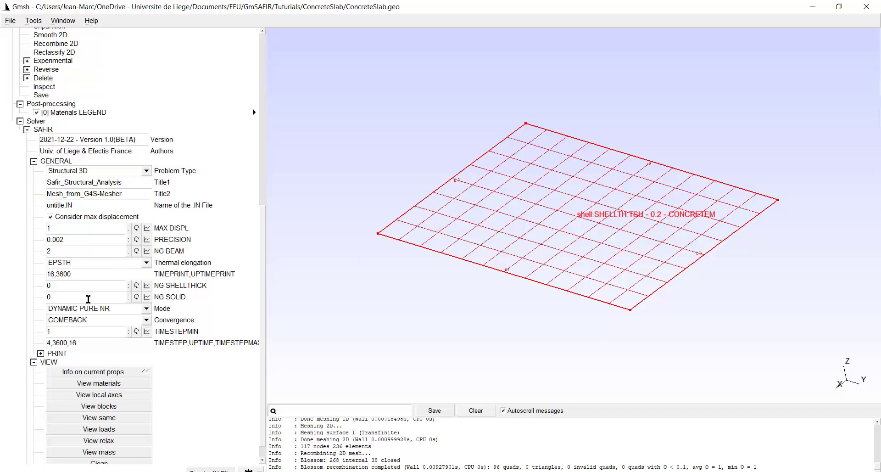
left_click(21, 121)
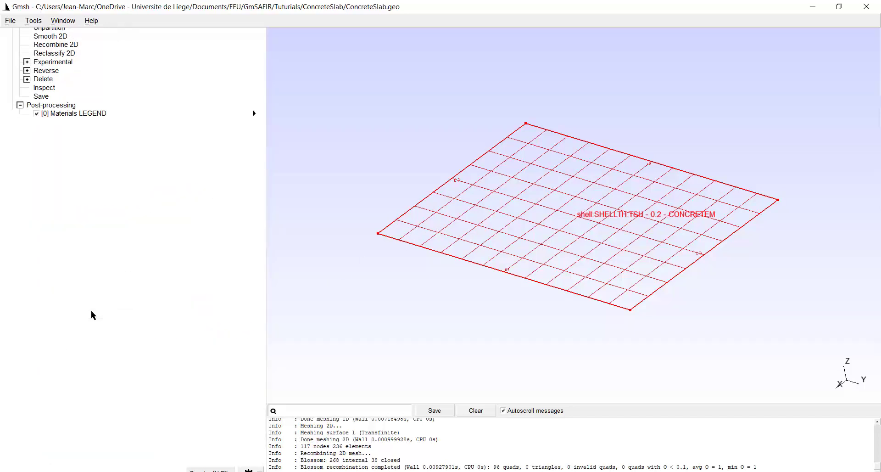
In SAFIR GENERAL, enter CONCRETESLAB.IN, NG SHELLTHICK 9 and mode STATIC APPR NR.
left_click(27, 122)
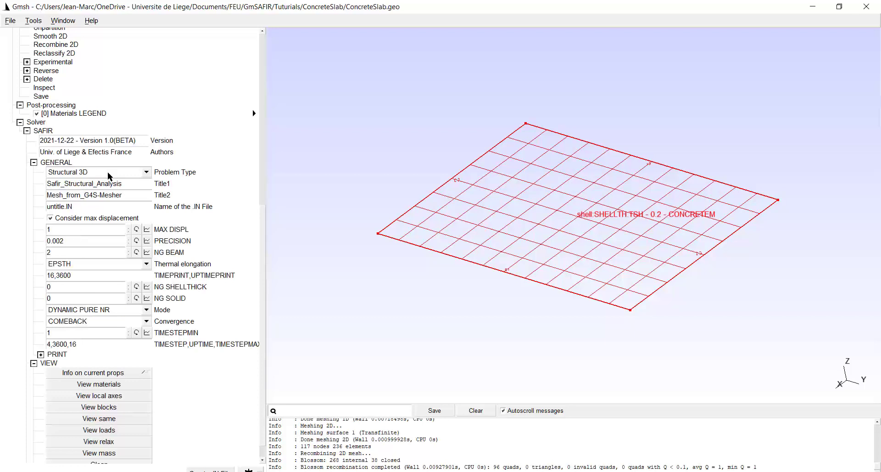
mouse_move(64, 206)
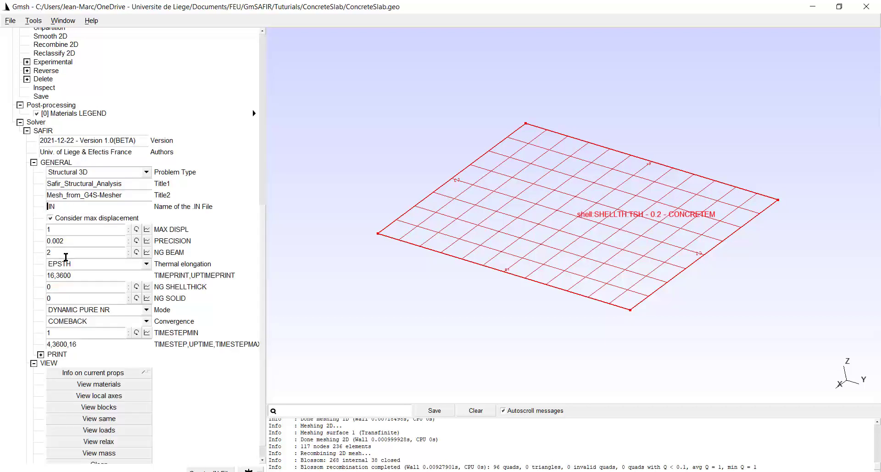
type("CONCRETESLAB")
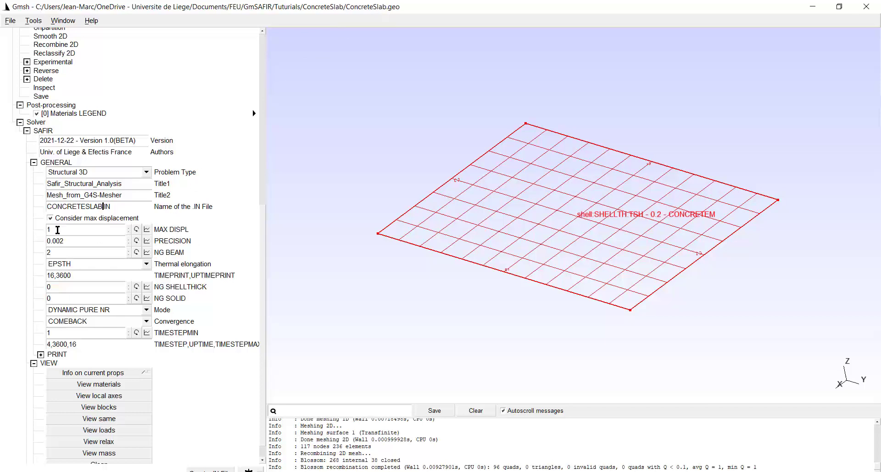
mouse_move(87, 240)
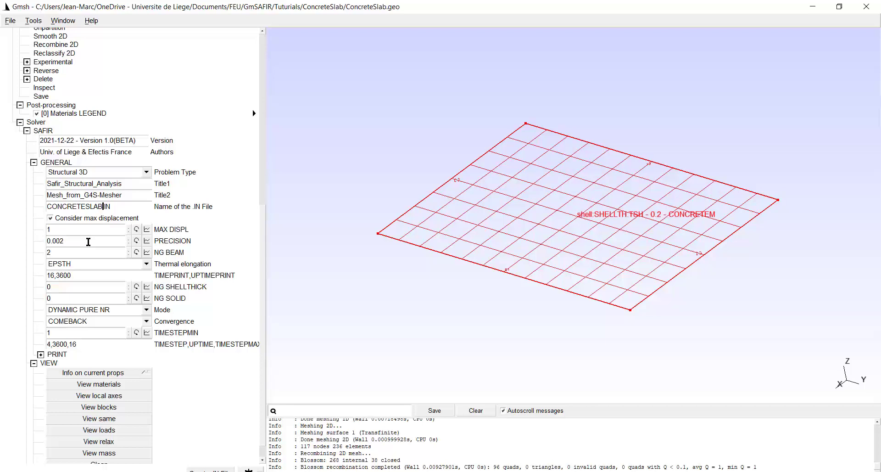
mouse_move(85, 266)
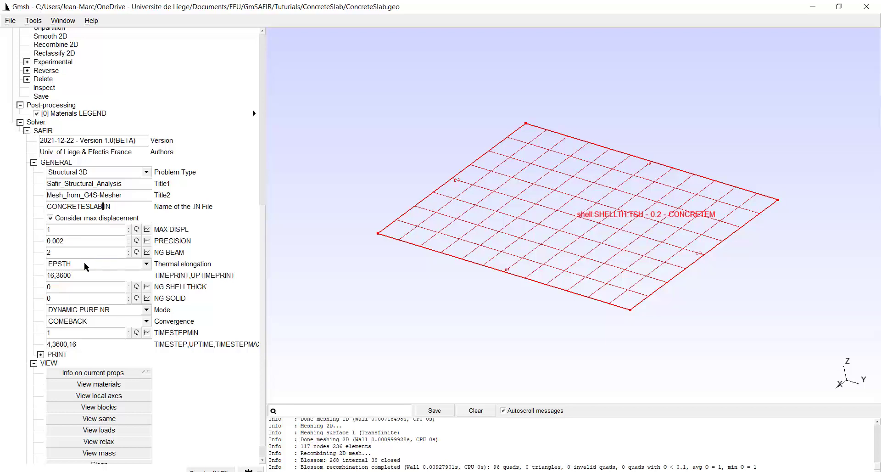
mouse_move(87, 273)
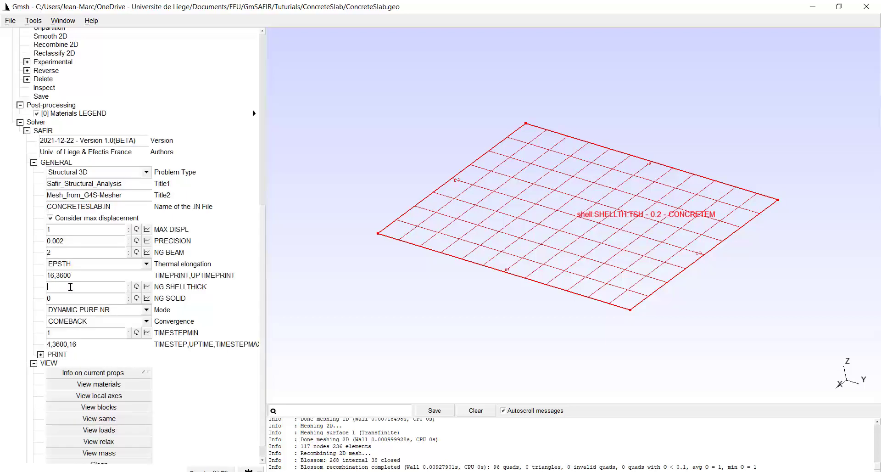
type("9")
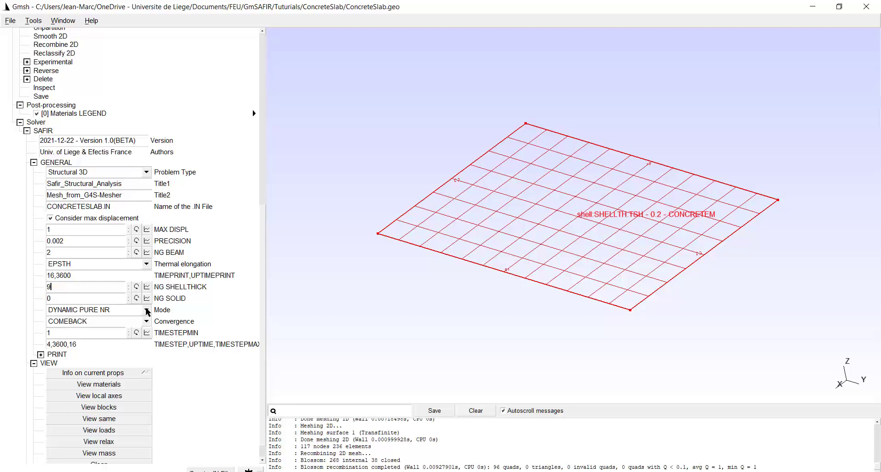
left_click(147, 309)
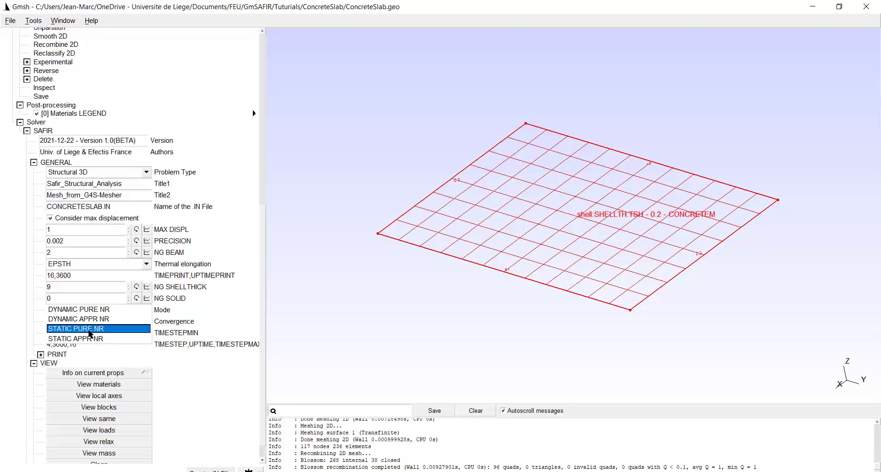
left_click(75, 338)
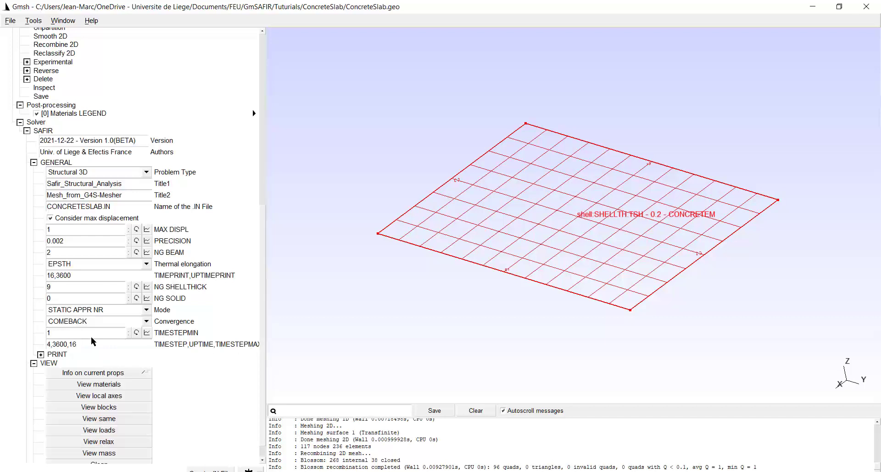
mouse_move(91, 316)
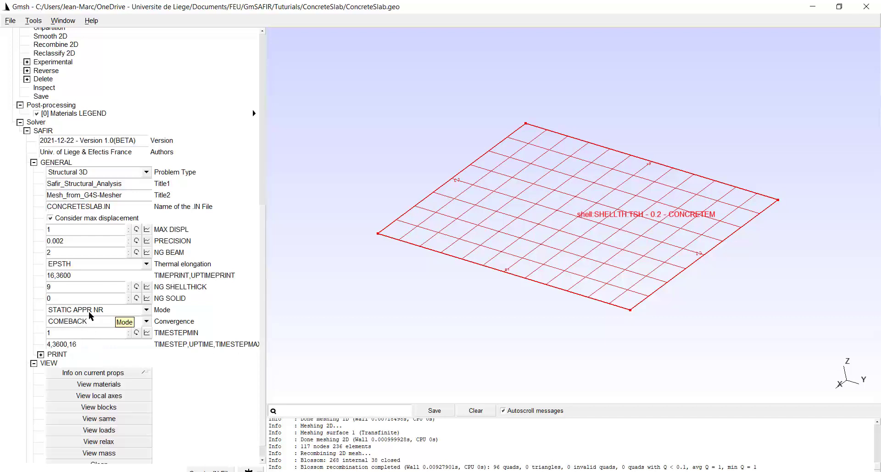
mouse_move(174, 340)
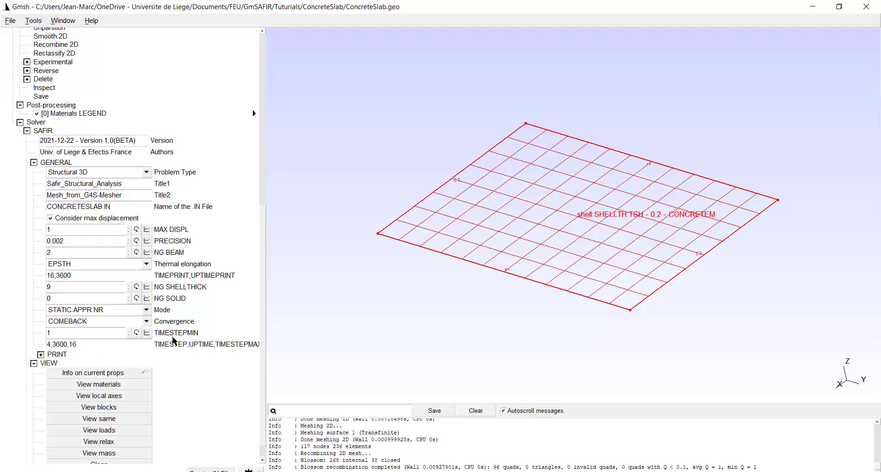
mouse_move(109, 314)
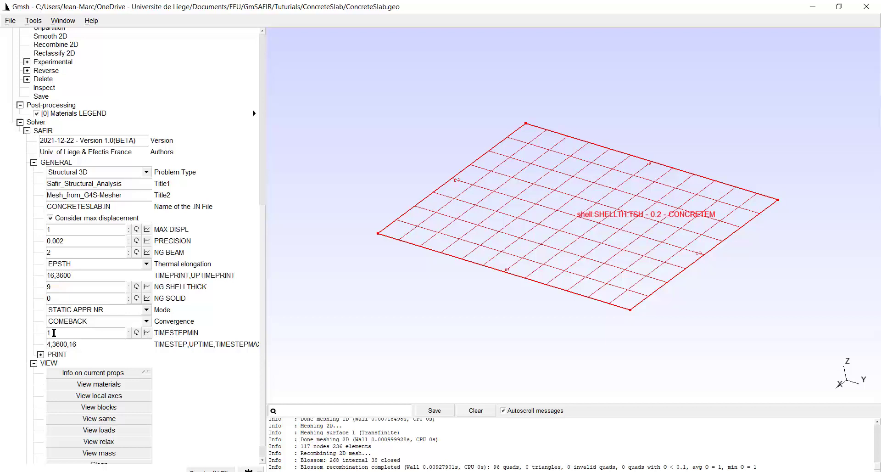
mouse_move(51, 344)
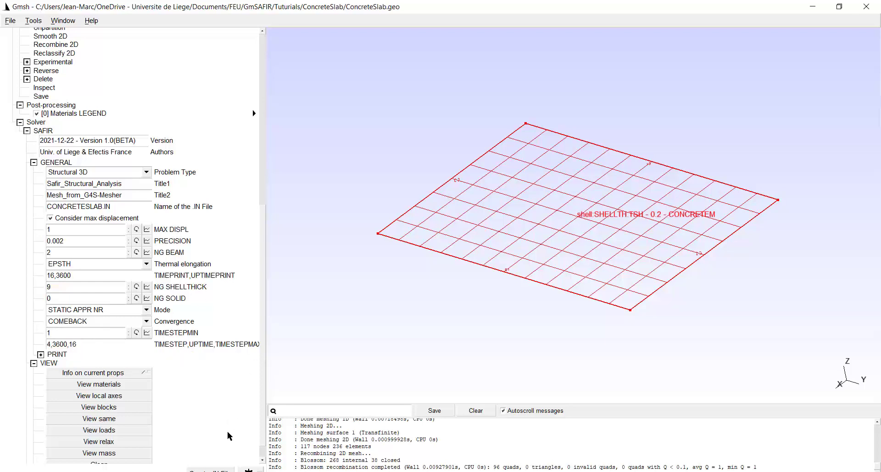
mouse_move(200, 462)
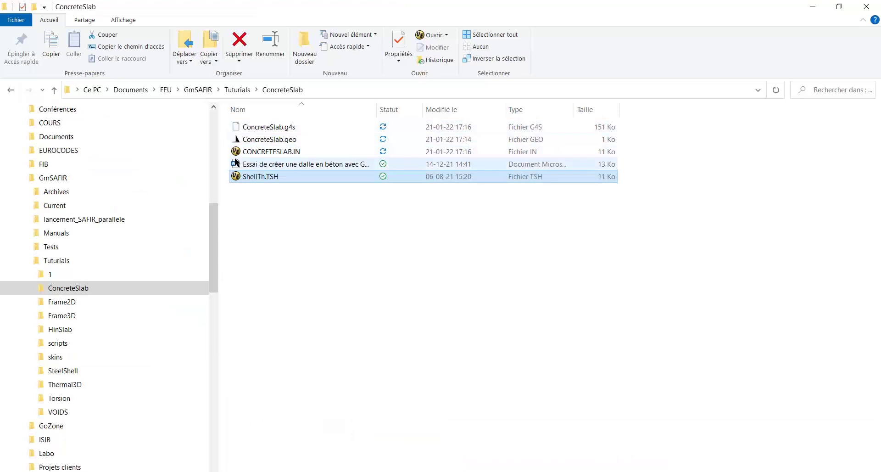
Start Safir Shell from its shortcut in the ConcreteSlab folder.
left_click(260, 176)
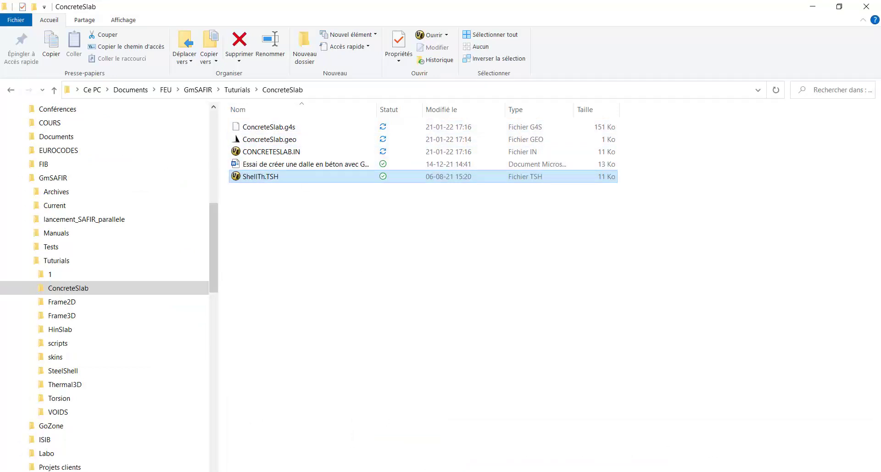
mouse_move(300, 164)
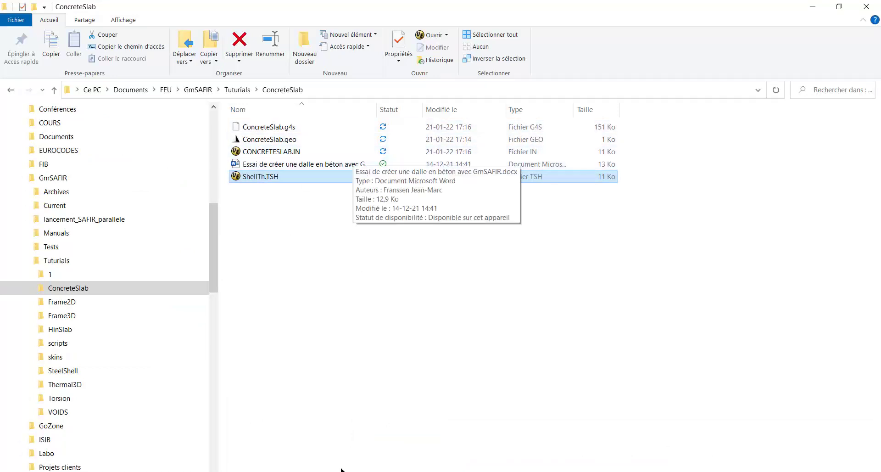
double_click(260, 176)
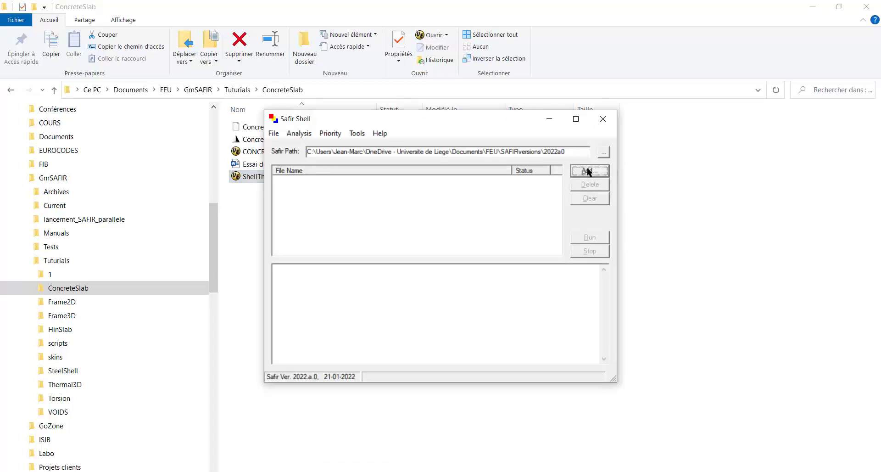
Add CONCRETESLAB.IN to Safir Shell's list and run it until Completed.
left_click(589, 170)
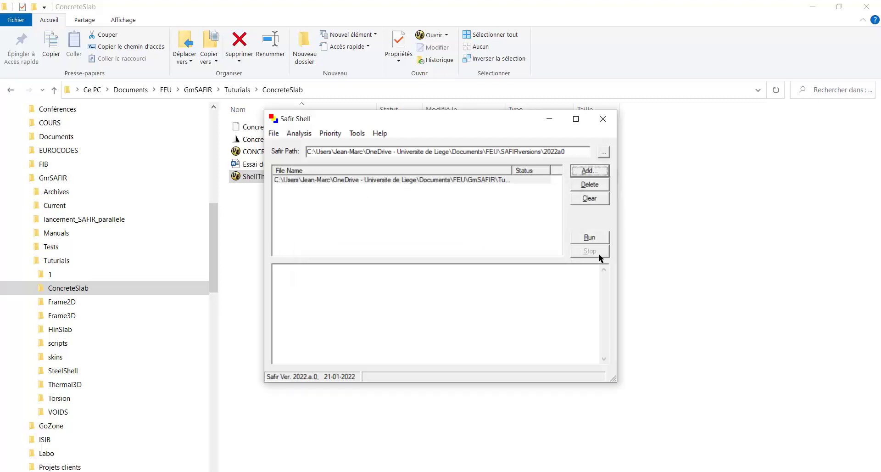
left_click(588, 236)
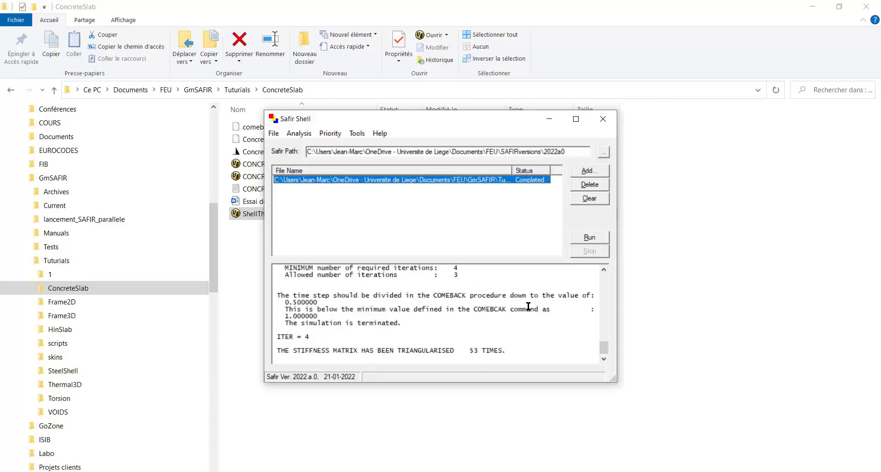
mouse_move(459, 365)
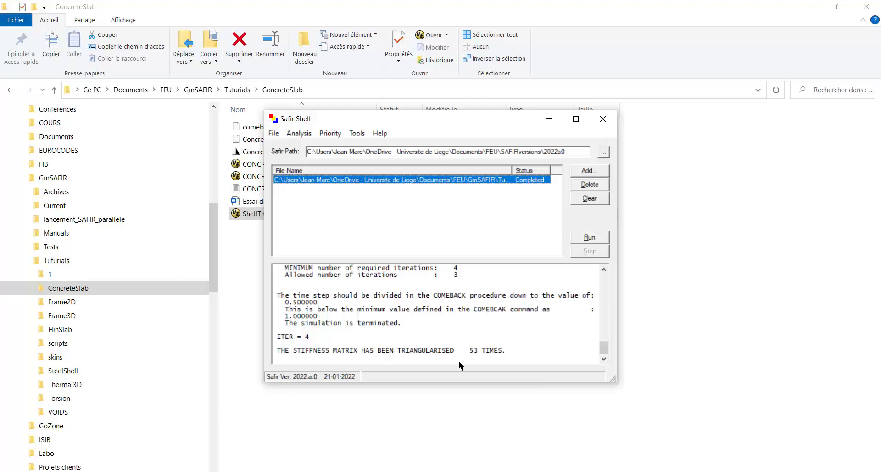
mouse_move(253, 392)
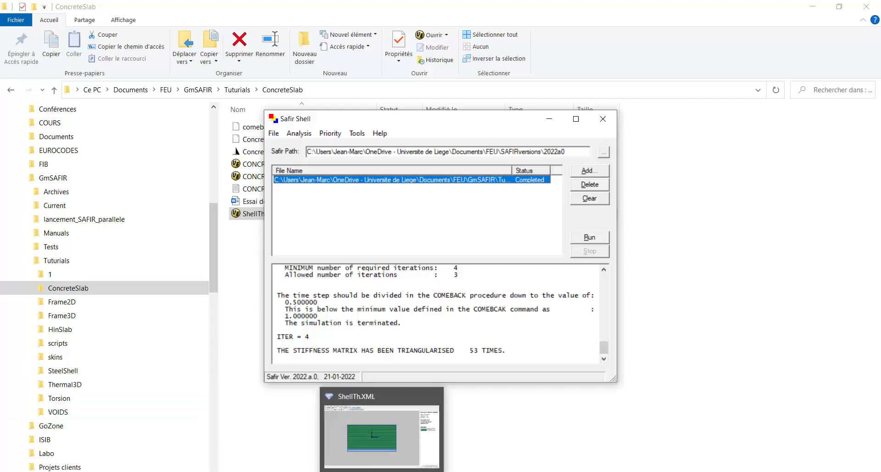
Load CONCRETESLAB.XML from recent files and show its nodes and supports.
left_click(9, 18)
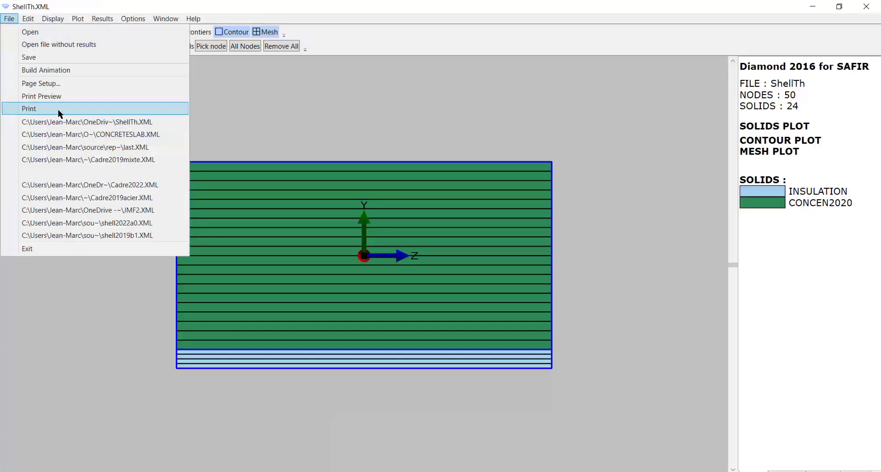
mouse_move(112, 134)
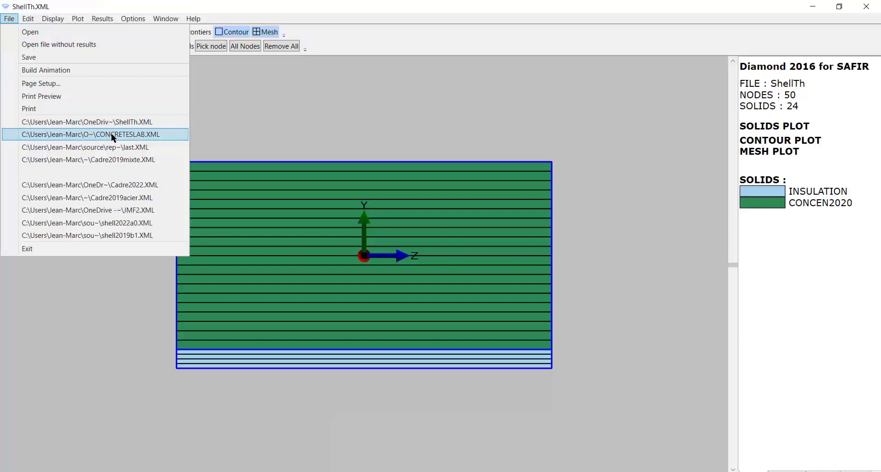
left_click(90, 133)
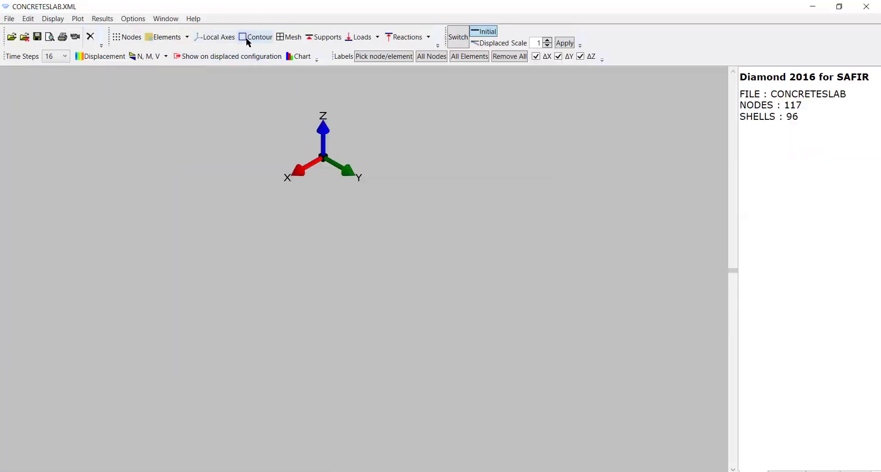
left_click(131, 37)
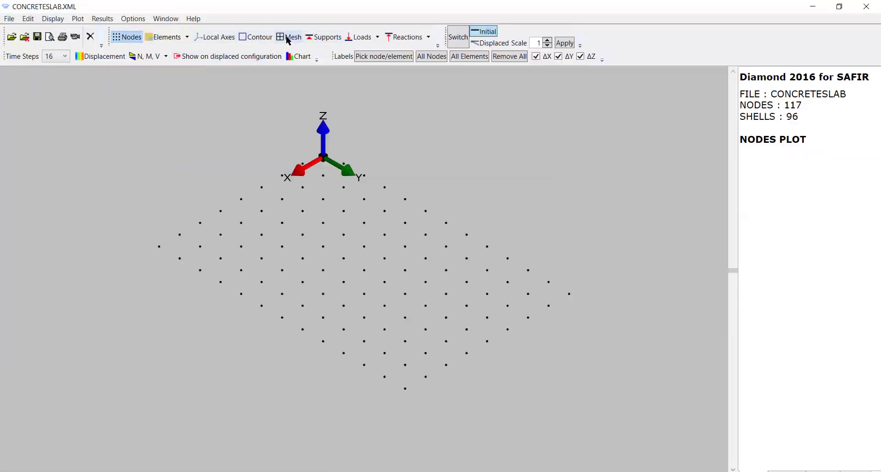
left_click(327, 37)
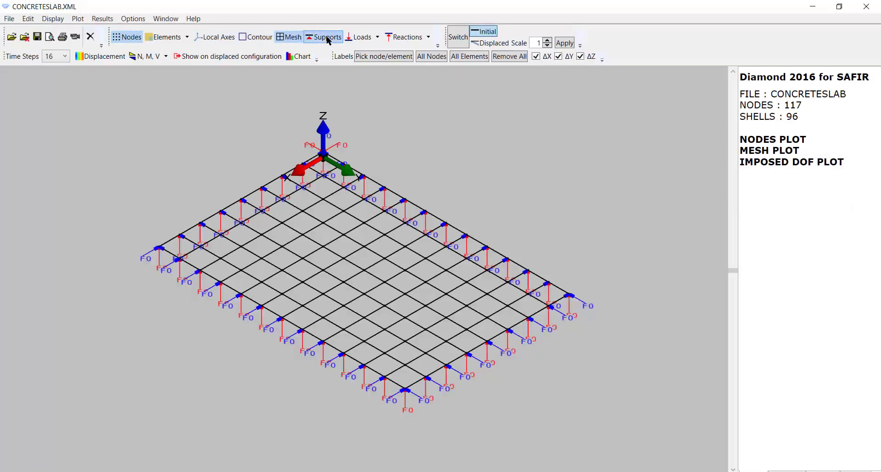
left_click(288, 37)
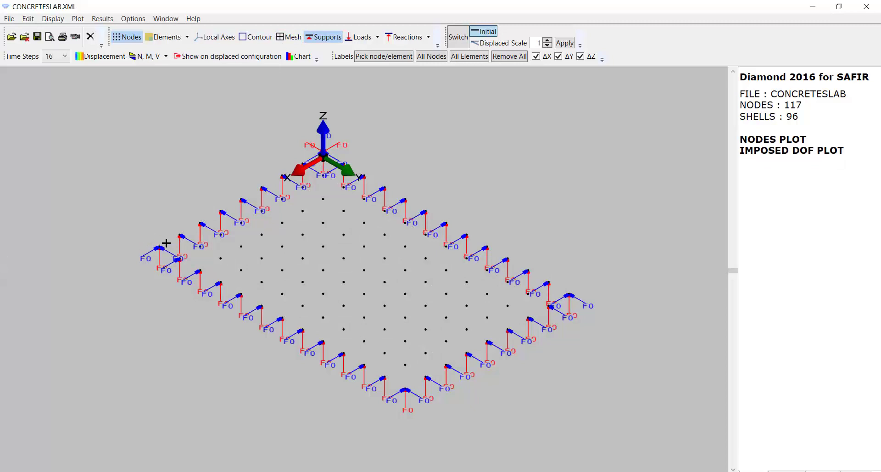
mouse_move(288, 173)
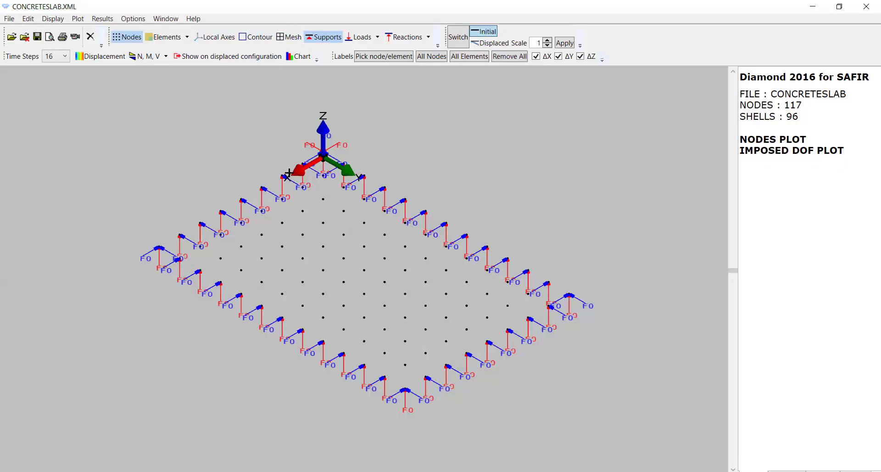
mouse_move(157, 244)
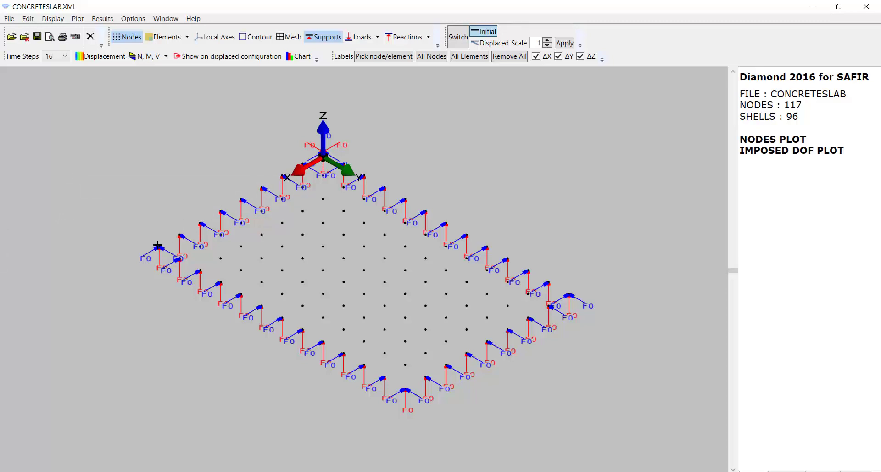
mouse_move(524, 347)
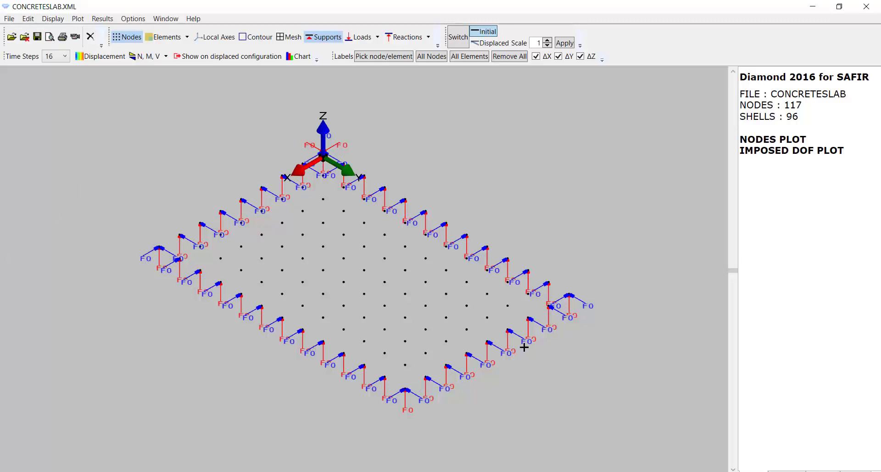
mouse_move(328, 135)
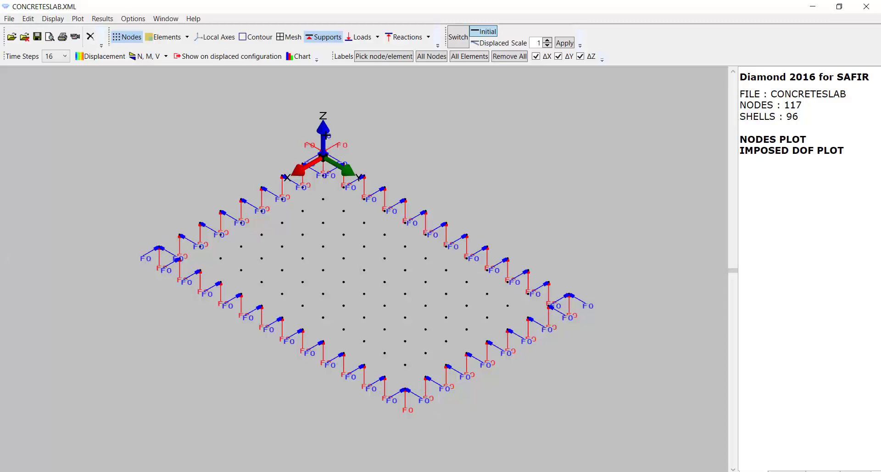
Move the axes triad to the view corner from its right-click menu.
right_click(323, 157)
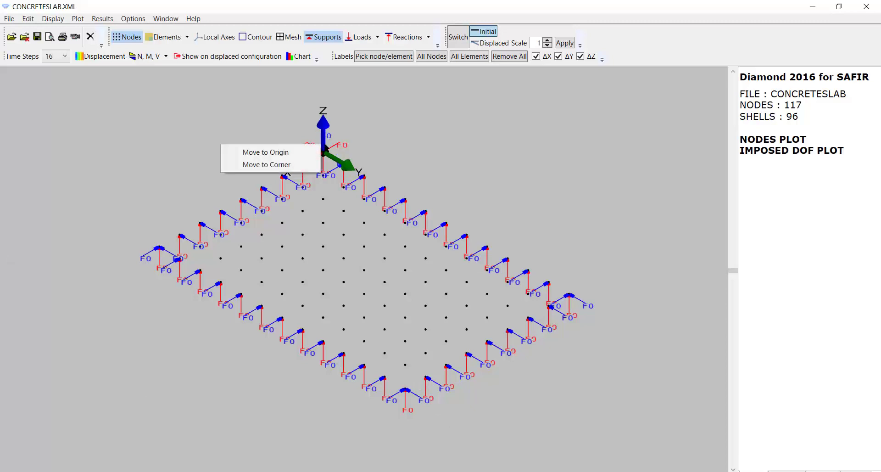
left_click(266, 164)
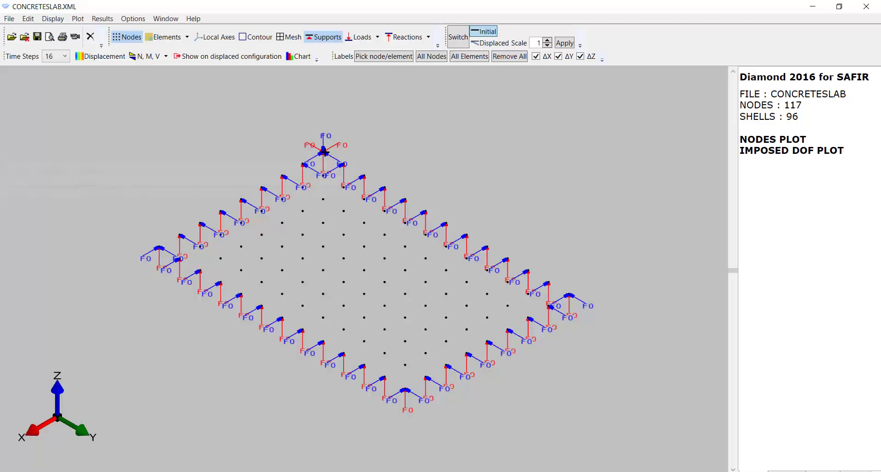
mouse_move(478, 153)
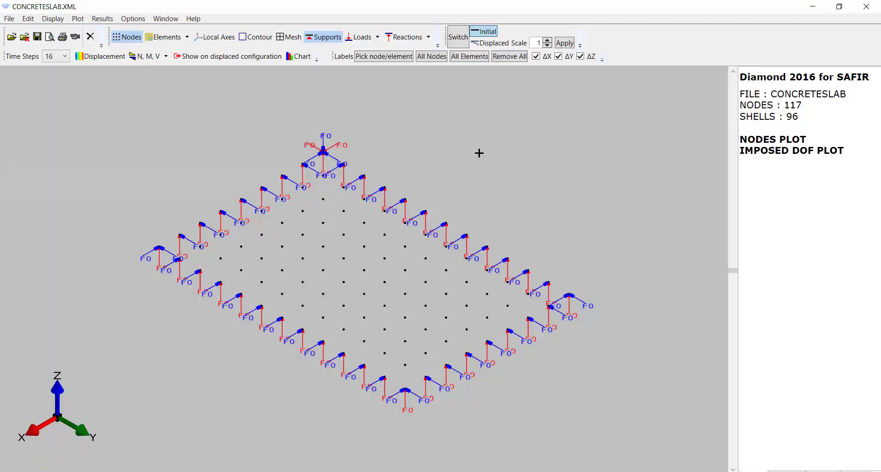
mouse_move(257, 195)
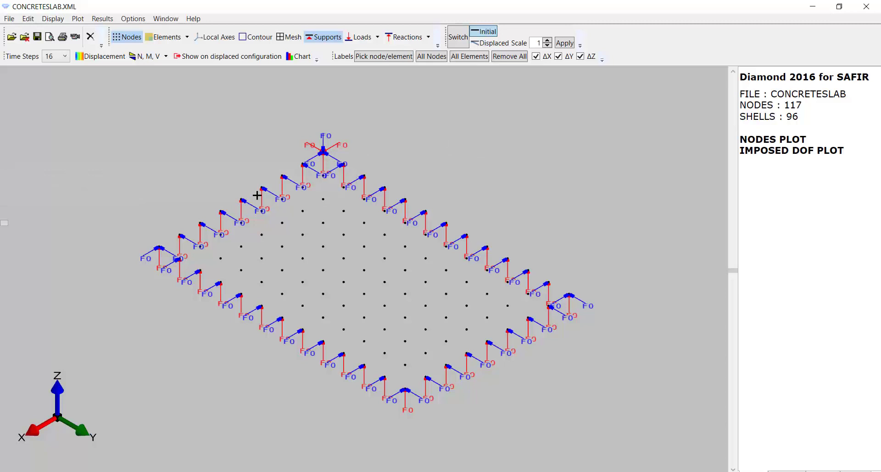
mouse_move(290, 145)
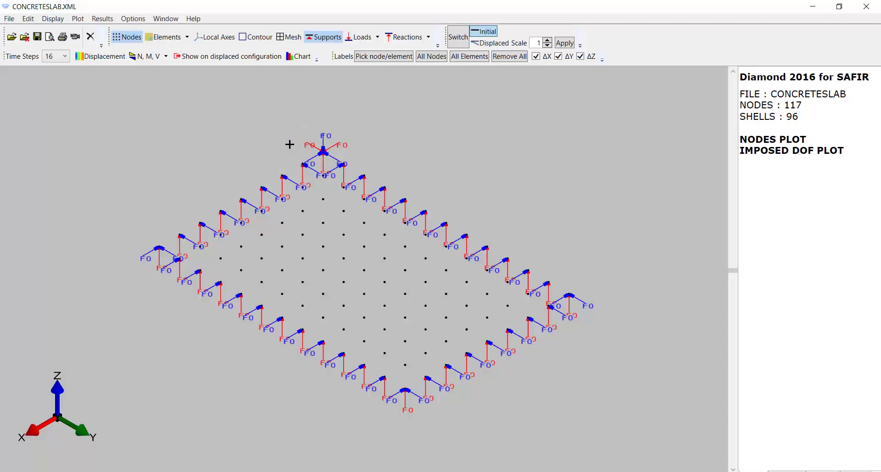
mouse_move(270, 38)
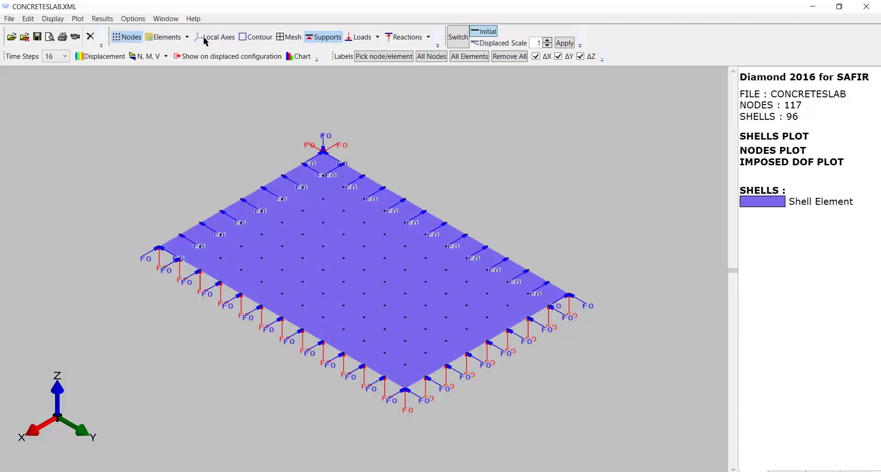
Show the mesh without supports, check FLOAD distributed loads, then plot displacement contours.
left_click(288, 37)
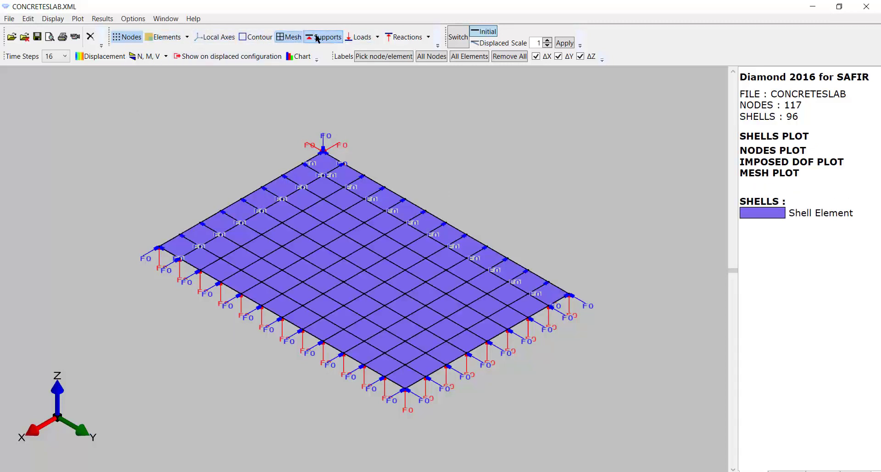
left_click(327, 37)
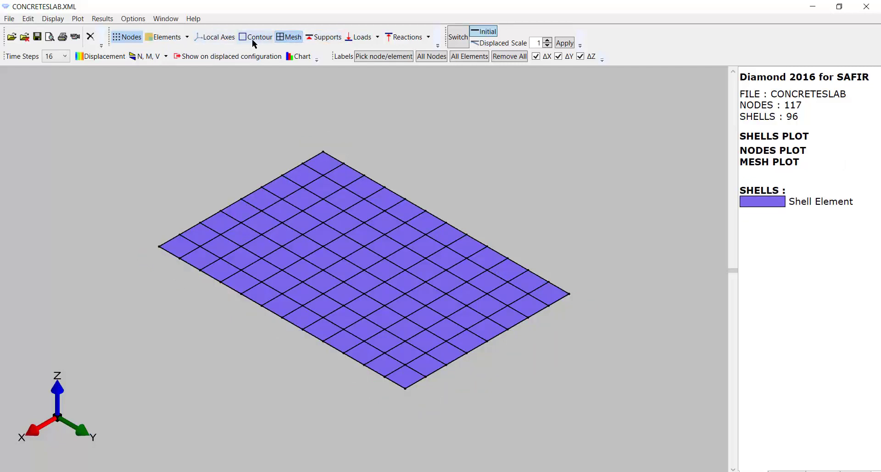
left_click(377, 37)
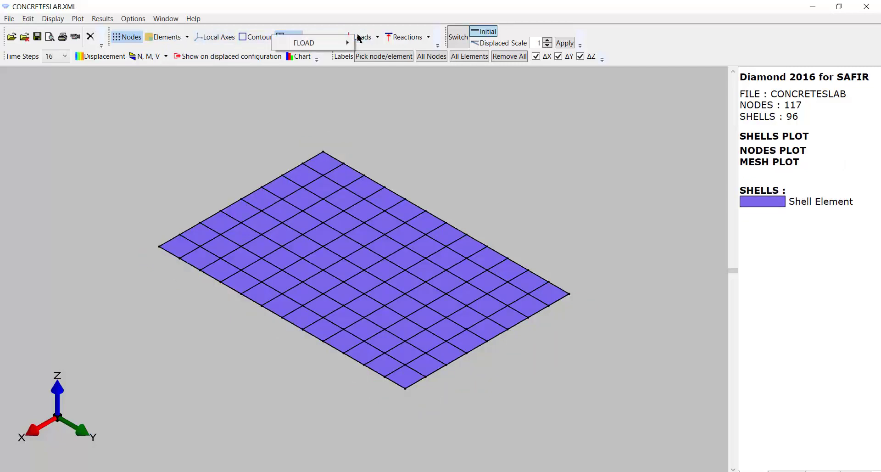
left_click(218, 42)
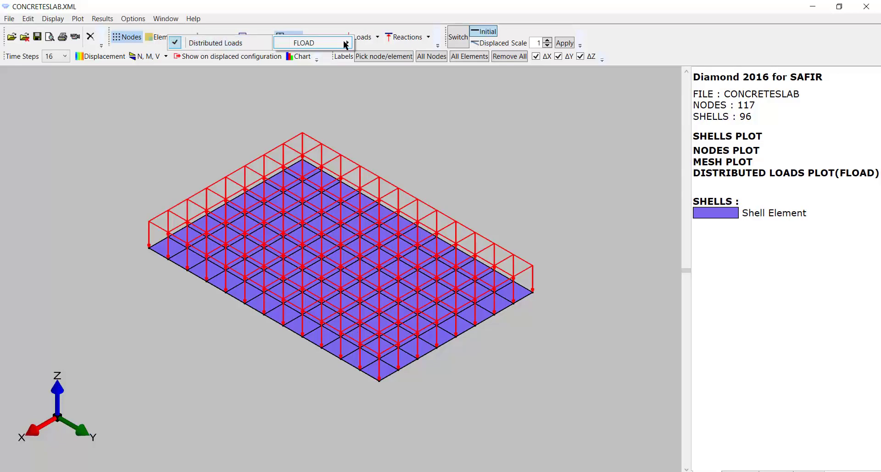
left_click(104, 56)
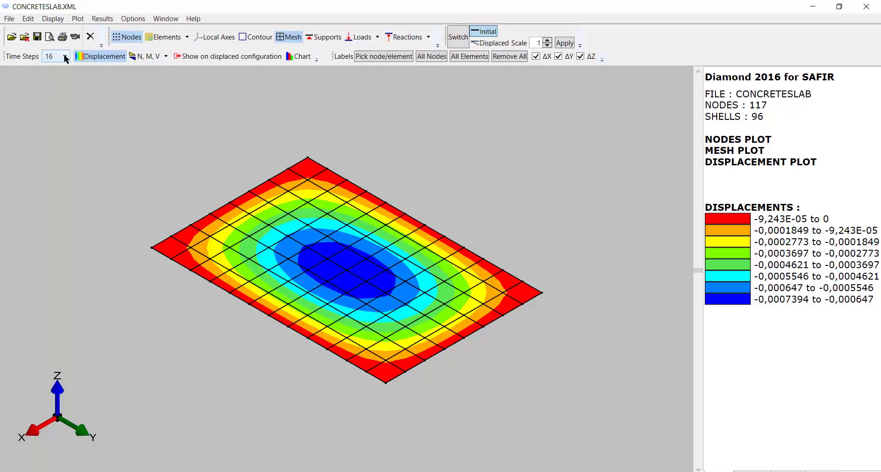
Switch Diamond's displacement contours from time step 16 to time step 48.
left_click(64, 56)
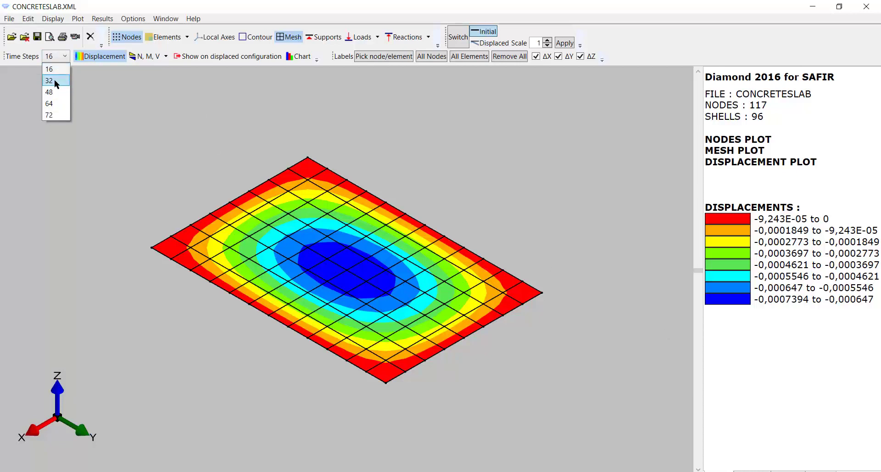
left_click(49, 92)
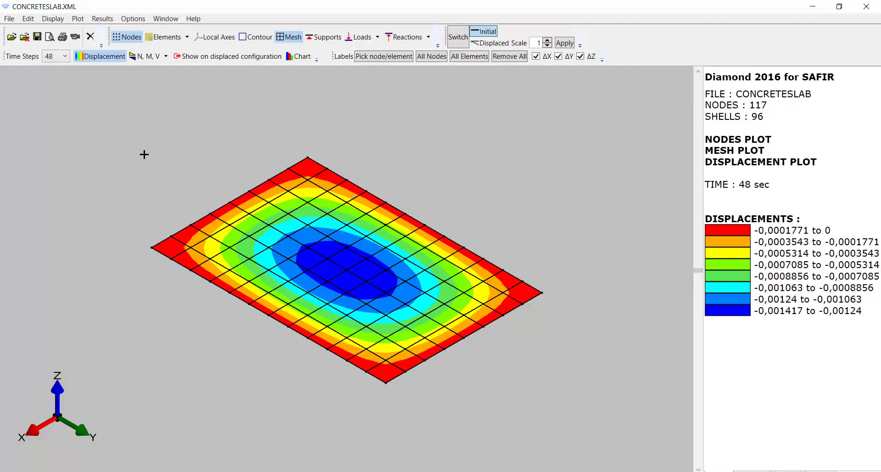
mouse_move(836, 334)
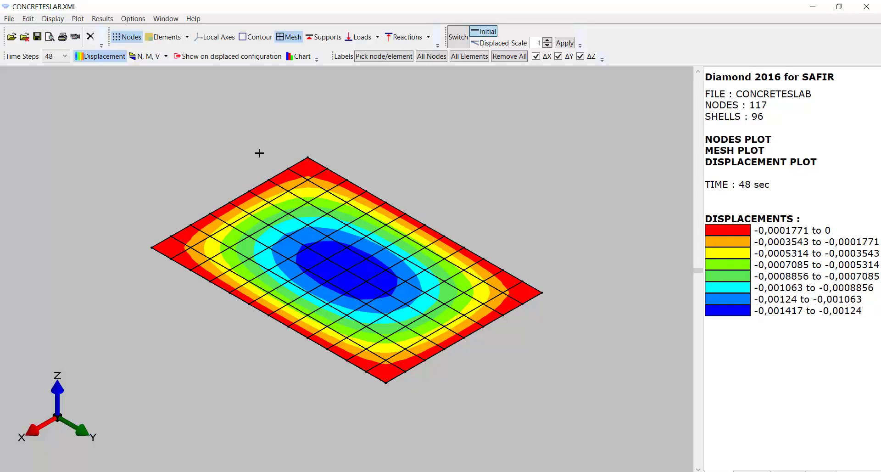
mouse_move(119, 195)
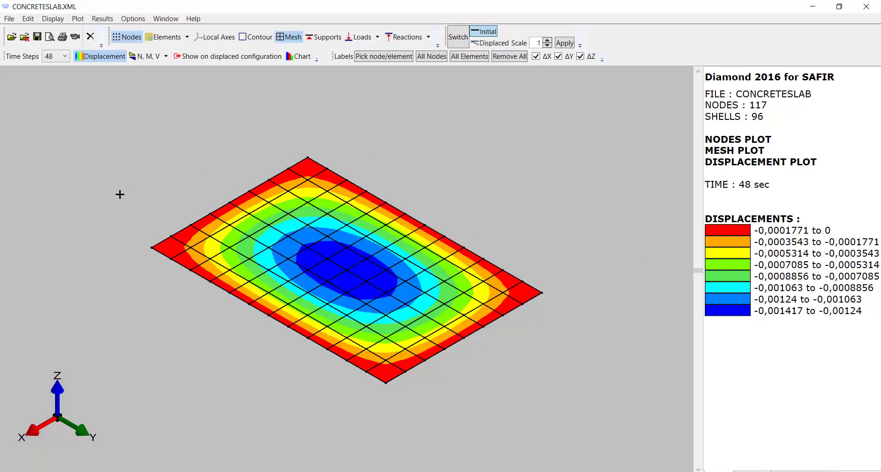
mouse_move(448, 462)
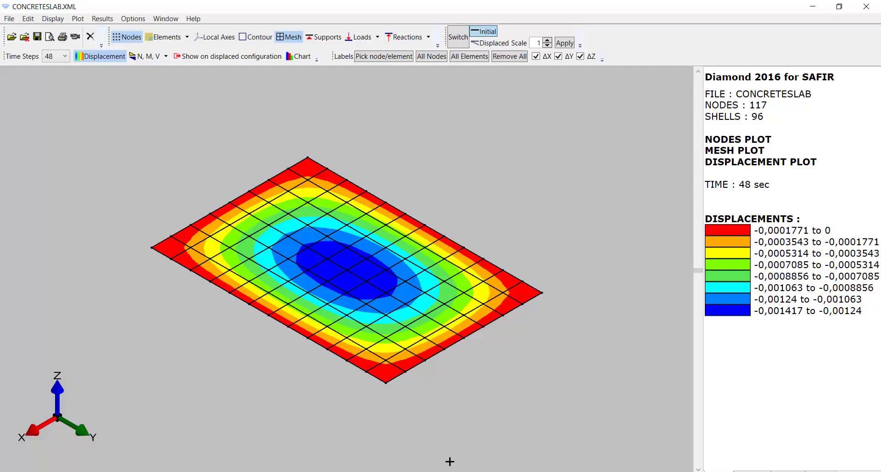